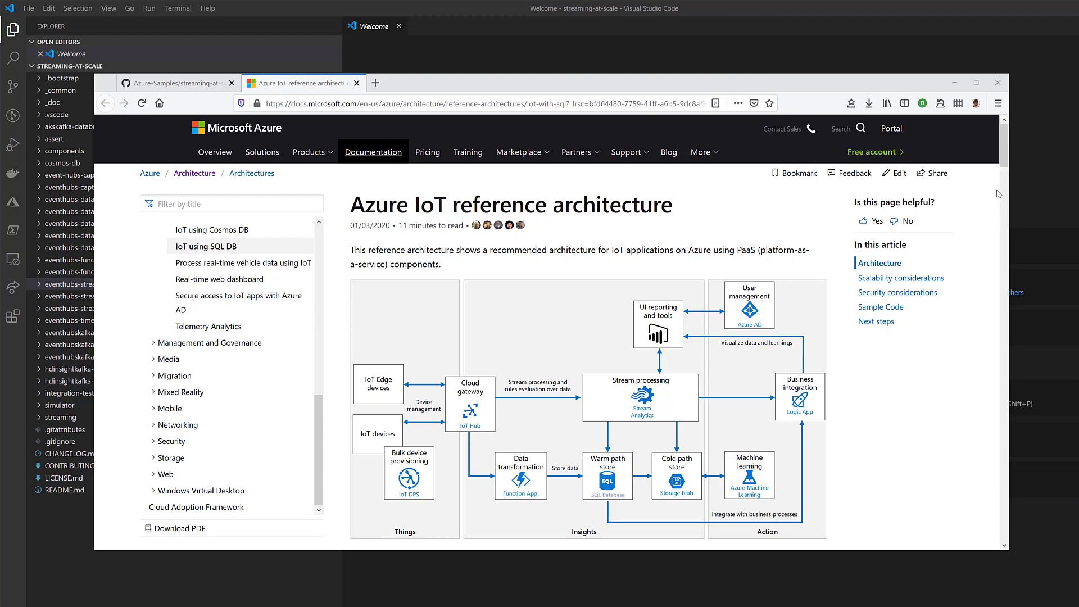
Step: Scroll the Docs article down to the Sample Code link for the streaming-at-scale repository
{"action": "scroll", "scroll_direction": "down", "scroll_amount": 3}
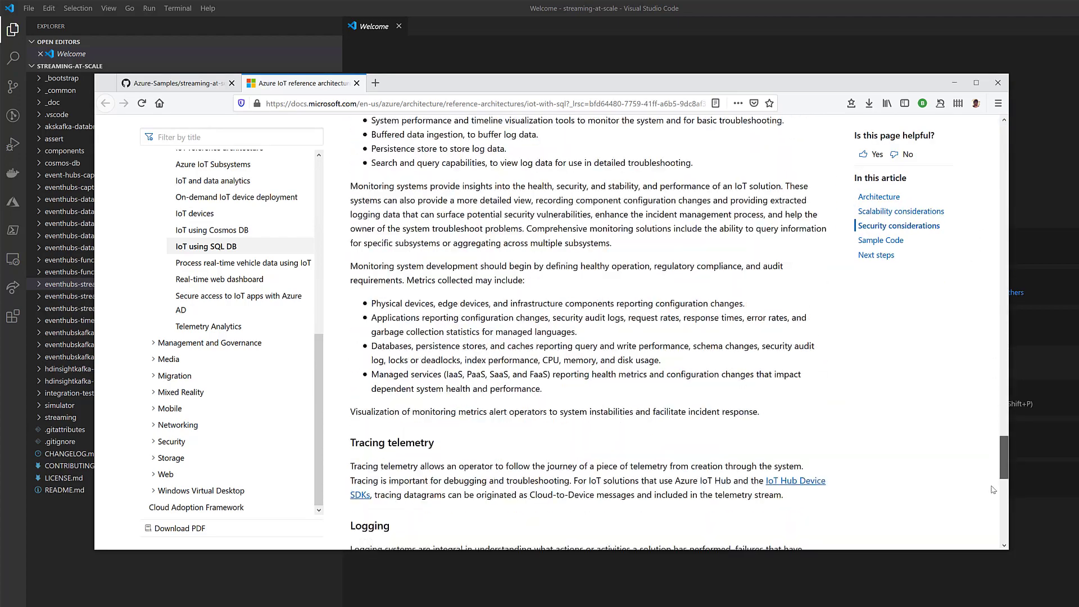
{"action": "scroll", "scroll_direction": "down", "scroll_amount": 3}
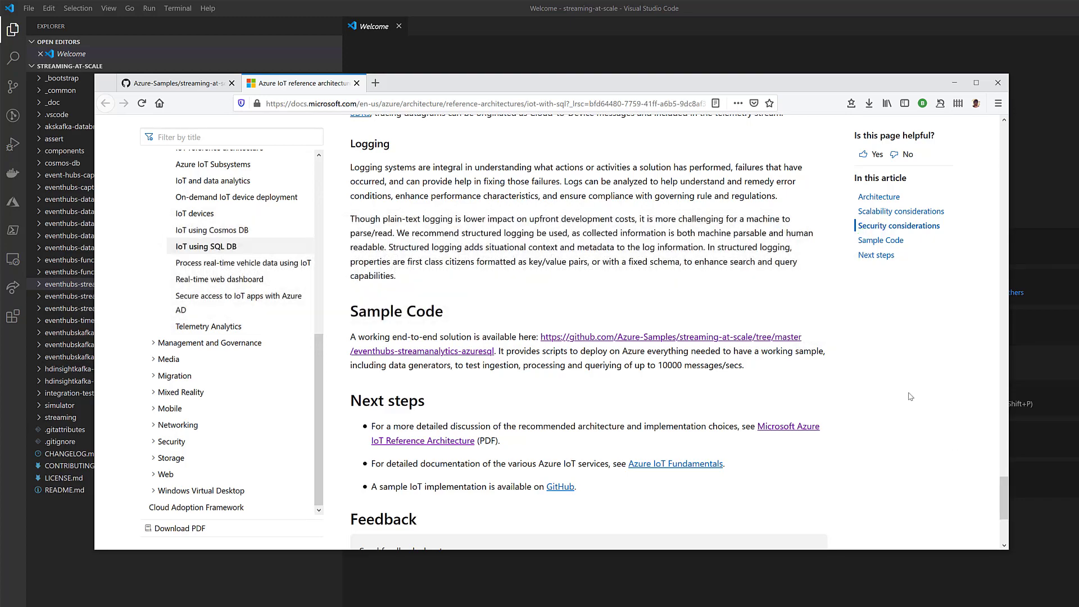
{"action": "mouse_move", "coordinate": [988, 479]}
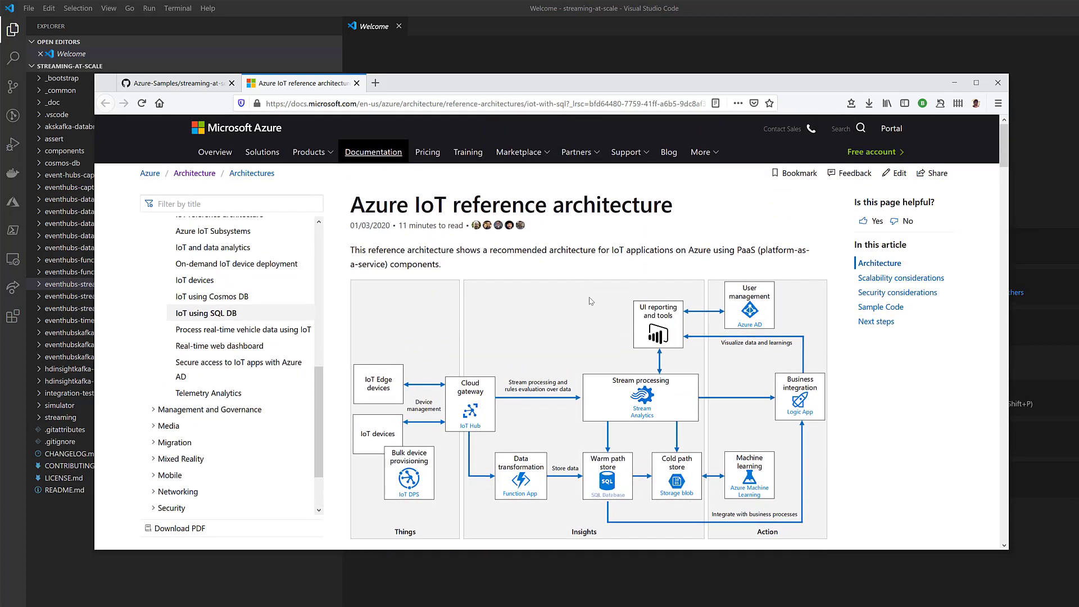
{"action": "mouse_move", "coordinate": [622, 470]}
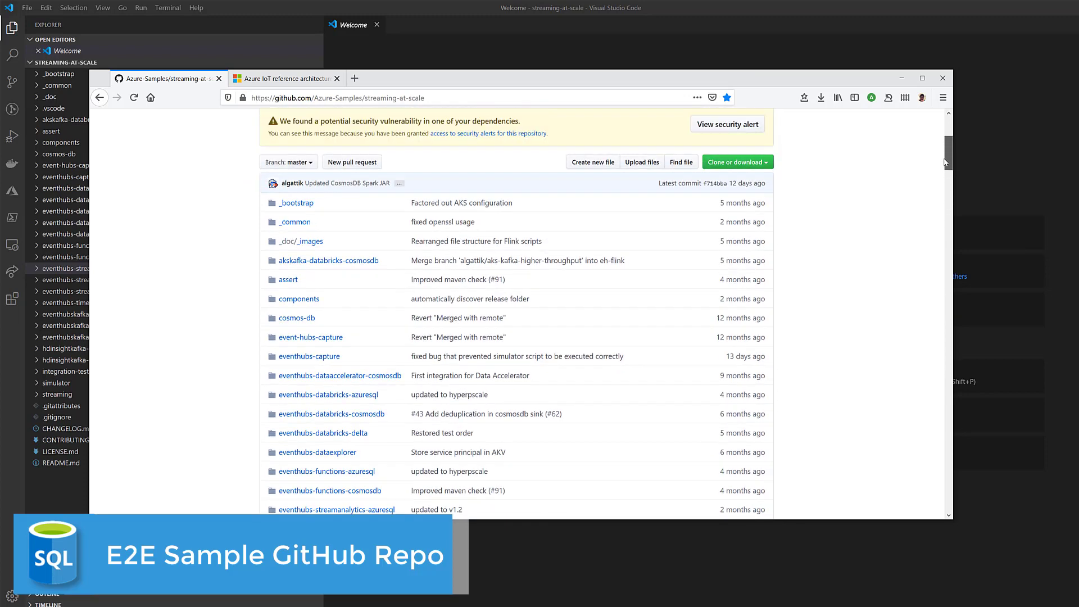
{"action": "scroll", "scroll_direction": "down", "scroll_amount": 3}
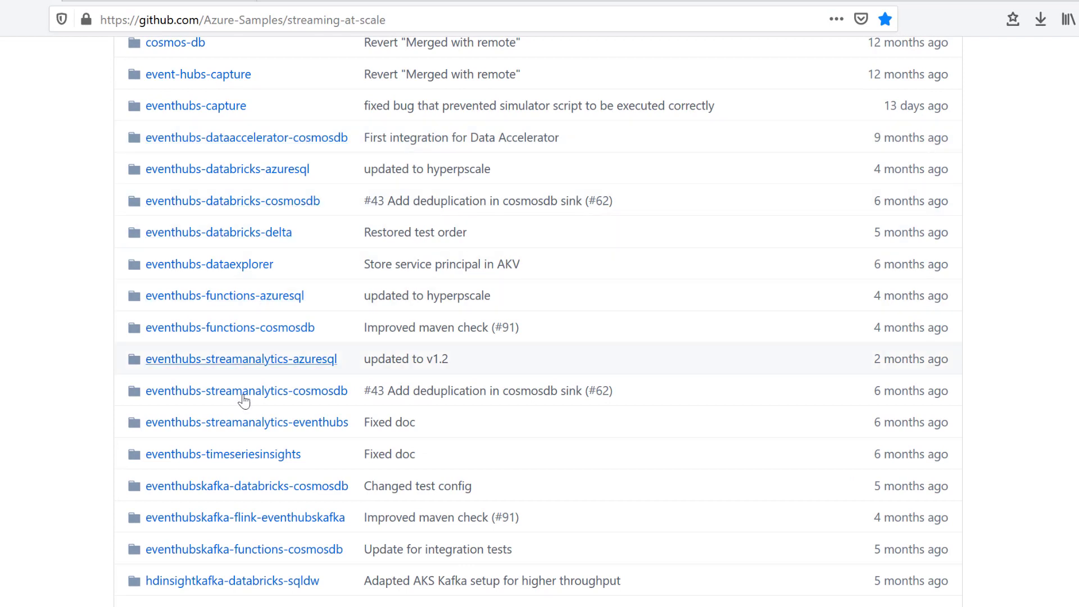
{"action": "mouse_move", "coordinate": [256, 477]}
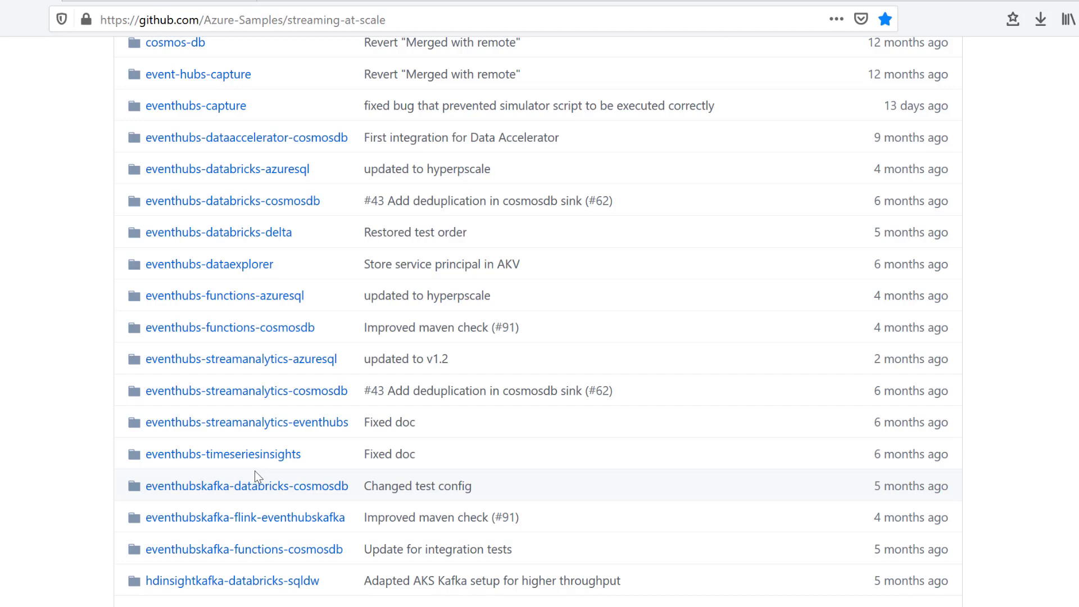
{"action": "mouse_move", "coordinate": [416, 379]}
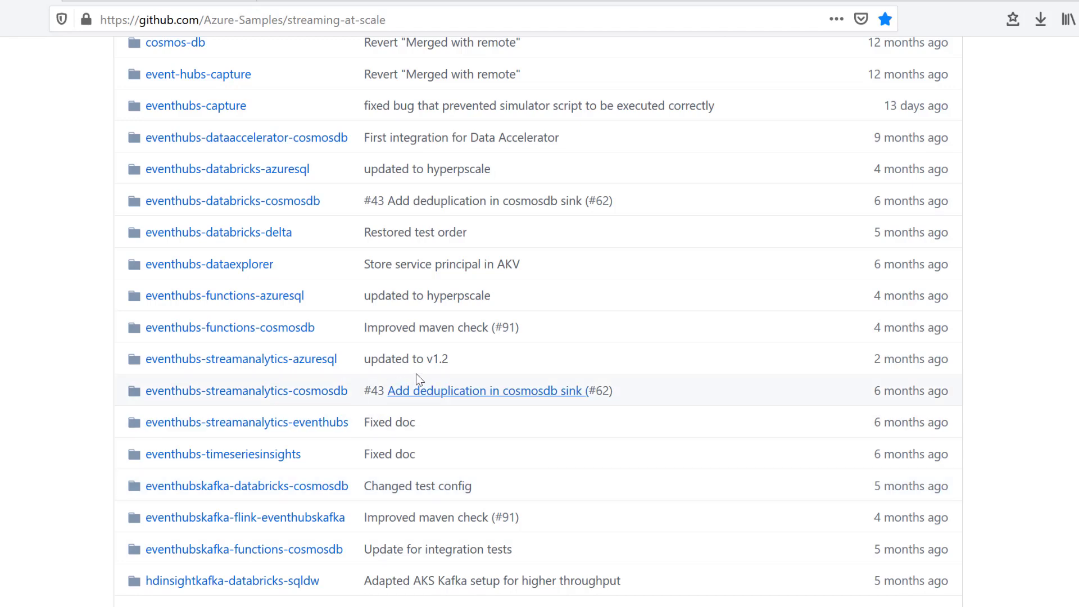
{"action": "mouse_move", "coordinate": [123, 393]}
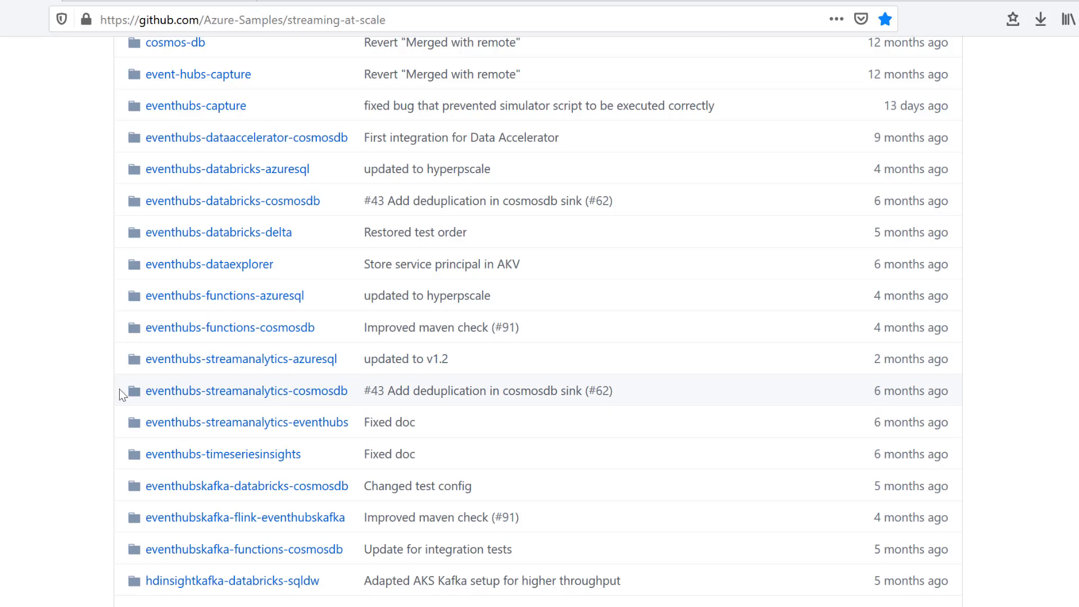
{"action": "mouse_move", "coordinate": [352, 281]}
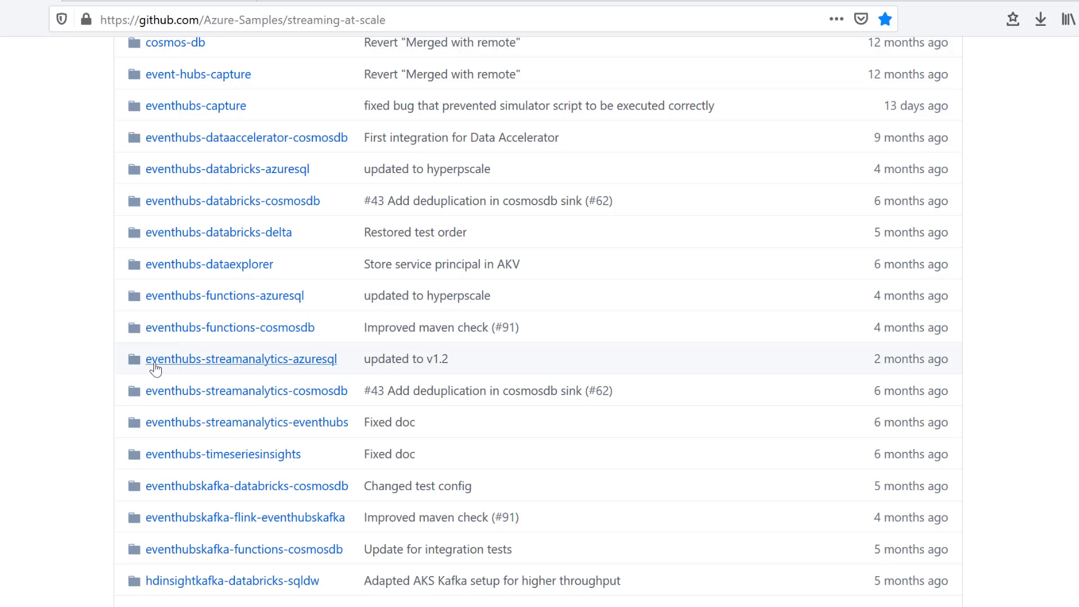
{"action": "mouse_move", "coordinate": [187, 371]}
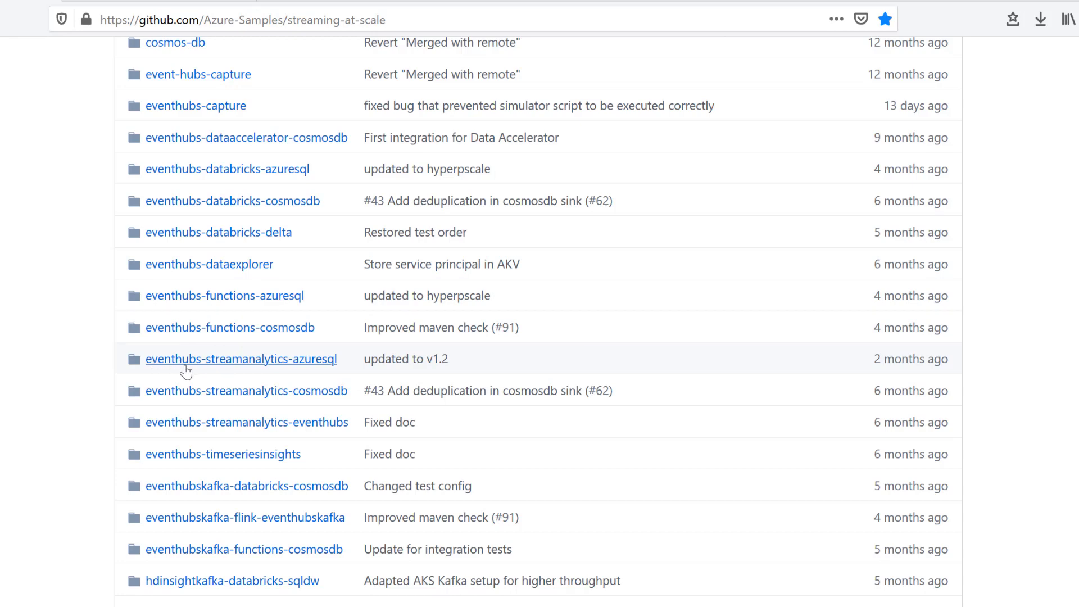
{"action": "mouse_move", "coordinate": [185, 372]}
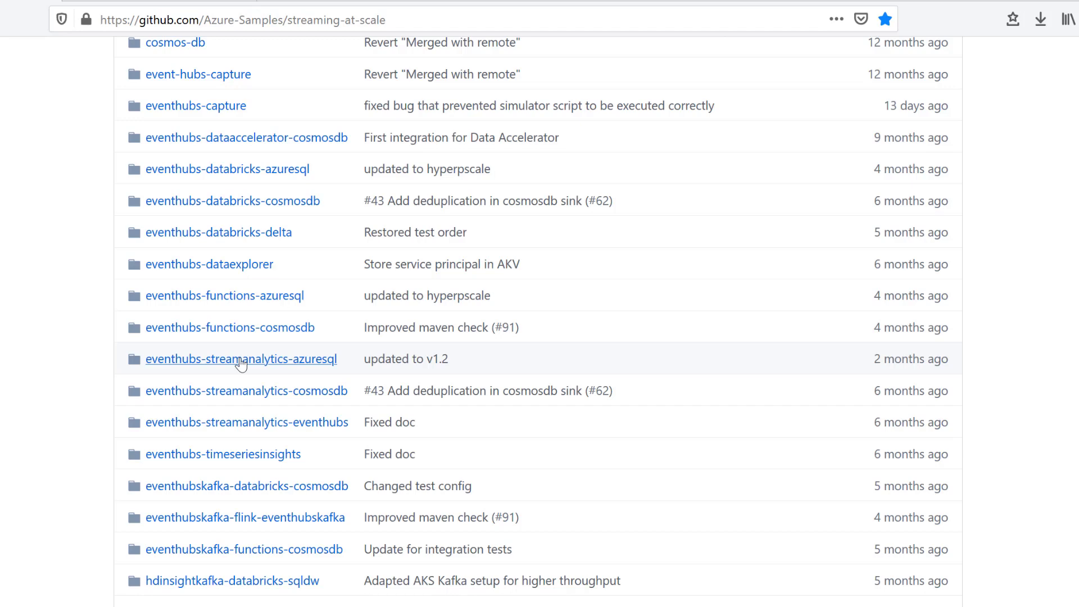
{"action": "mouse_move", "coordinate": [343, 364]}
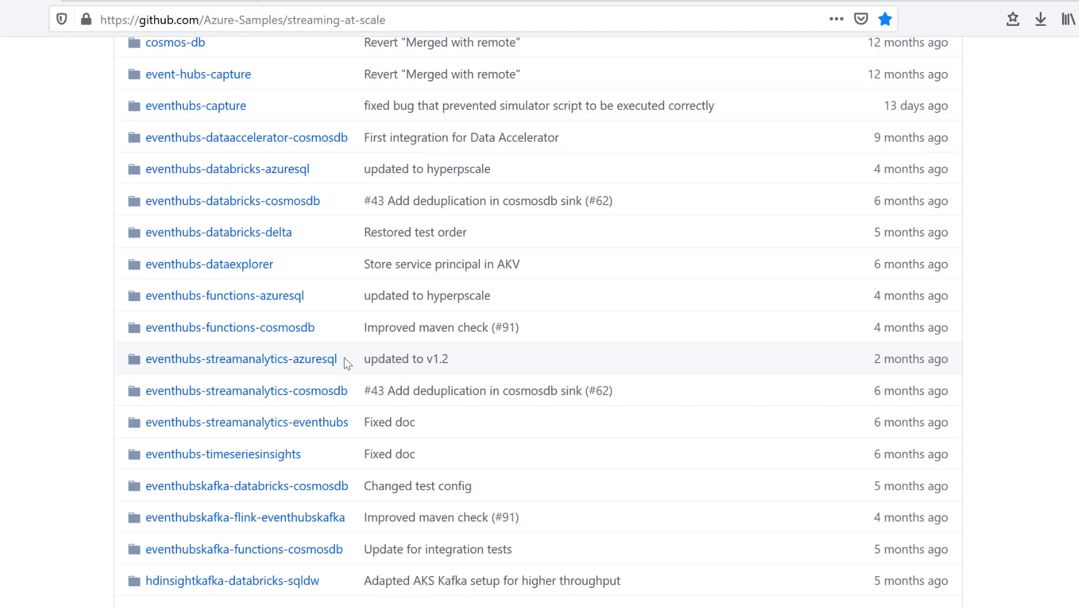
{"action": "mouse_move", "coordinate": [256, 368]}
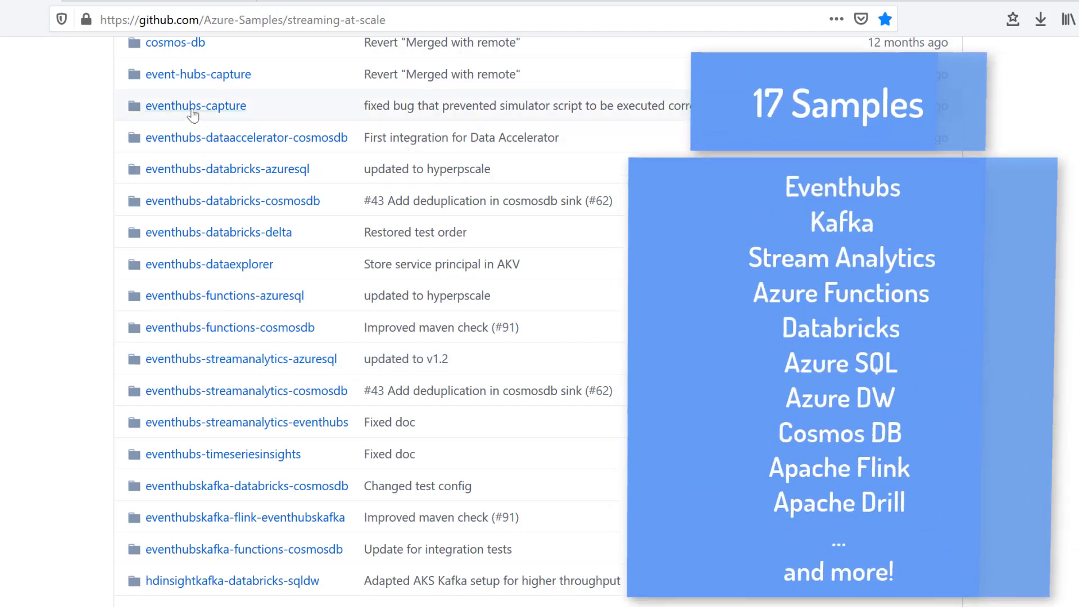
{"action": "mouse_move", "coordinate": [214, 150]}
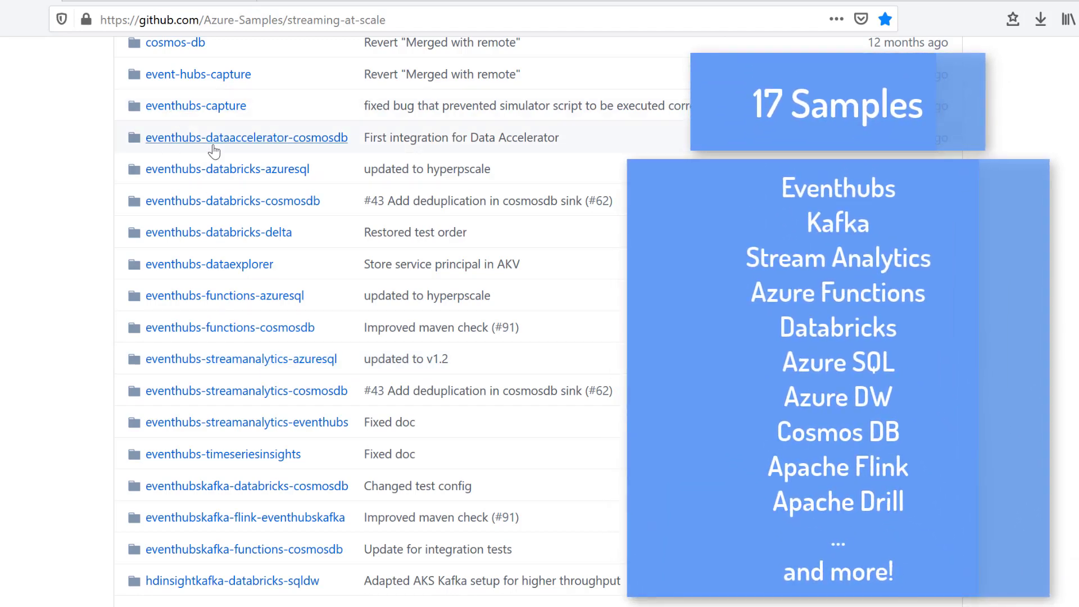
{"action": "mouse_move", "coordinate": [196, 105]}
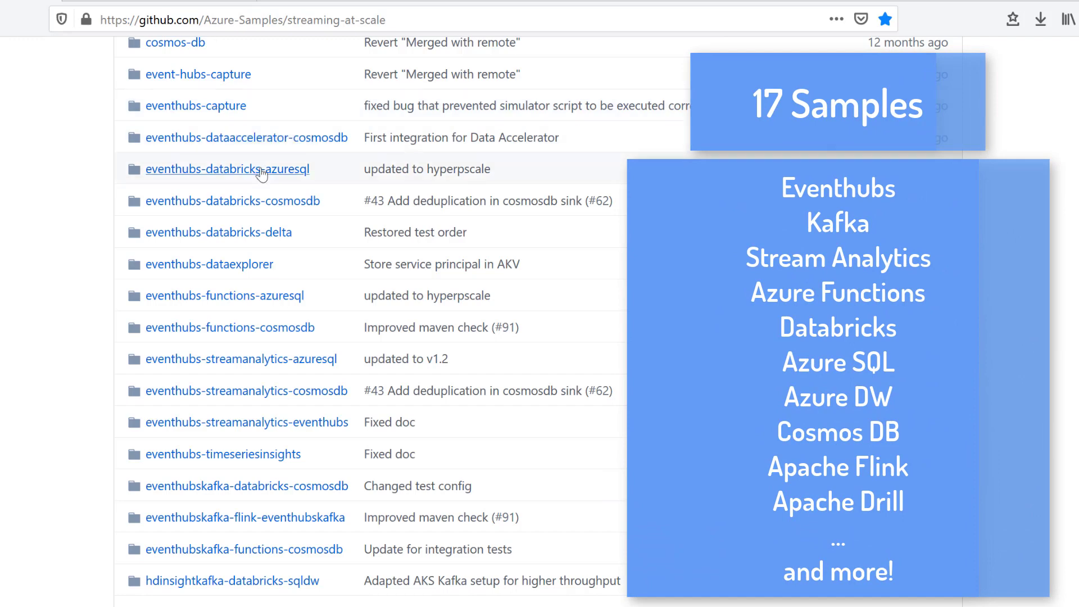
{"action": "mouse_move", "coordinate": [318, 214]}
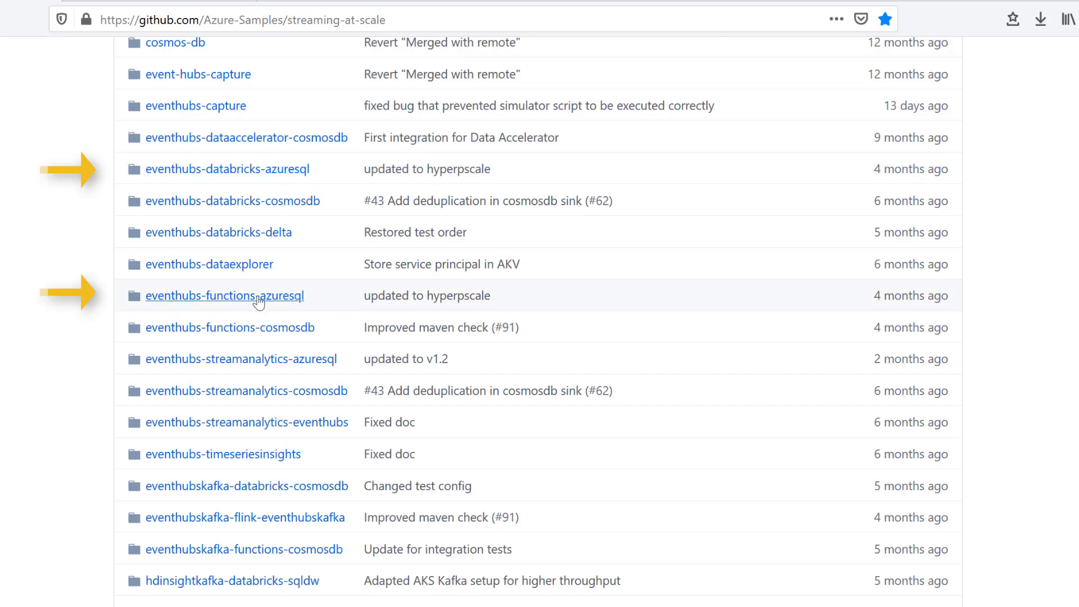
{"action": "mouse_move", "coordinate": [224, 296]}
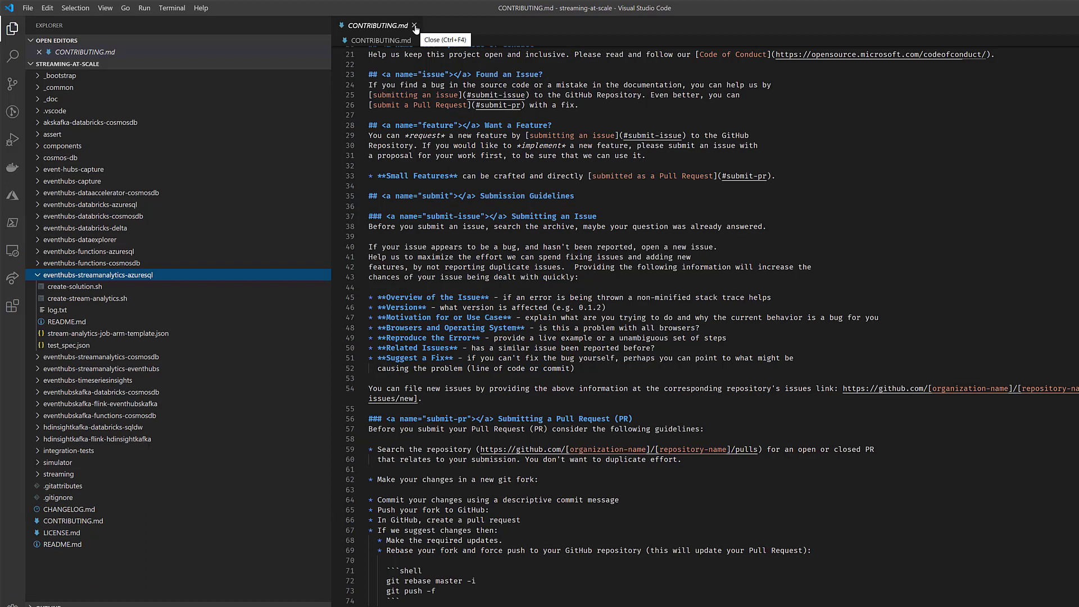
Step: Close CONTRIBUTING.md and review create-solution.sh in eventhubs-streamanalytics-azuresql, browsing the dataexplorer folder
{"action": "left_click", "coordinate": [415, 26]}
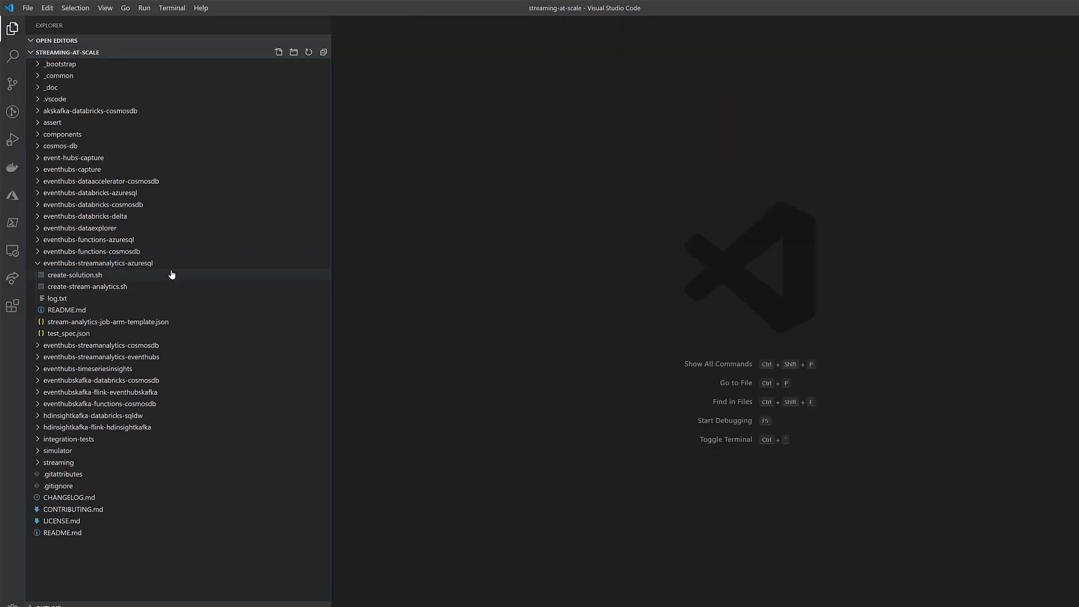
{"action": "mouse_move", "coordinate": [101, 263]}
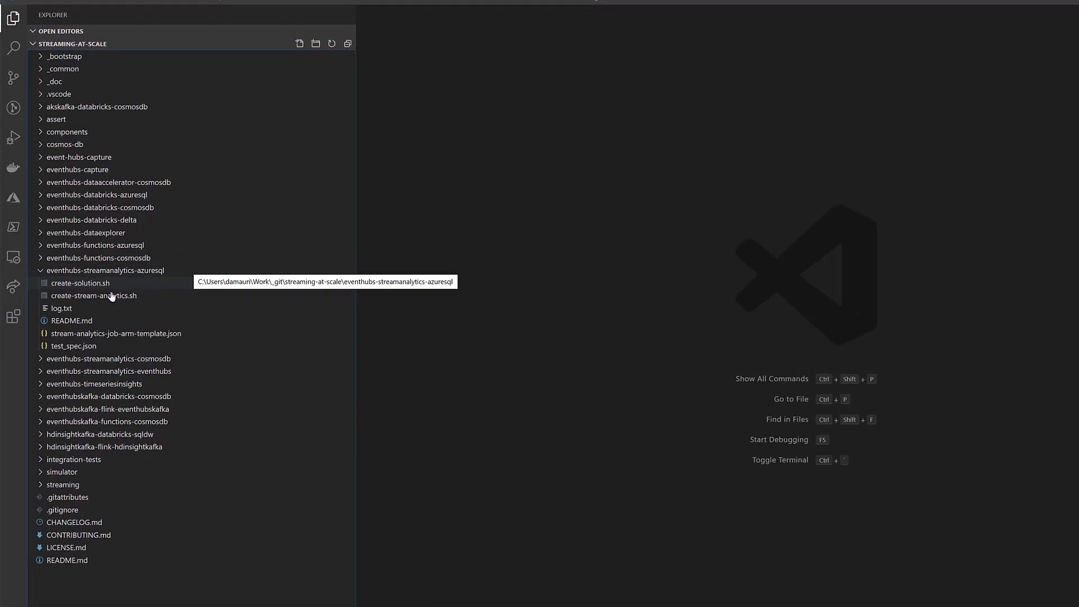
{"action": "double_click", "coordinate": [81, 283]}
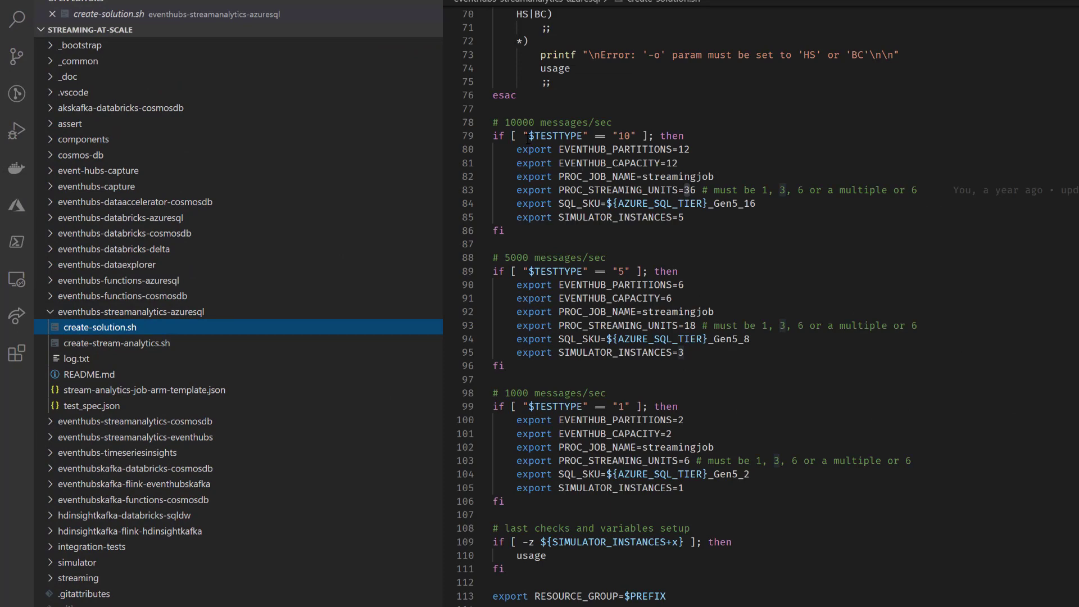
{"action": "left_click", "coordinate": [126, 232]}
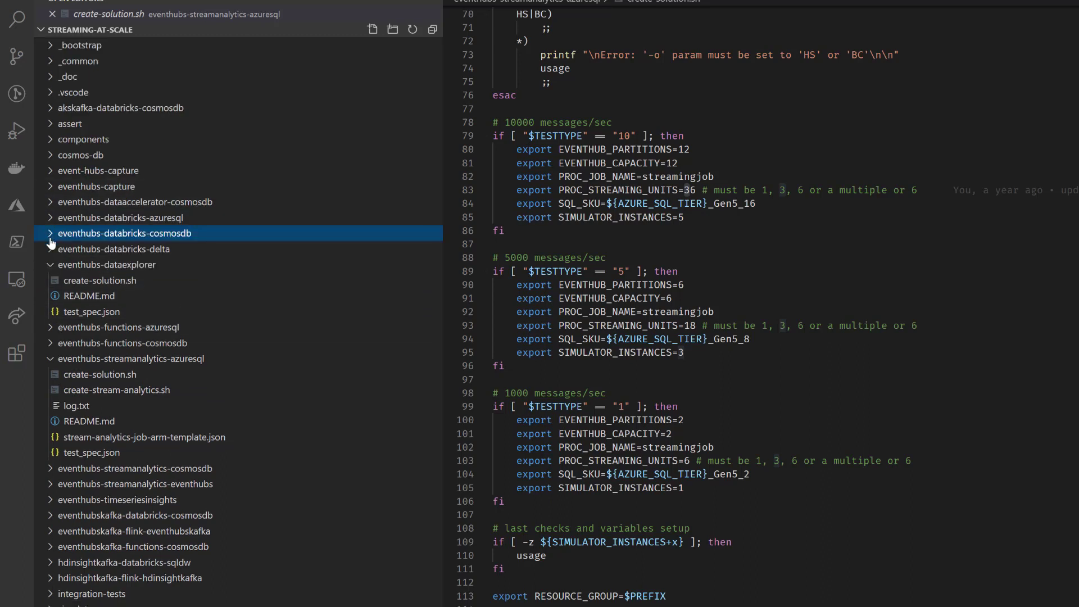
{"action": "left_click", "coordinate": [107, 265]}
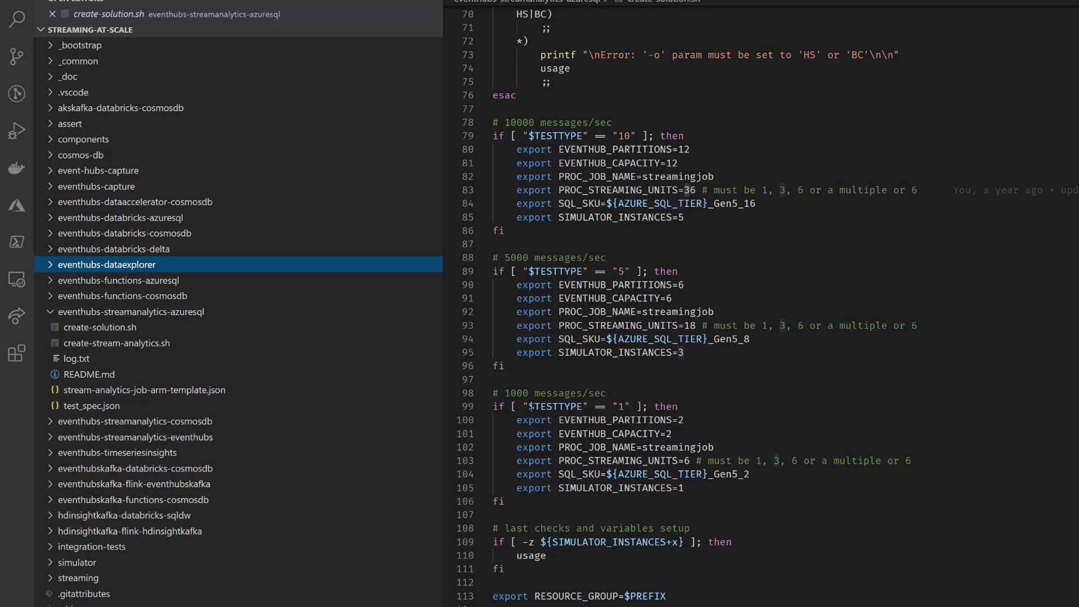
{"action": "double_click", "coordinate": [557, 122]}
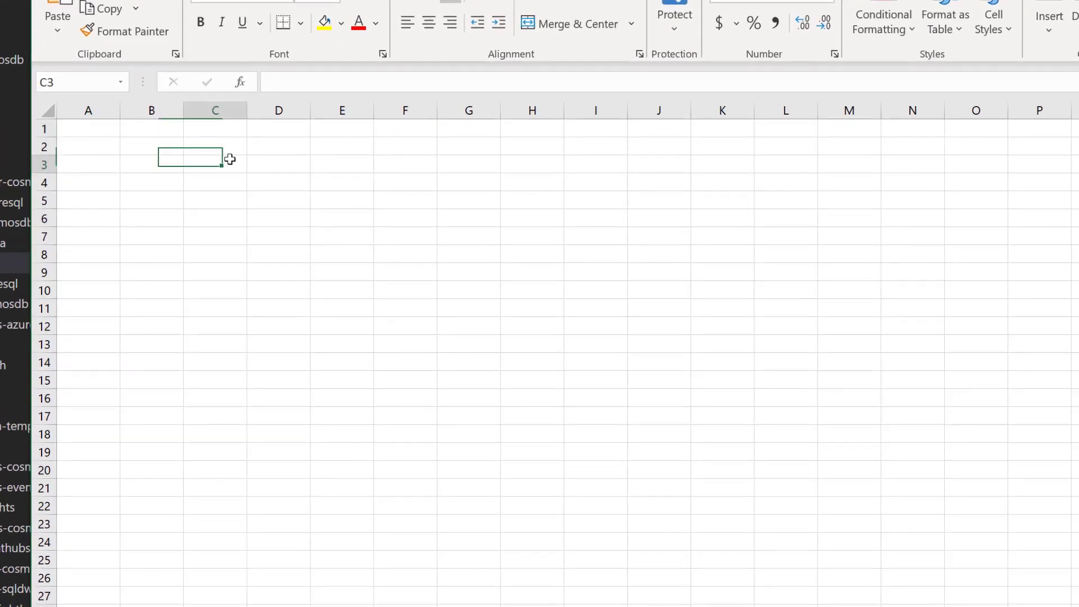
Step: Enter 10000 in C3, compute C3*3600 as 36,000,000.00 in C4, and start a formula in C5
{"action": "type", "text": "10000"}
{"action": "left_click", "coordinate": [215, 182]}
{"action": "type", "text": "="}
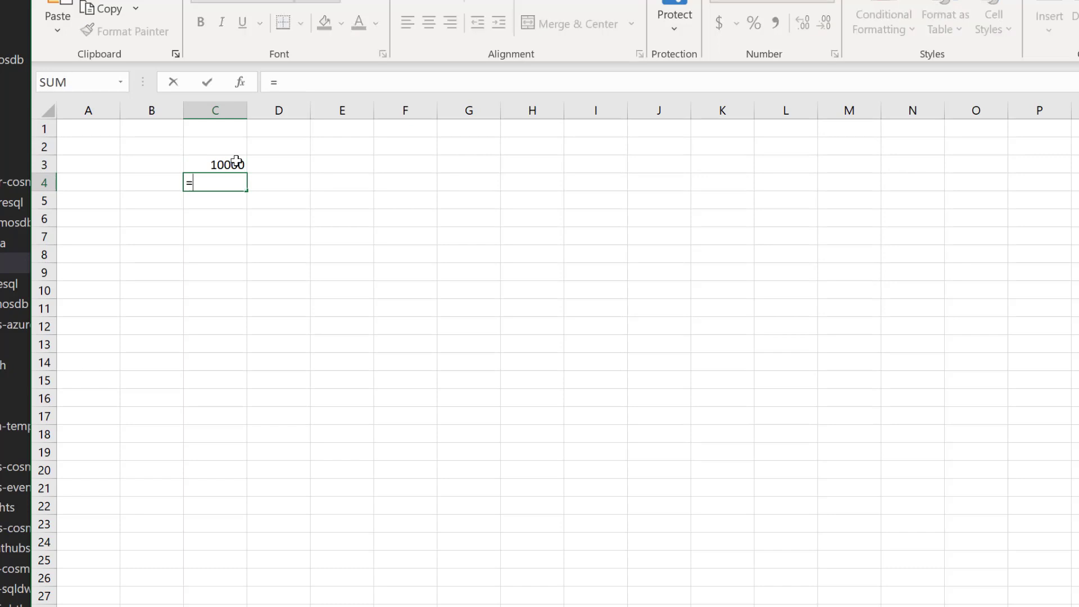
{"action": "type", "text": "C3*3600"}
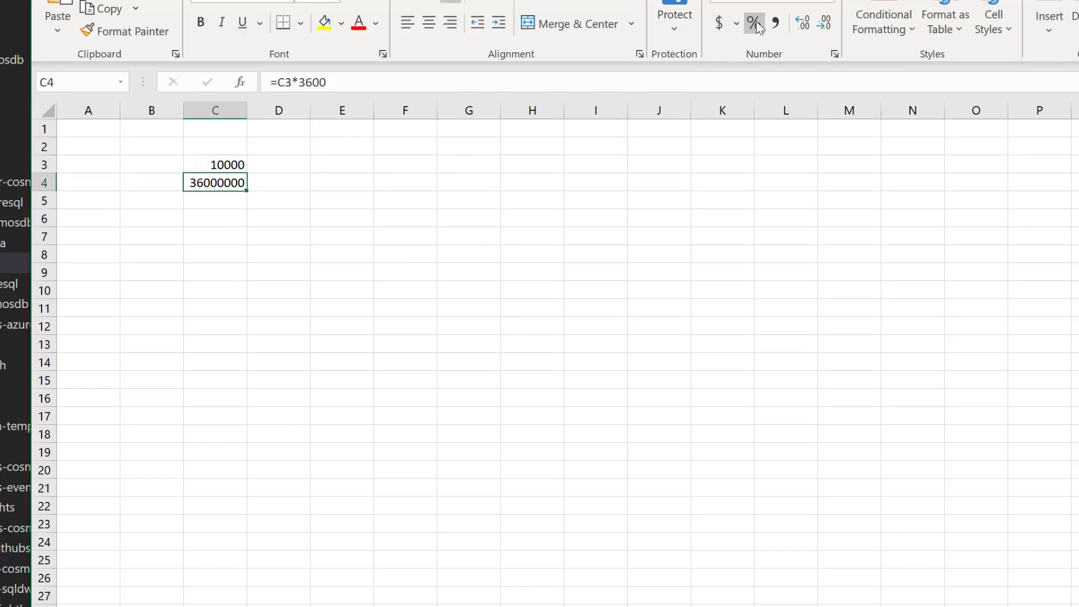
{"action": "left_click", "coordinate": [775, 22]}
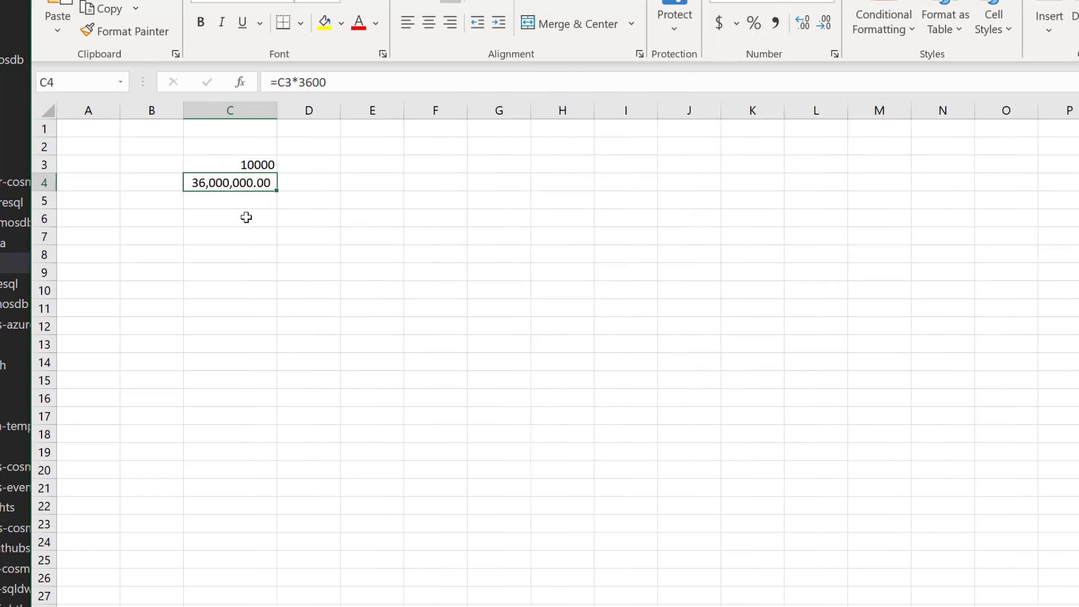
{"action": "mouse_move", "coordinate": [260, 199]}
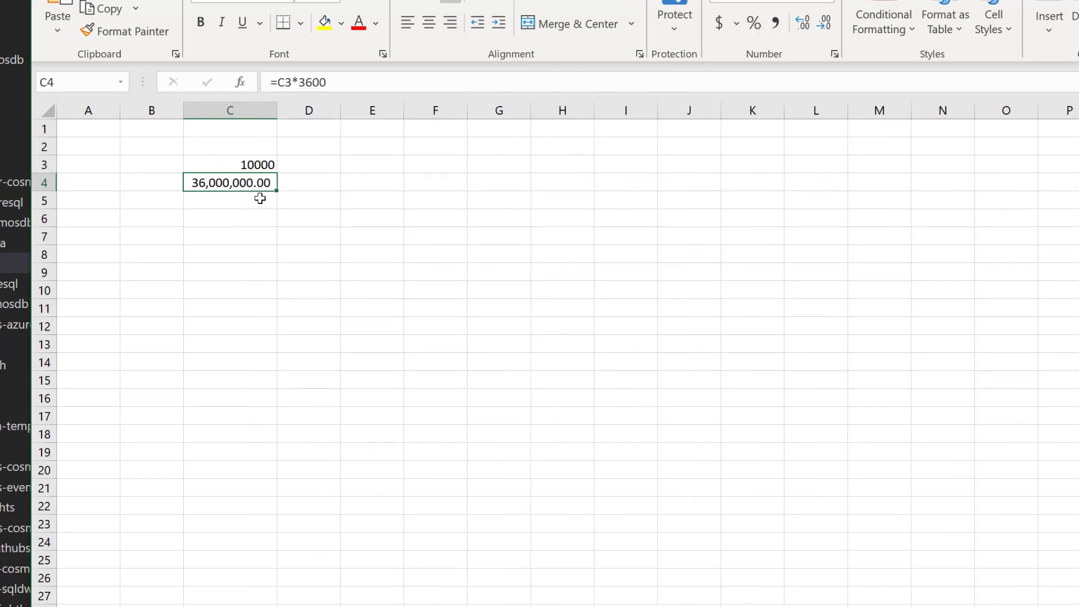
{"action": "left_click", "coordinate": [229, 201]}
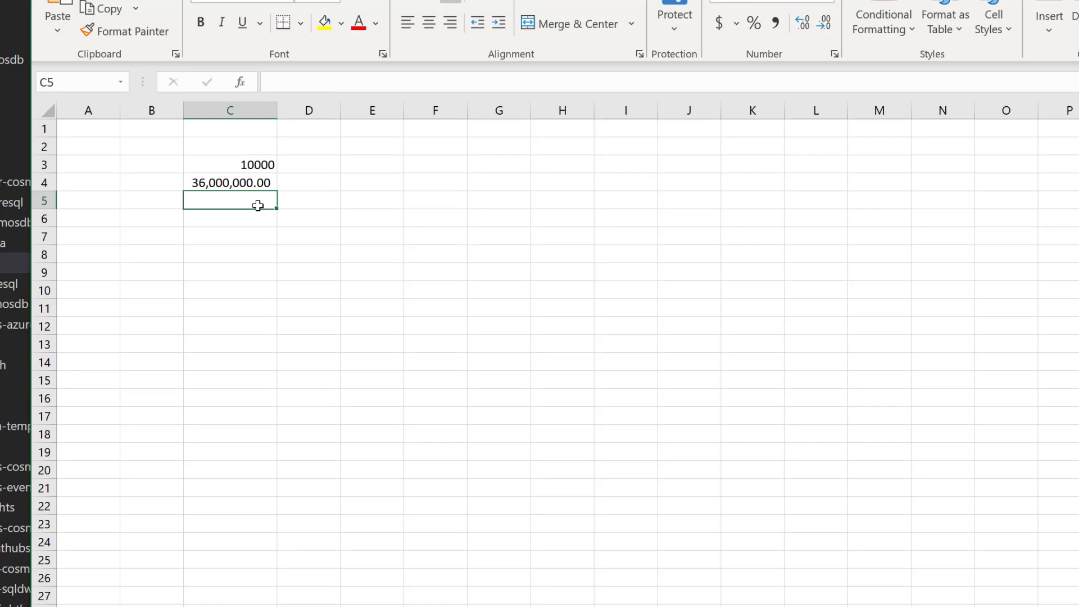
{"action": "type", "text": "="}
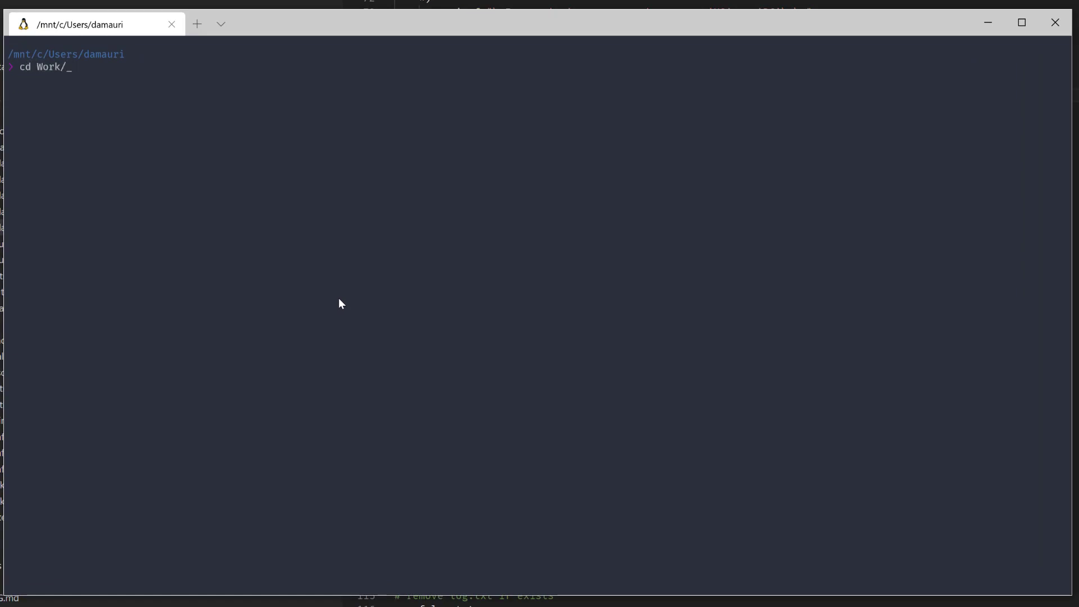
Step: Change into the eventhubs-streamanalytics-azuresql folder and run ./create-solution.sh to show its usage
{"action": "type", "text": "git/streaming-at-scale/"}
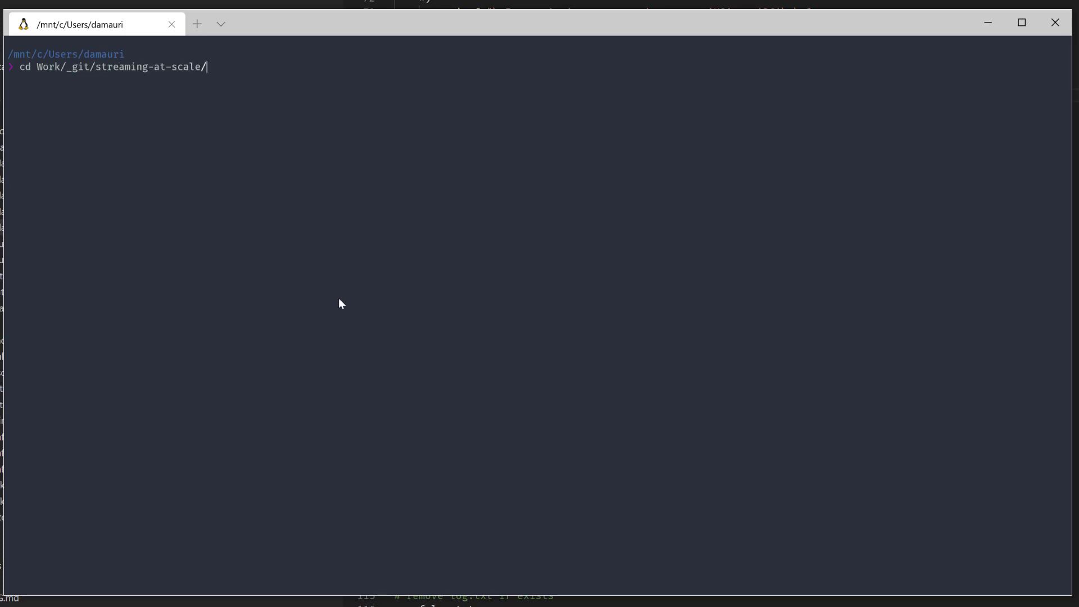
{"action": "type", "text": "cd eventhubs-s"}
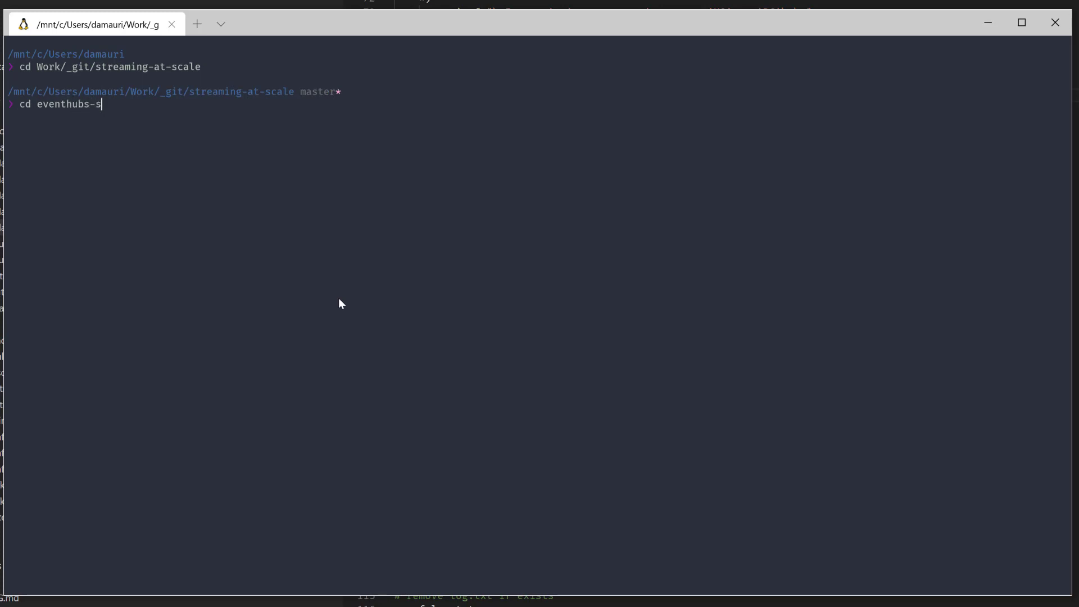
{"action": "key", "text": "Tab"}
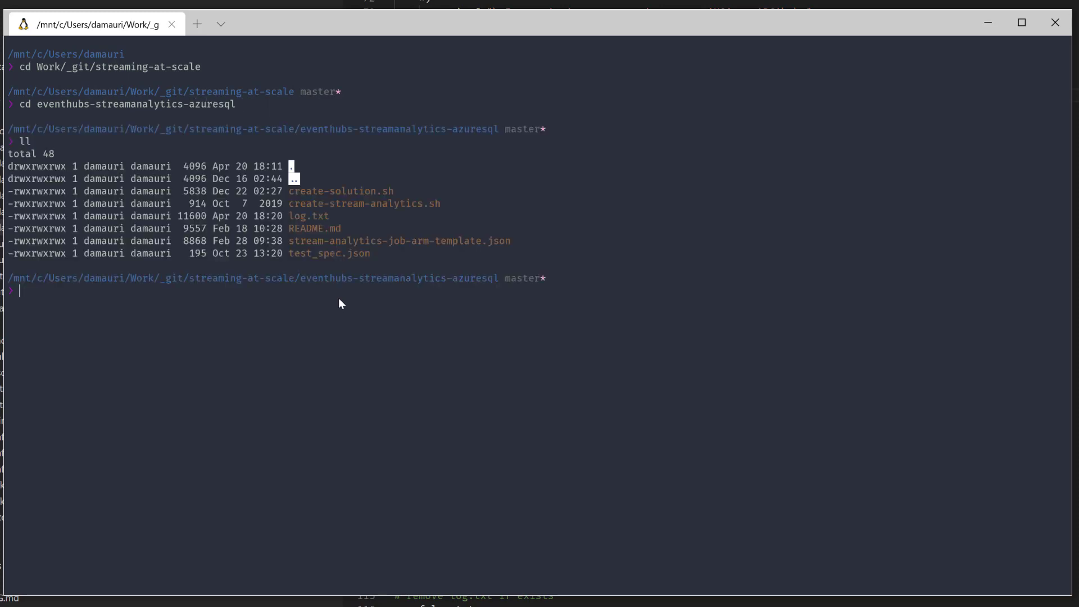
{"action": "type", "text": "./cre"}
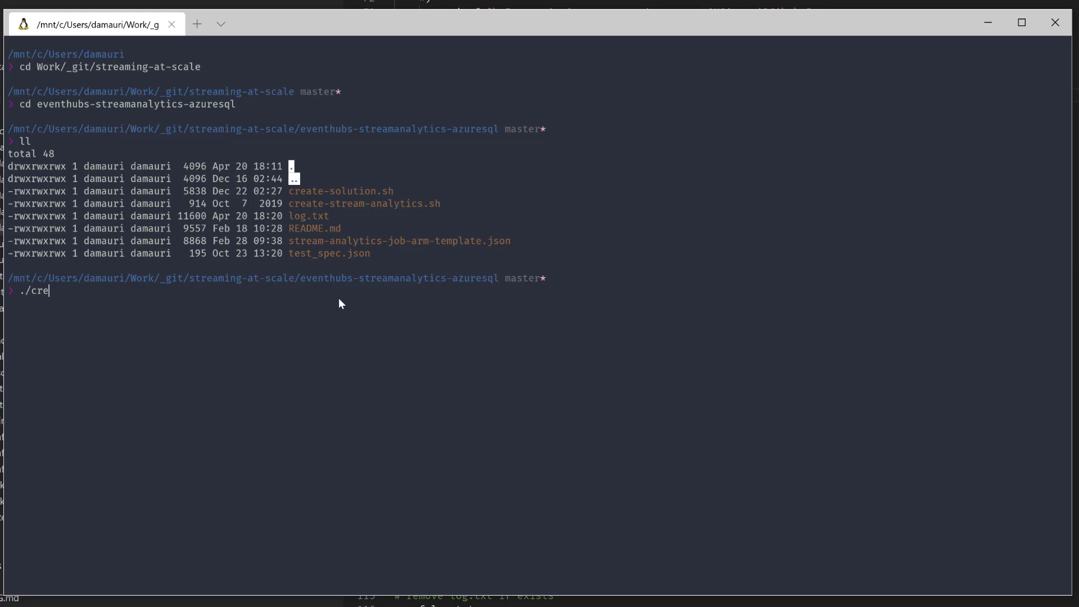
{"action": "key", "text": "Enter"}
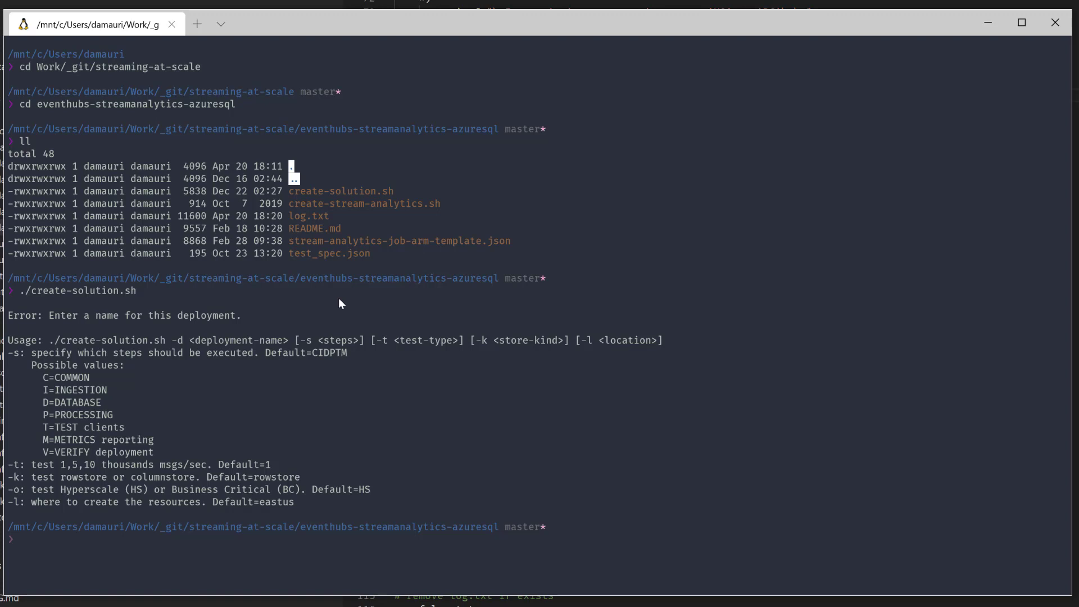
Step: Enter the deployment command ./create-solution.sh -d dmiot001 -t 10 -o HS
{"action": "type", "text": "./create-solution.sh -d"}
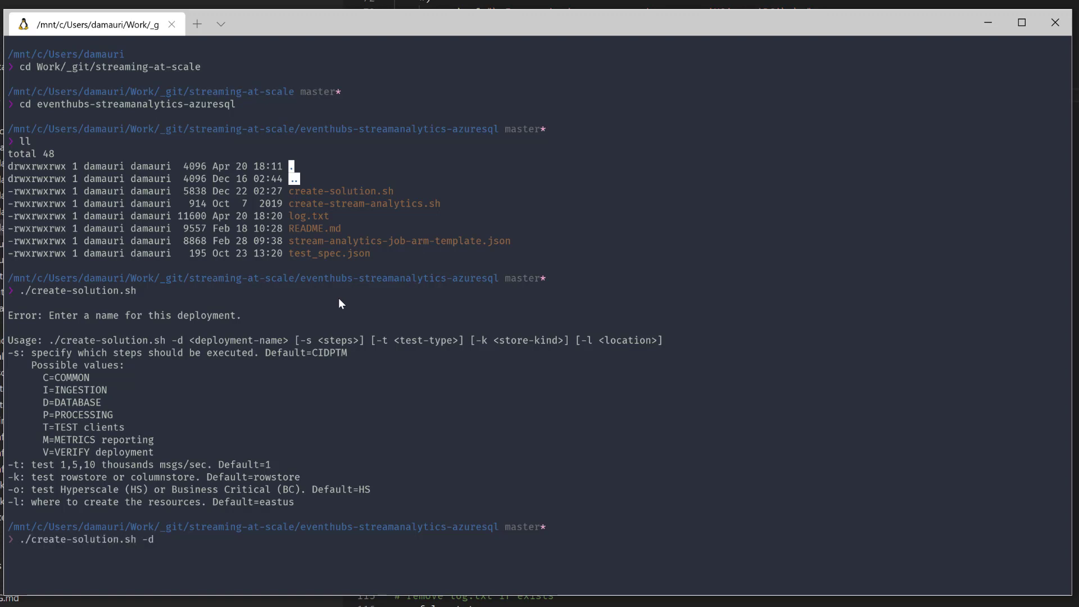
{"action": "type", "text": "dm"}
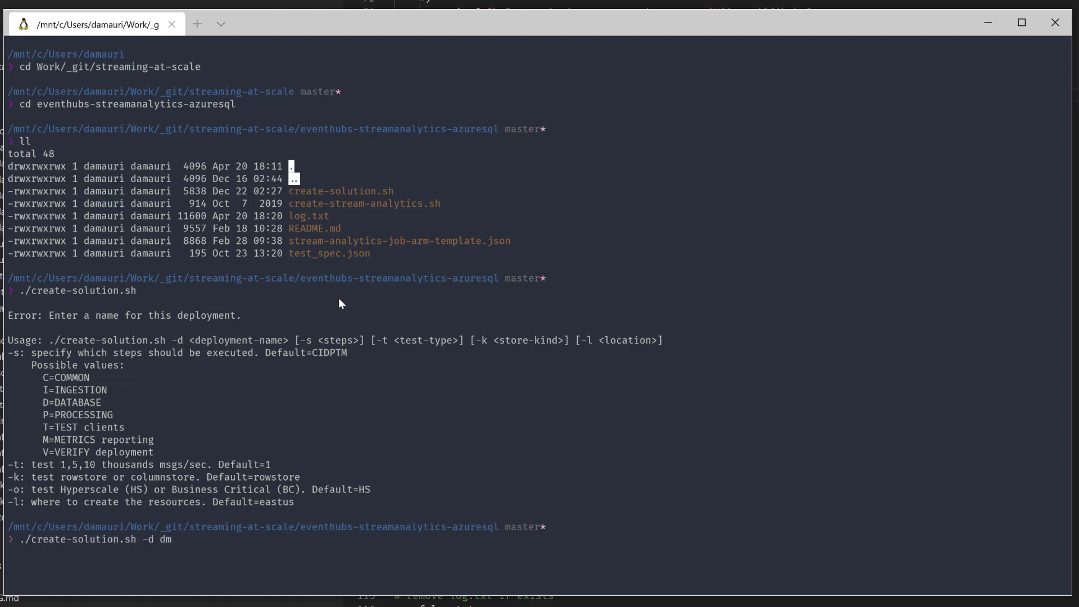
{"action": "type", "text": "iot001"}
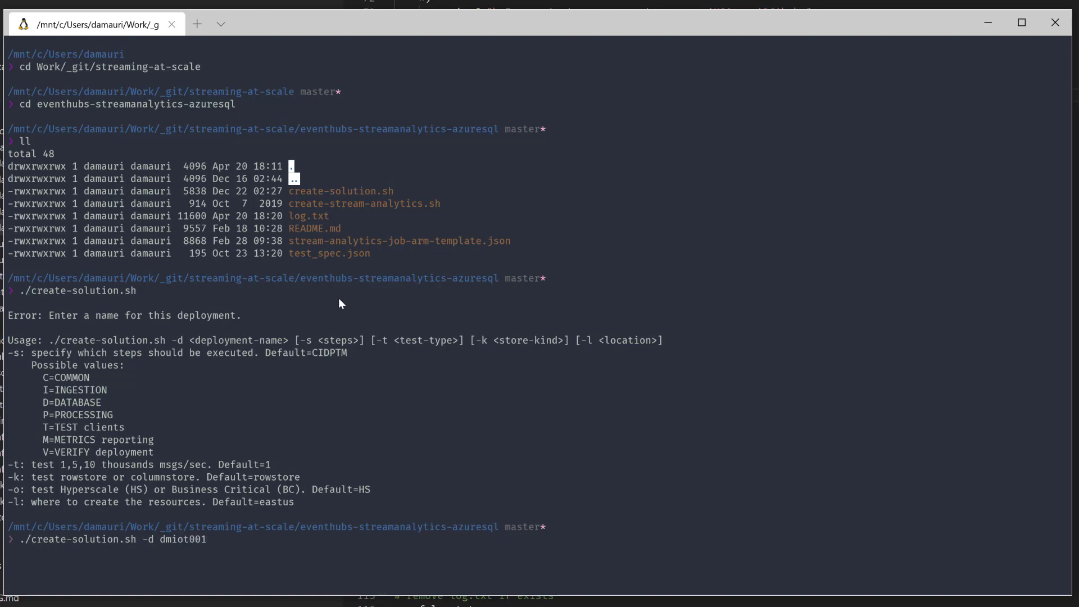
{"action": "type", "text": "-t 10"}
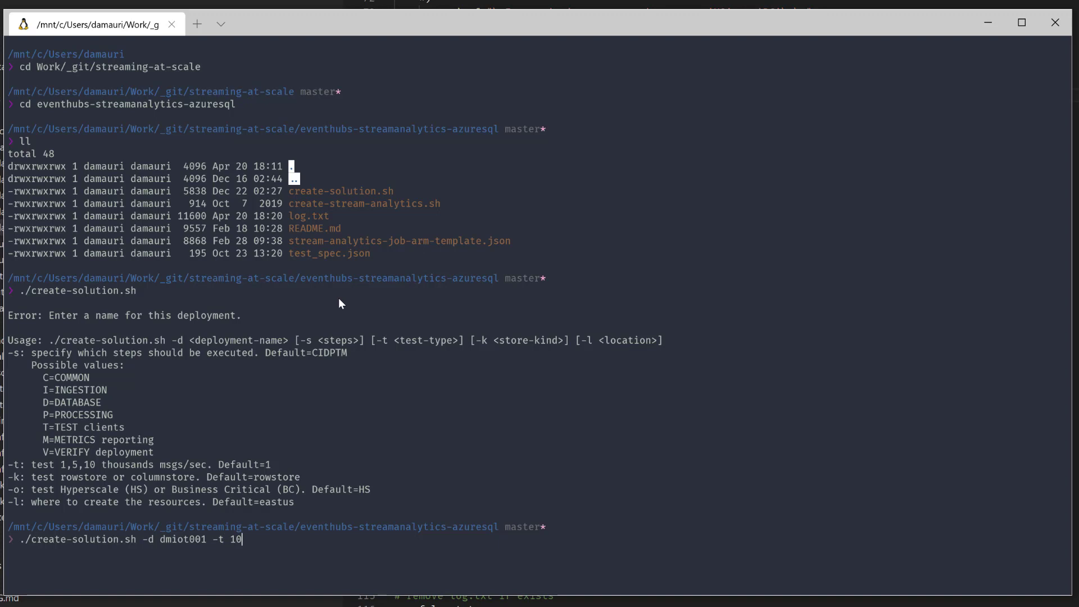
{"action": "type", "text": "-"}
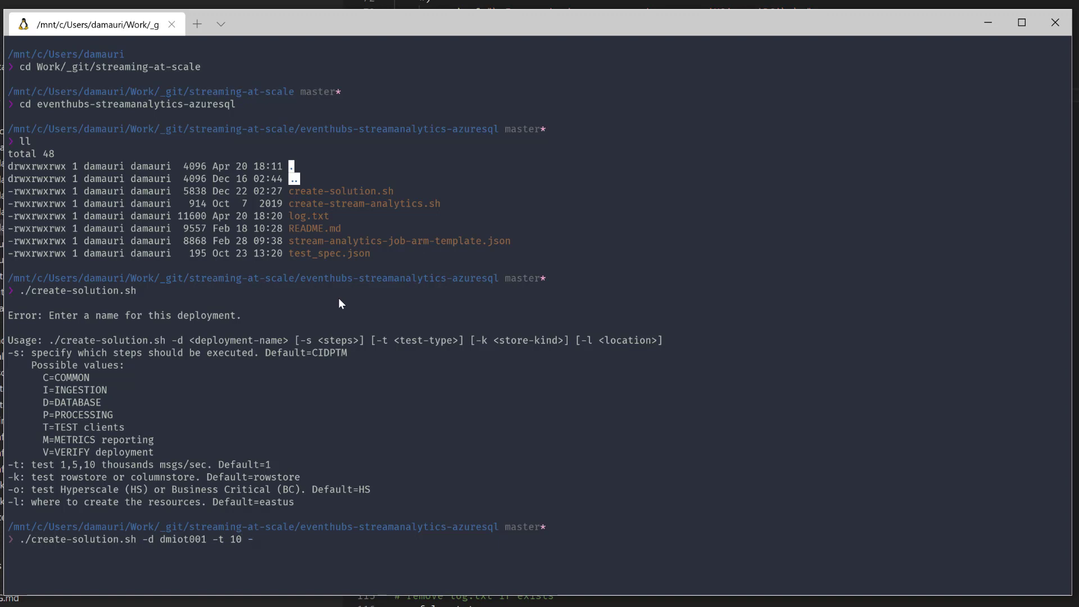
{"action": "type", "text": "o"}
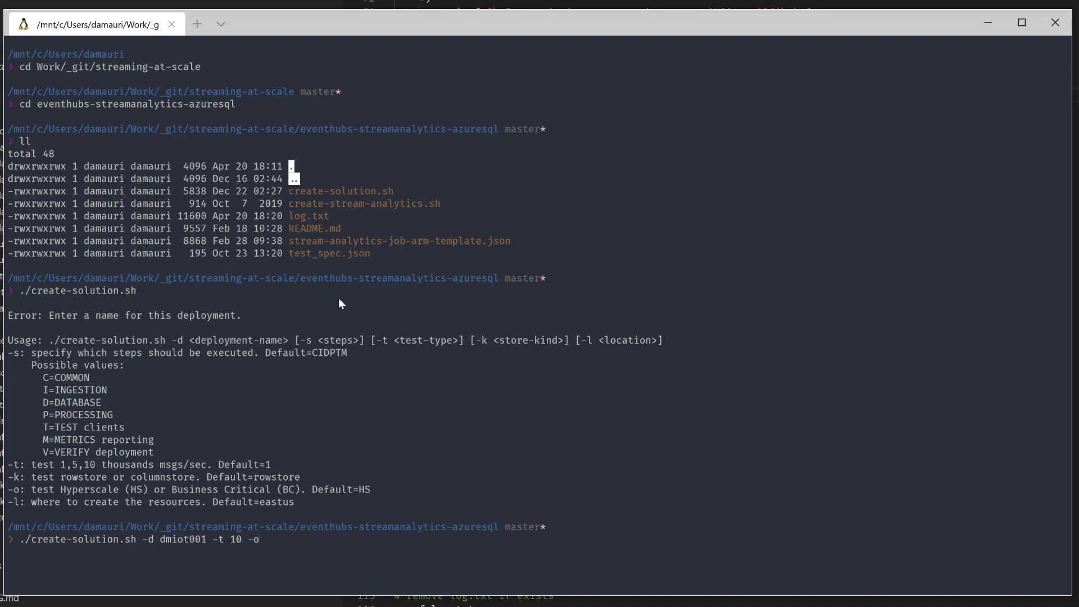
{"action": "type", "text": "HS"}
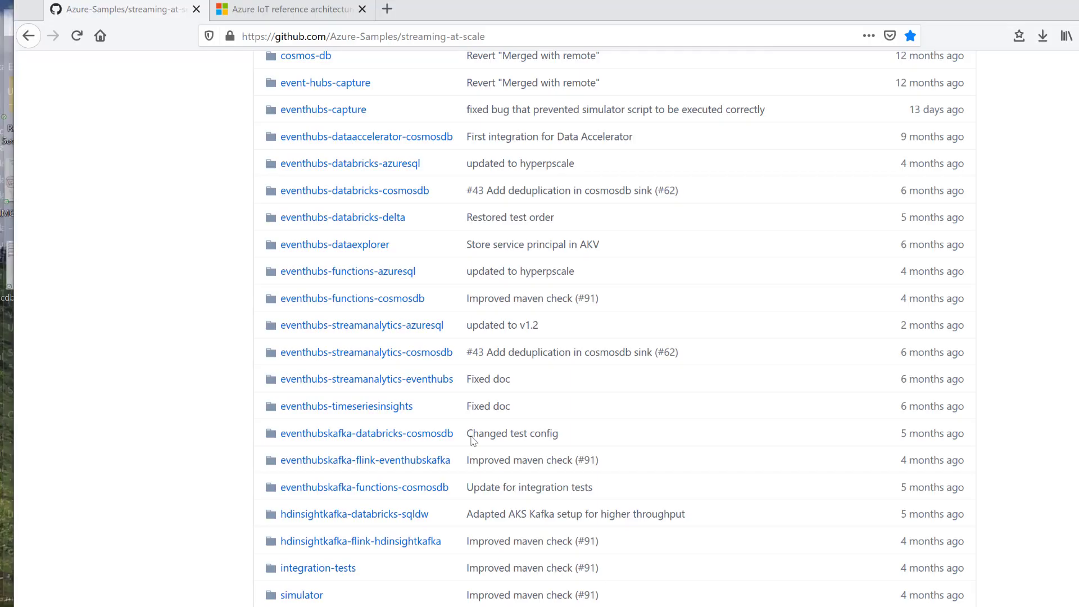
{"action": "mouse_move", "coordinate": [361, 325]}
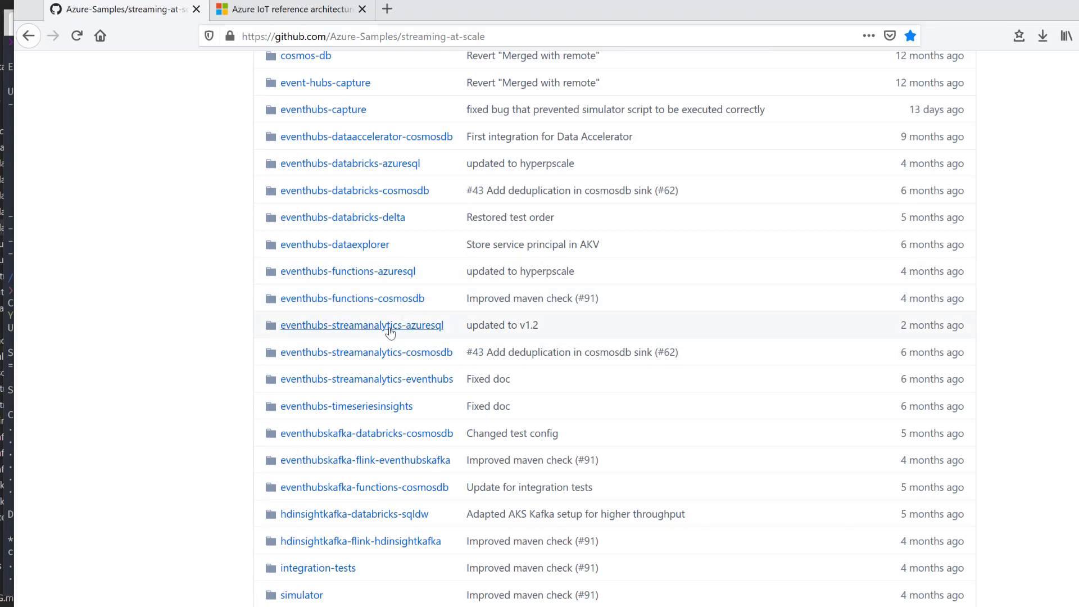
Step: Go into the eventhubs-streamanalytics-azuresql sample and read its README setup steps
{"action": "left_click", "coordinate": [361, 325]}
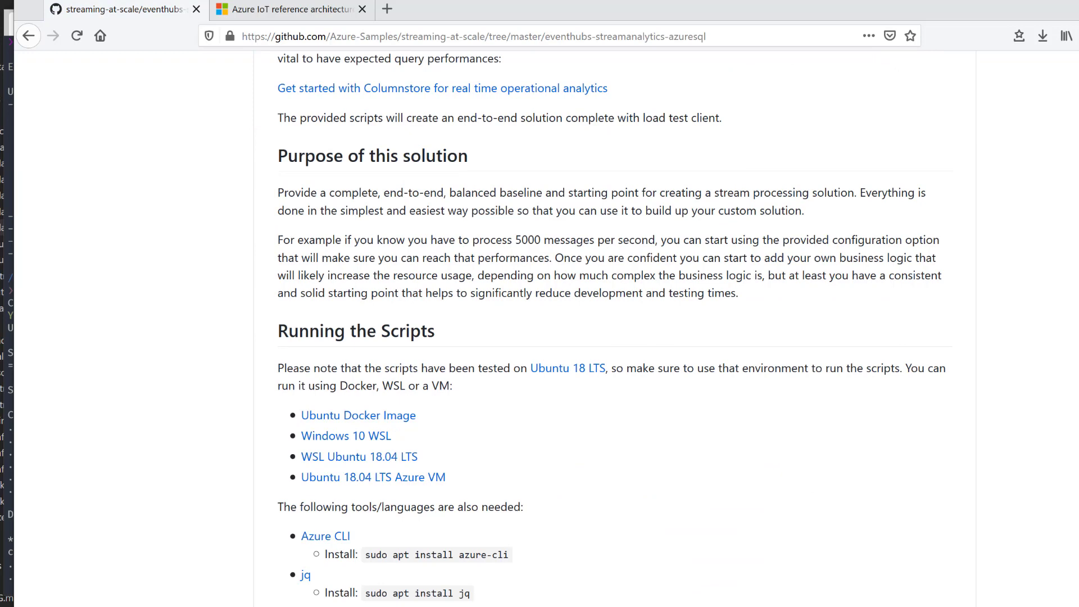
{"action": "scroll", "scroll_direction": "down", "scroll_amount": 3}
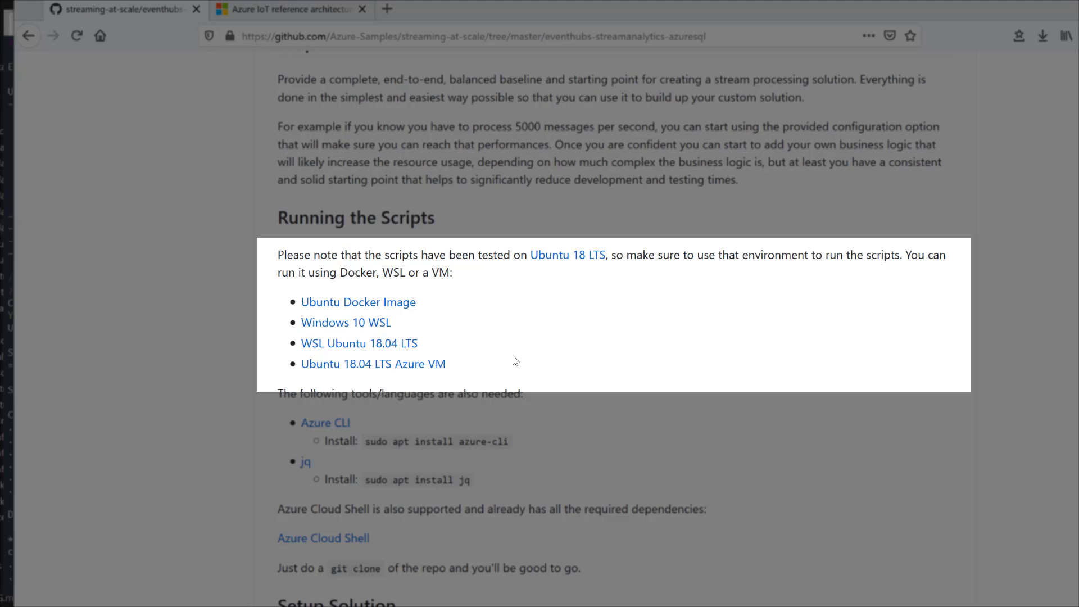
{"action": "mouse_move", "coordinate": [395, 325]}
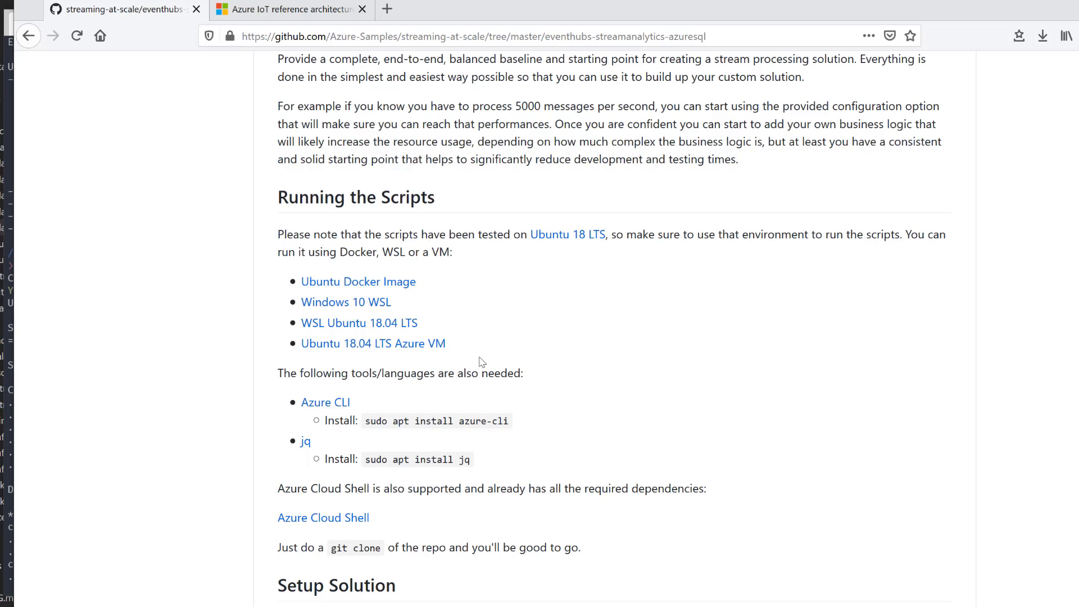
{"action": "scroll", "scroll_direction": "down", "scroll_amount": 3}
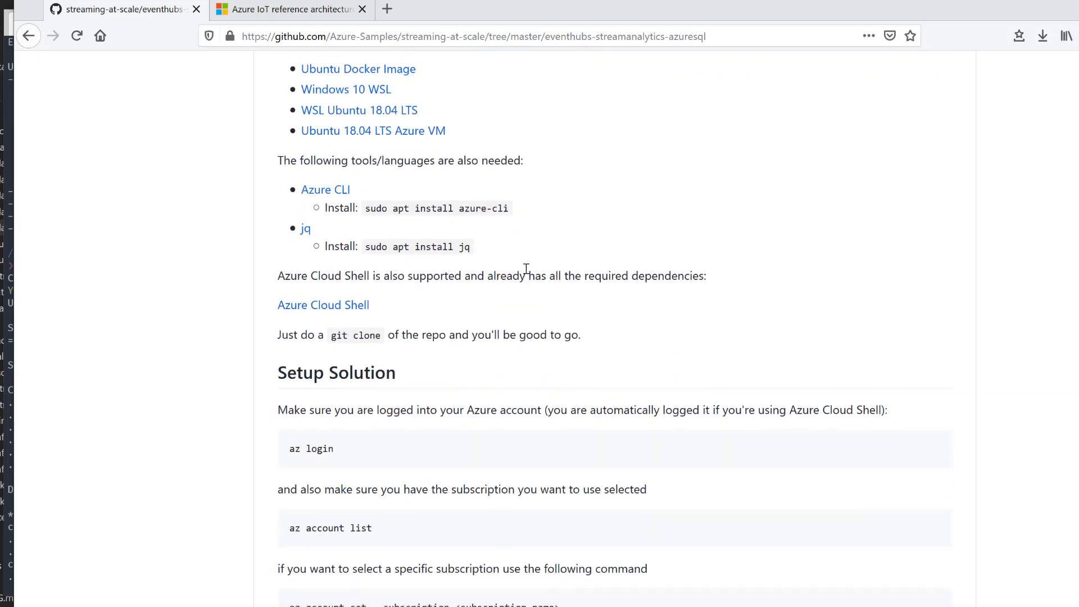
{"action": "scroll", "scroll_direction": "up", "scroll_amount": 3}
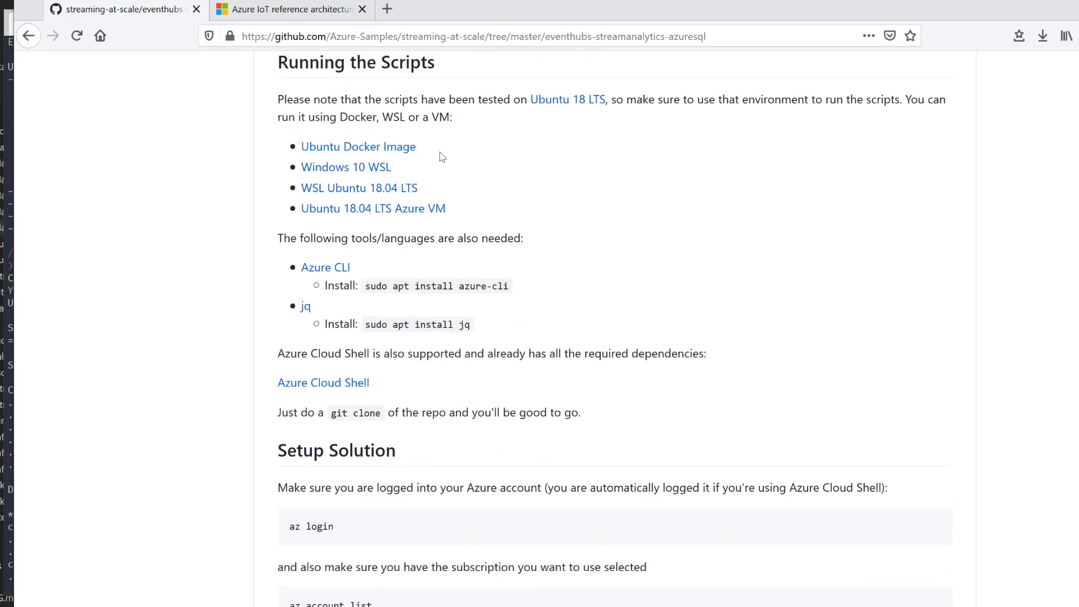
{"action": "scroll", "scroll_direction": "down", "scroll_amount": 3}
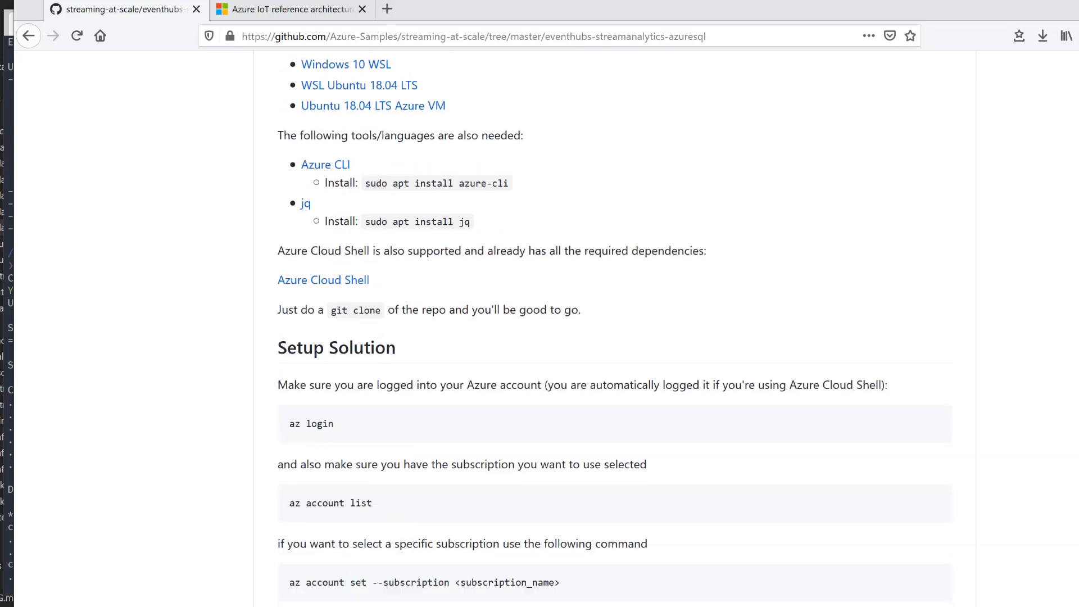
Step: Read on through the README's created resources and streamed data sections
{"action": "scroll", "scroll_direction": "down", "scroll_amount": 3}
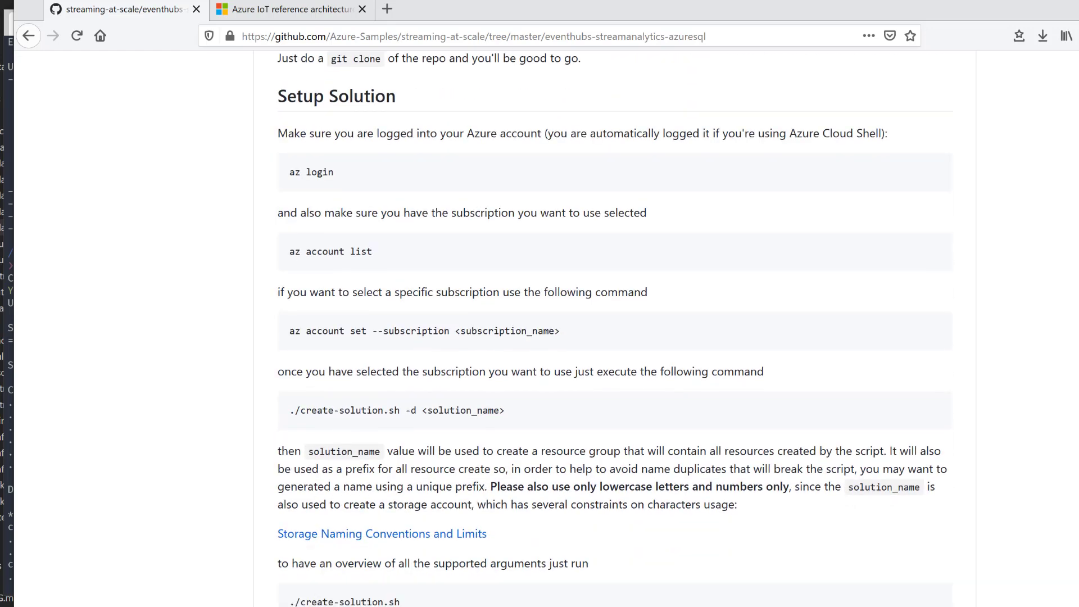
{"action": "scroll", "scroll_direction": "down", "scroll_amount": 3}
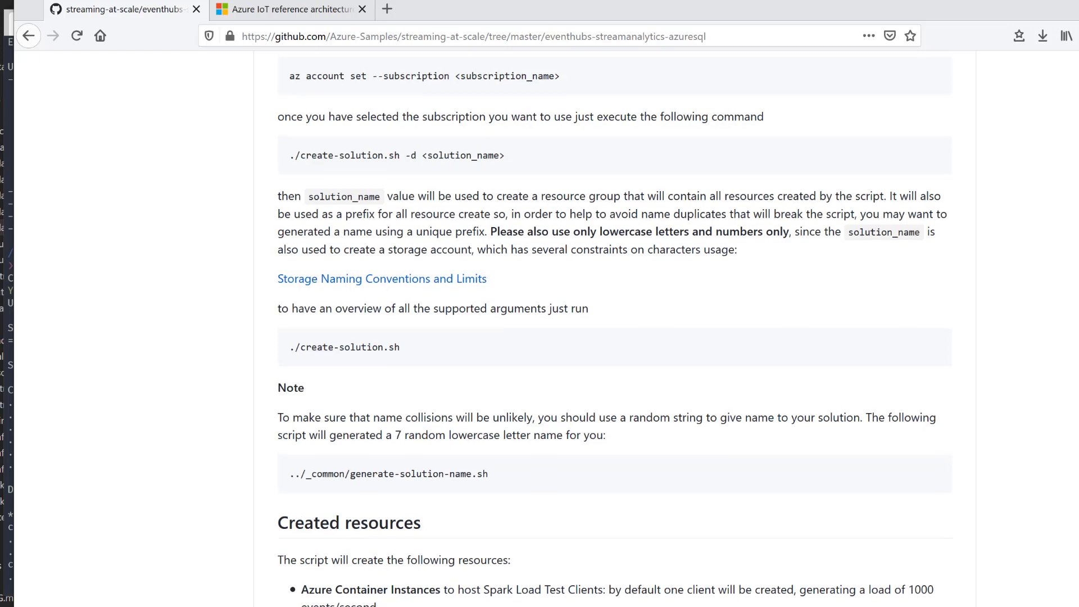
{"action": "scroll", "scroll_direction": "down", "scroll_amount": 3}
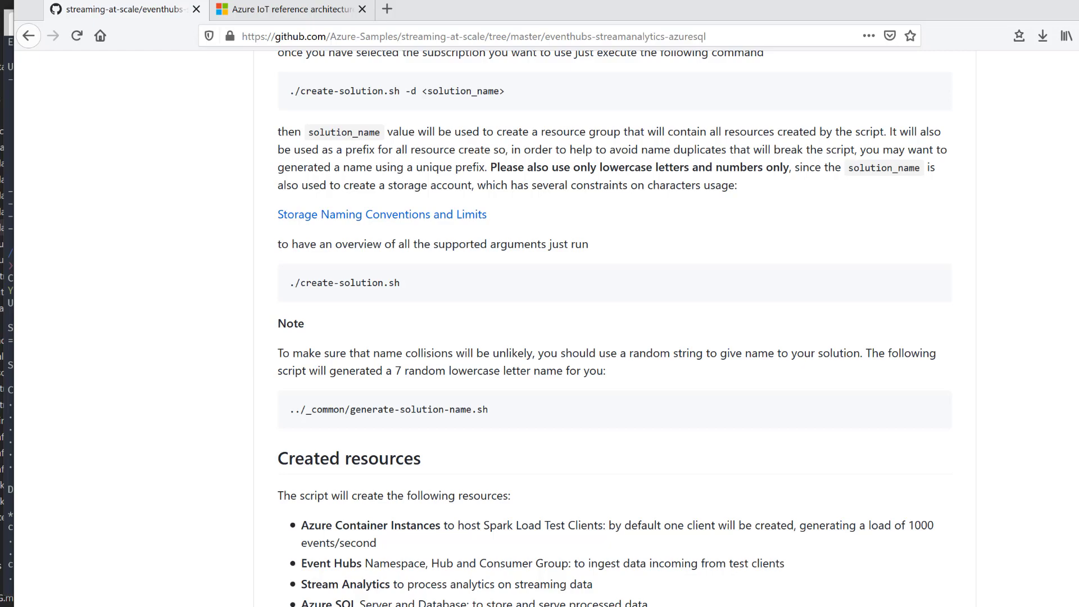
{"action": "scroll", "scroll_direction": "down", "scroll_amount": 3}
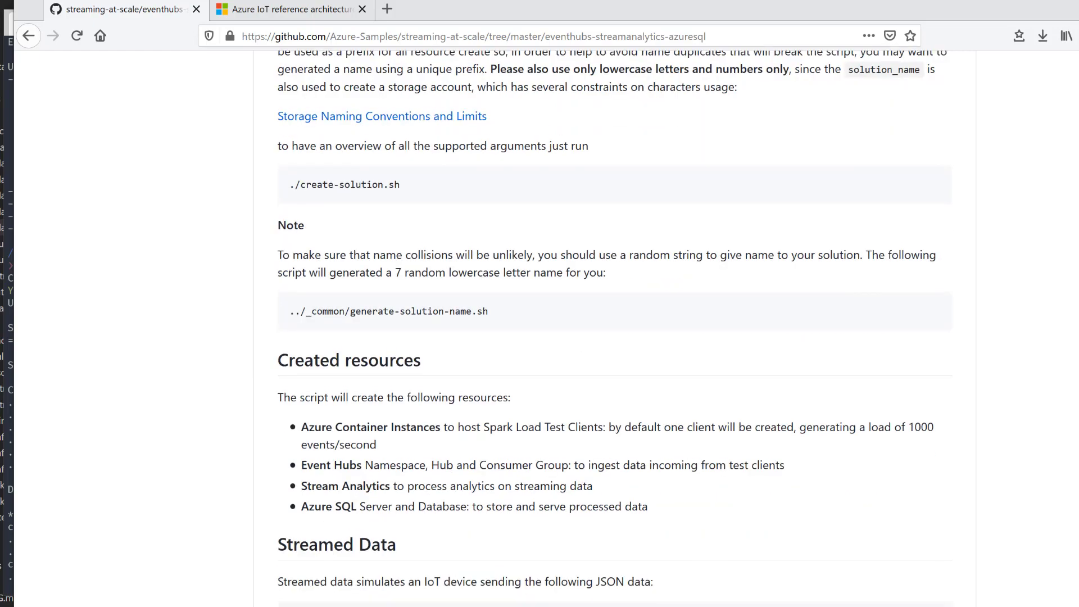
{"action": "scroll", "scroll_direction": "down", "scroll_amount": 3}
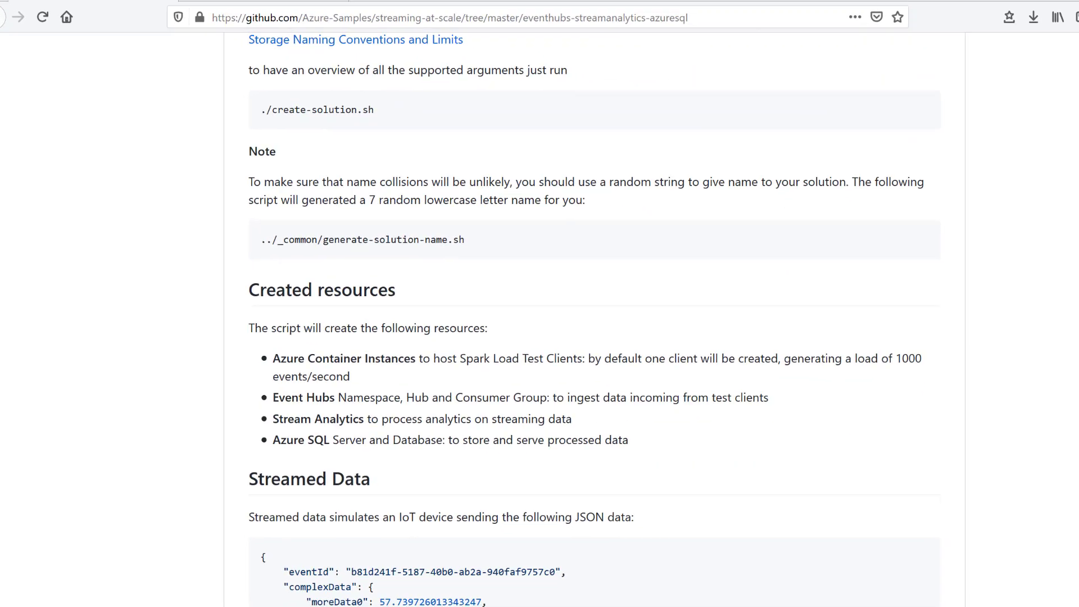
Step: Review the README's Solution customization section, selecting the export settings block, and its scaling notes
{"action": "scroll", "scroll_direction": "down", "scroll_amount": 3}
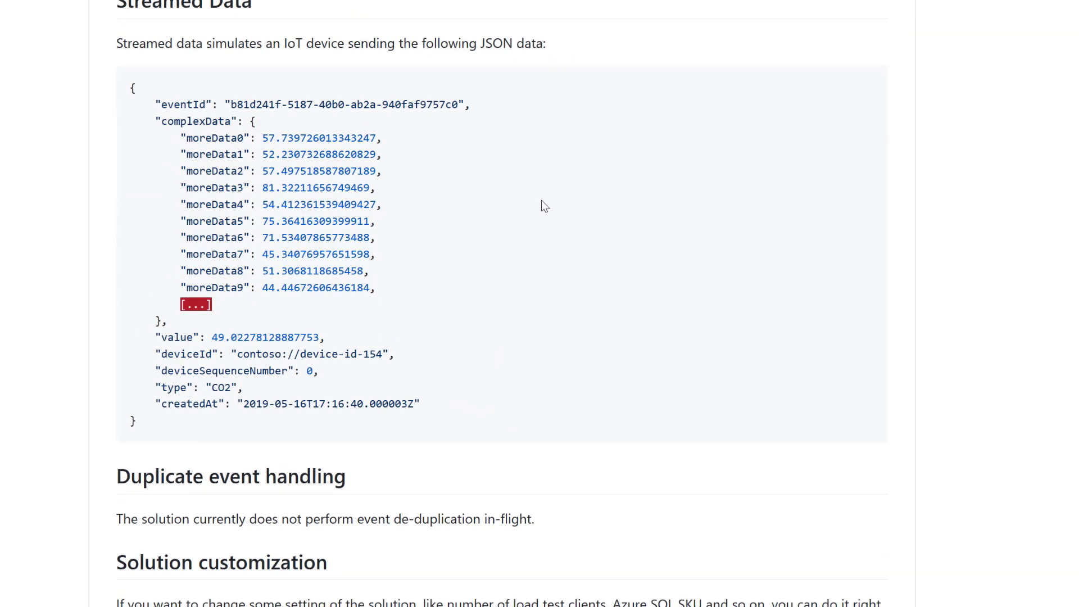
{"action": "scroll", "scroll_direction": "down", "scroll_amount": 3}
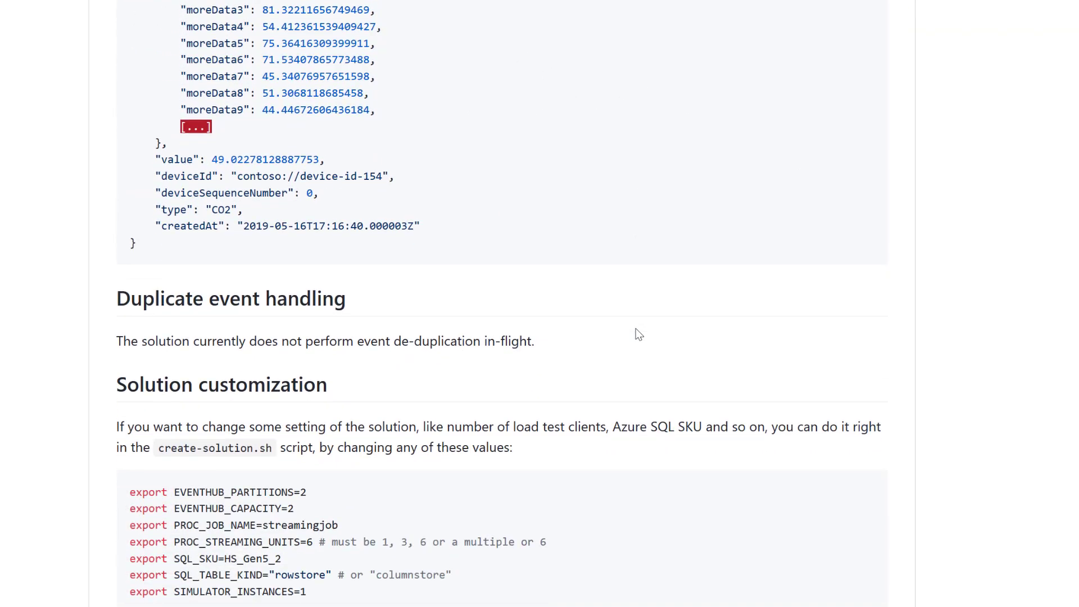
{"action": "scroll", "scroll_direction": "up", "scroll_amount": 3}
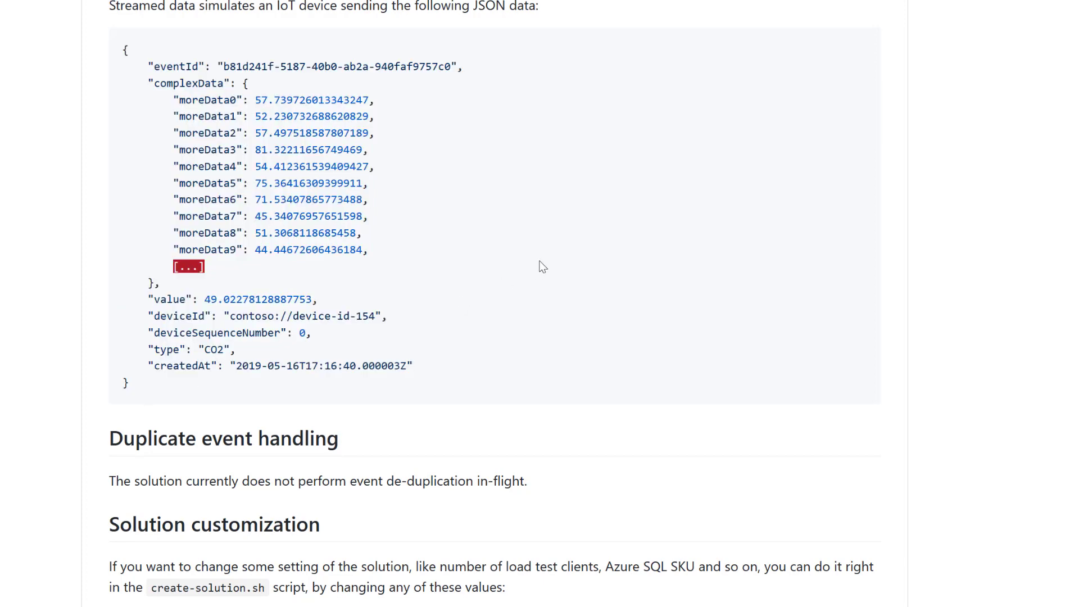
{"action": "mouse_move", "coordinate": [560, 256]}
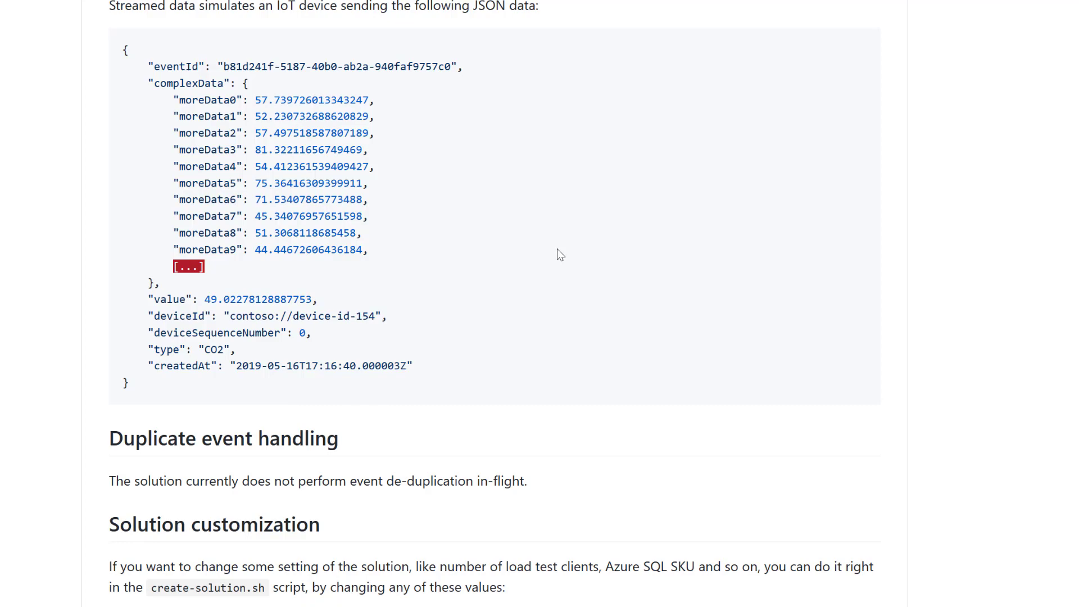
{"action": "scroll", "scroll_direction": "down", "scroll_amount": 3}
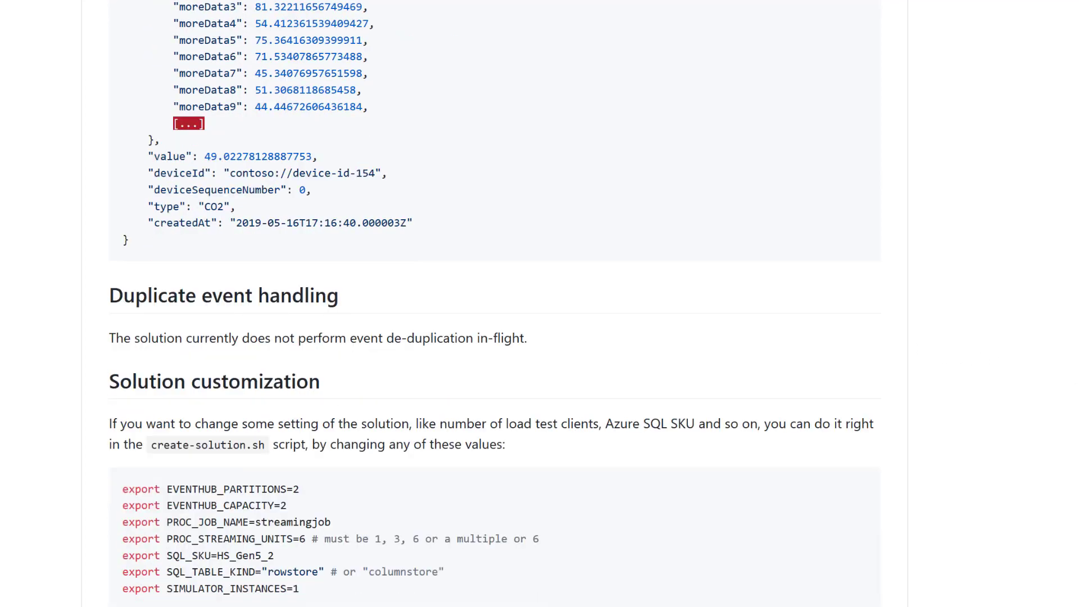
{"action": "scroll", "scroll_direction": "down", "scroll_amount": 3}
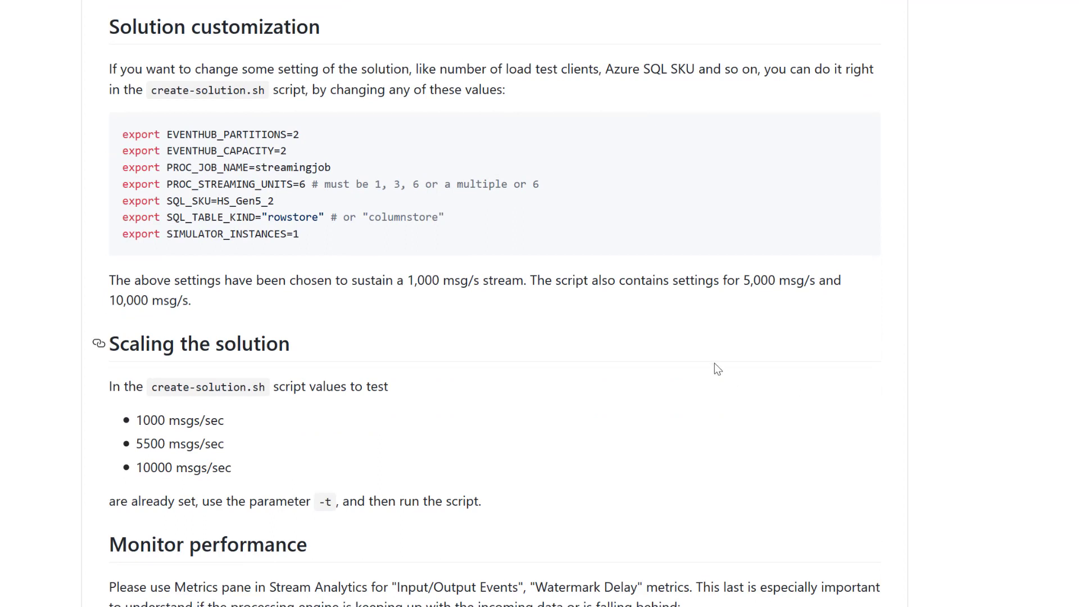
{"action": "left_click_drag", "start_coordinate": [123, 134], "coordinate": [299, 234]}
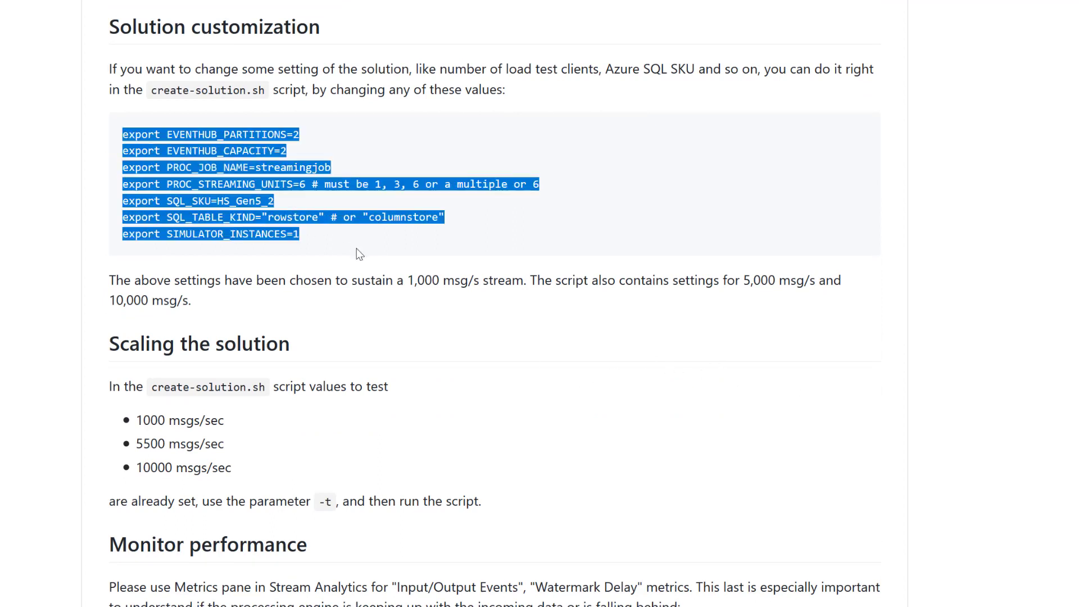
{"action": "mouse_move", "coordinate": [395, 333]}
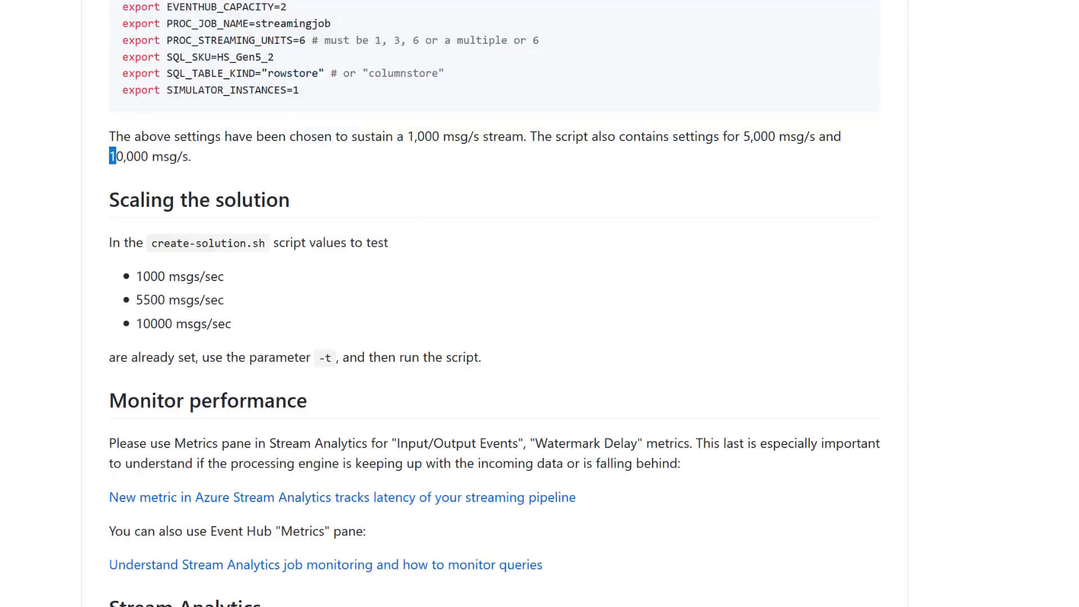
{"action": "scroll", "scroll_direction": "down", "scroll_amount": 3}
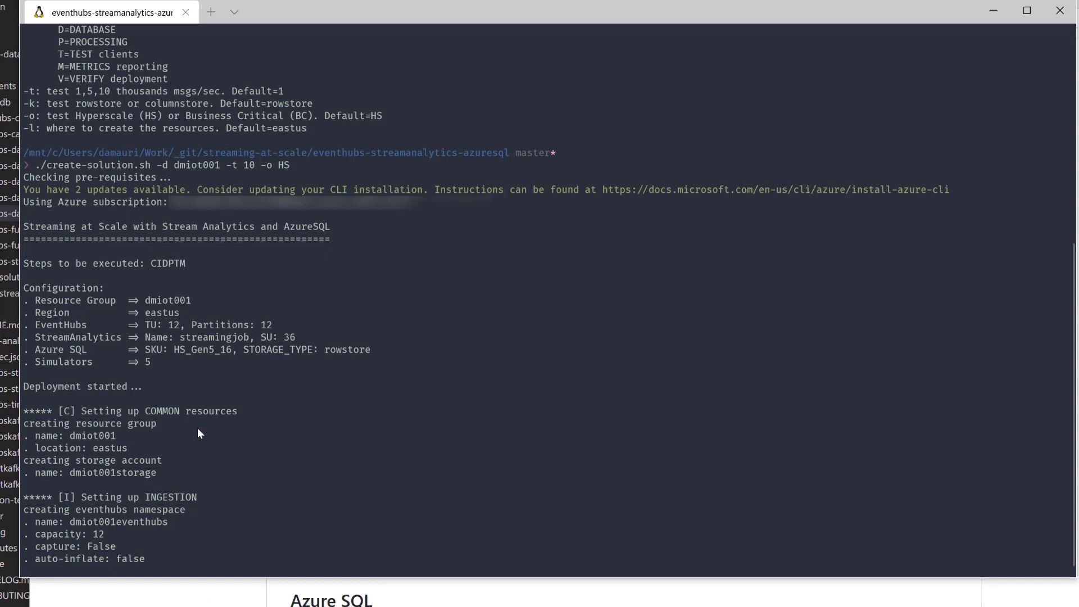
{"action": "mouse_move", "coordinate": [216, 526]}
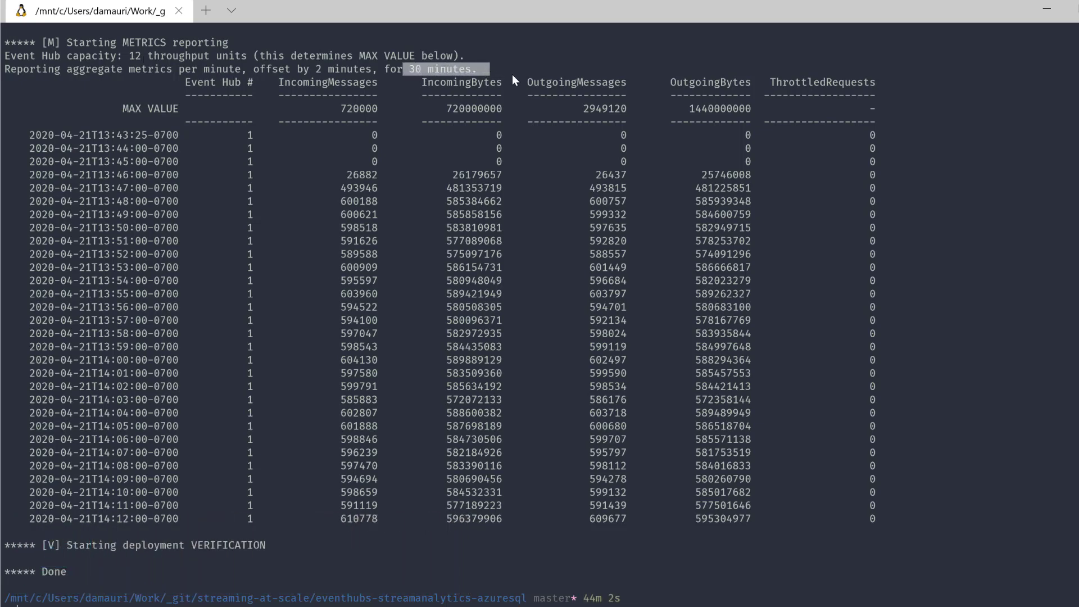
{"action": "mouse_move", "coordinate": [618, 575]}
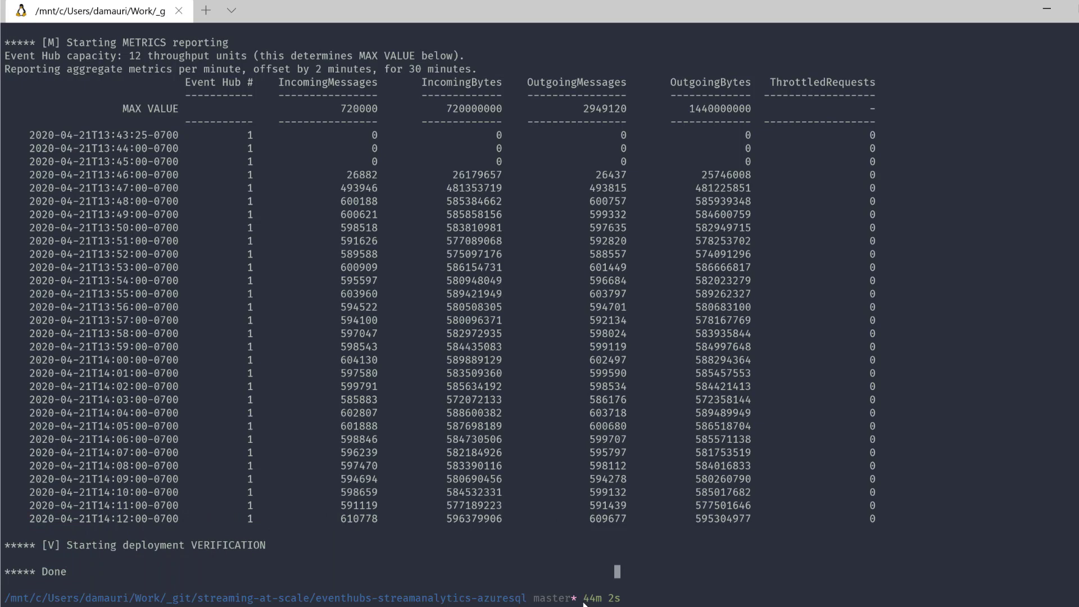
{"action": "mouse_move", "coordinate": [615, 596]}
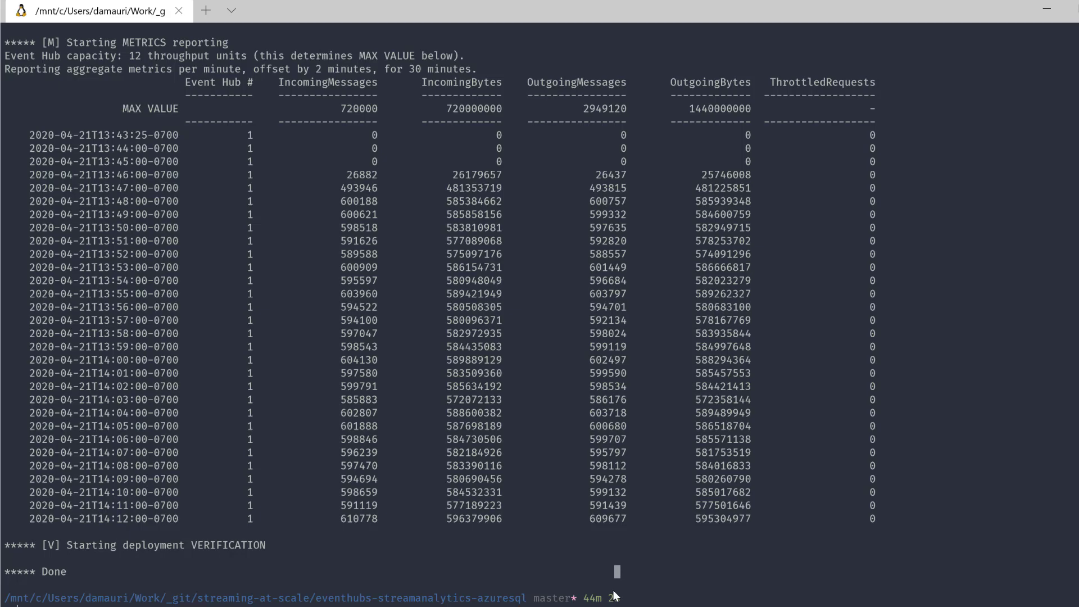
{"action": "scroll", "scroll_direction": "down", "scroll_amount": 3}
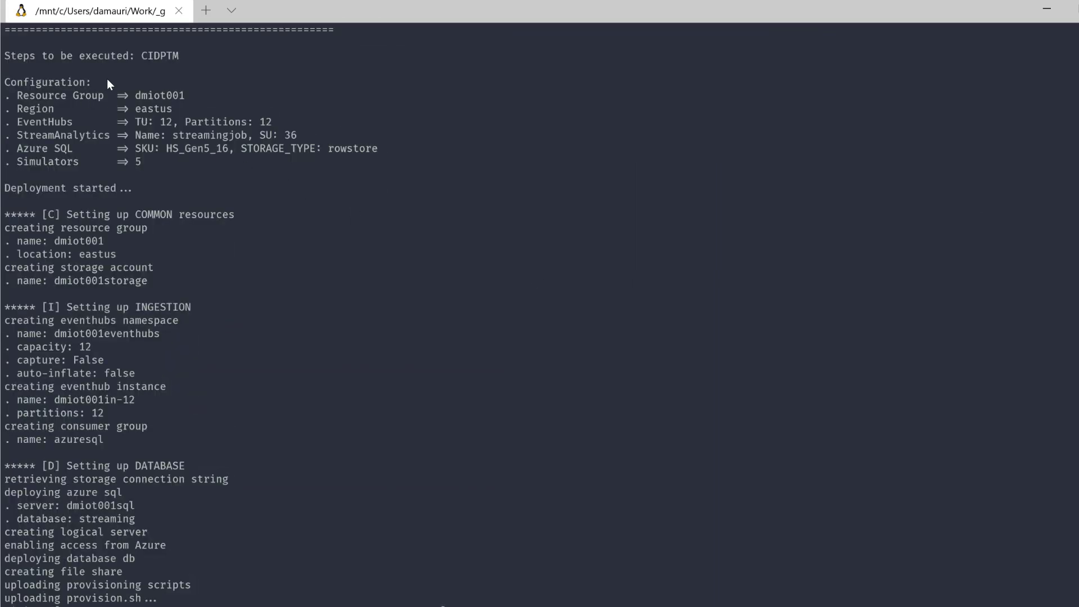
{"action": "mouse_move", "coordinate": [93, 223]}
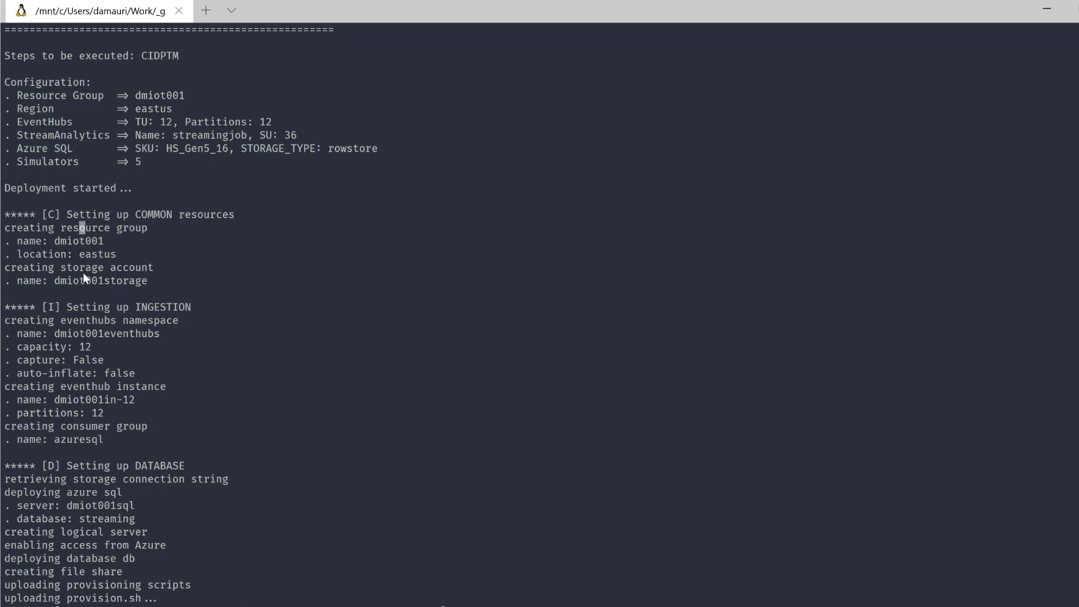
Step: Review the log's ingestion steps, highlighting the consumer group creation, and the database provisioning
{"action": "scroll", "scroll_direction": "down", "scroll_amount": 3}
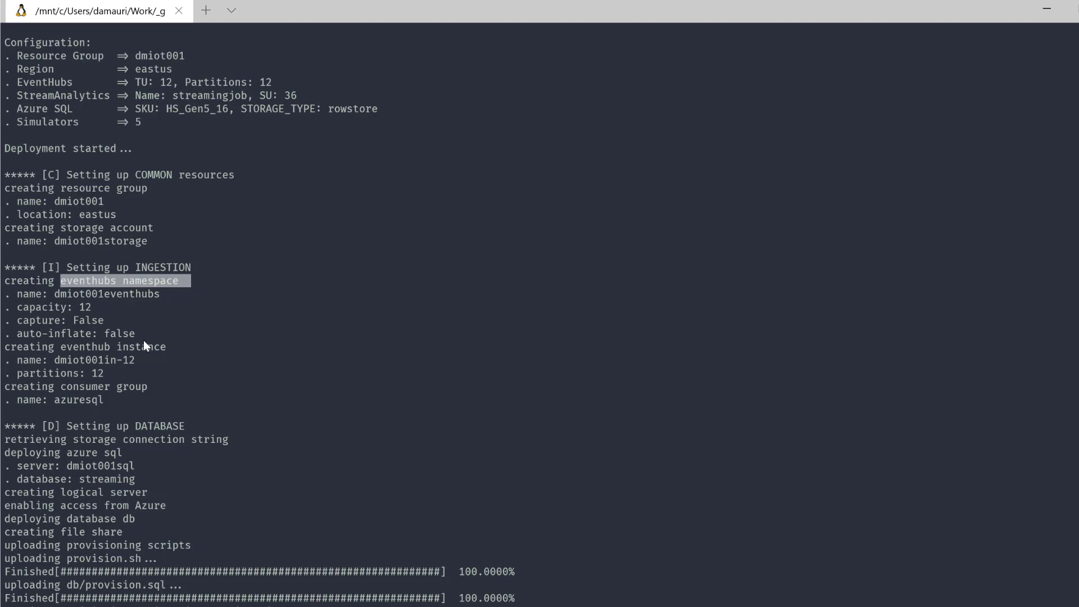
{"action": "double_click", "coordinate": [84, 386]}
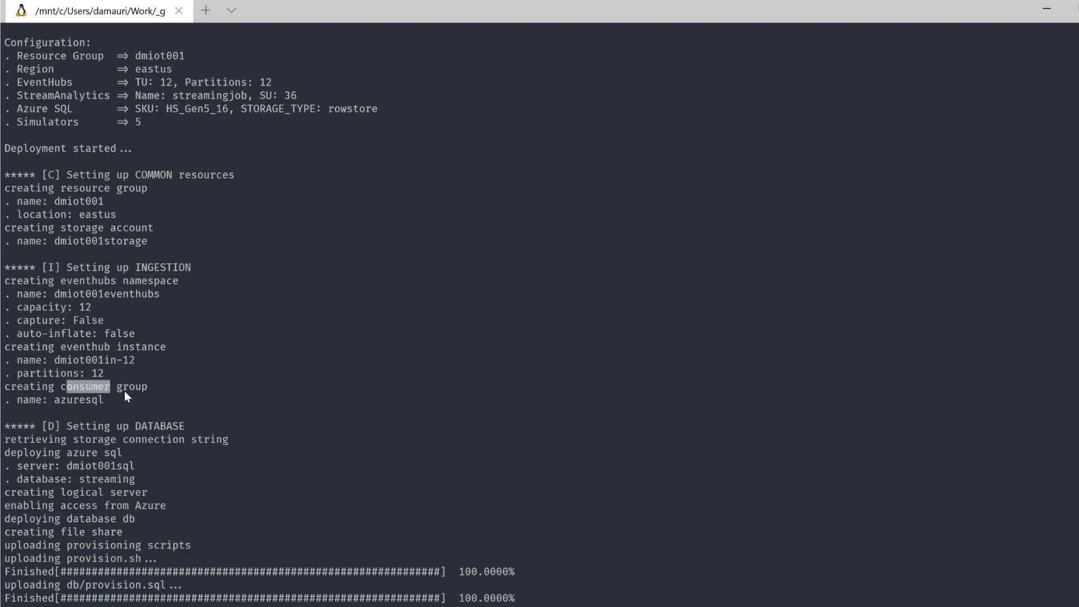
{"action": "scroll", "scroll_direction": "down", "scroll_amount": 3}
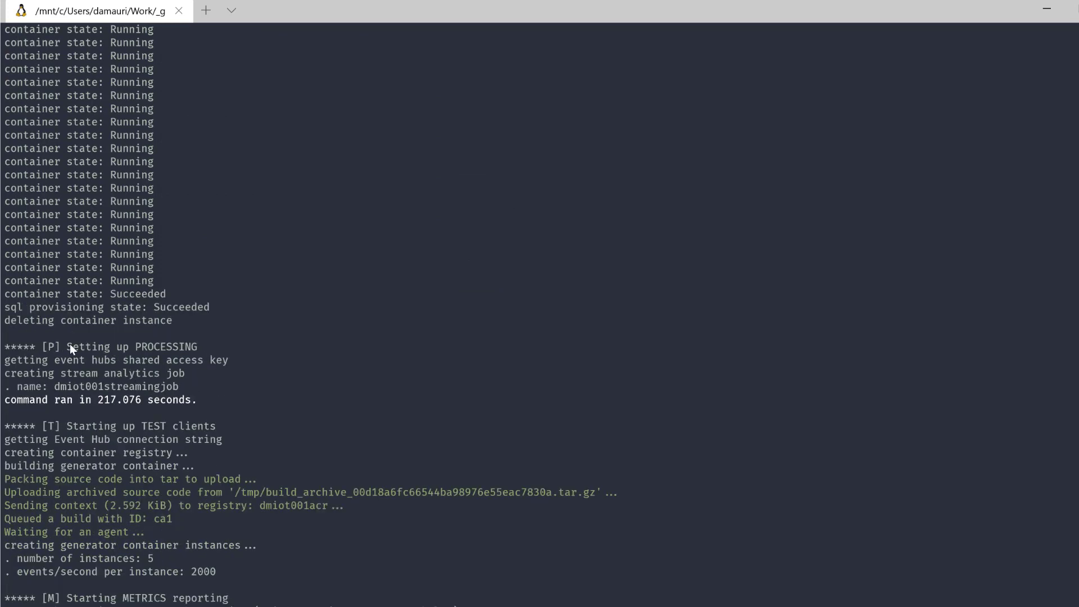
Step: Review the PROCESSING and TEST clients output, highlighting the job name and 5 generator instances at 2000 events/second
{"action": "double_click", "coordinate": [130, 347]}
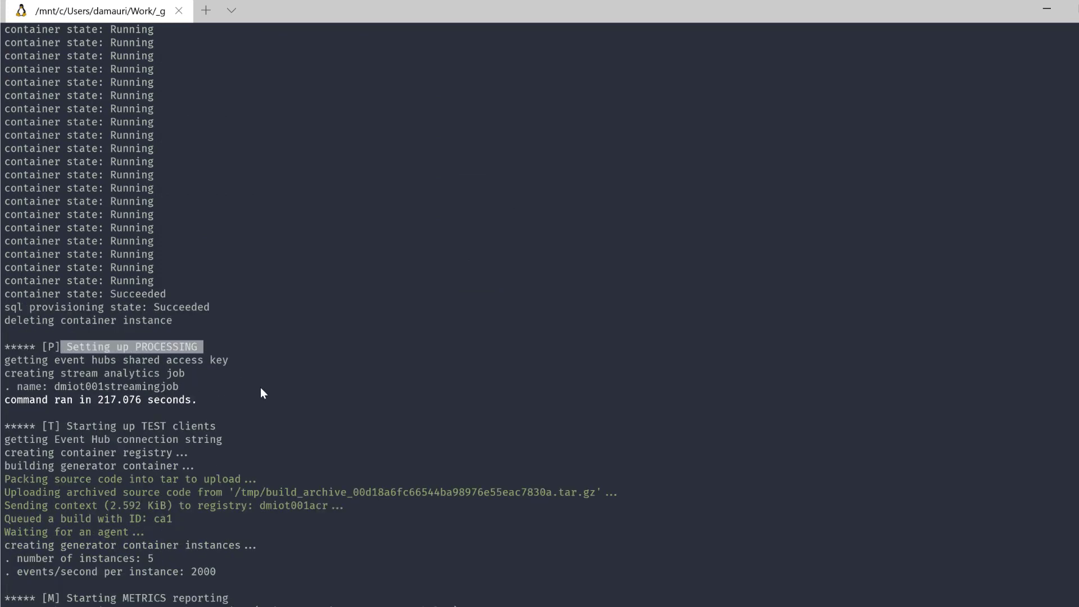
{"action": "double_click", "coordinate": [116, 386]}
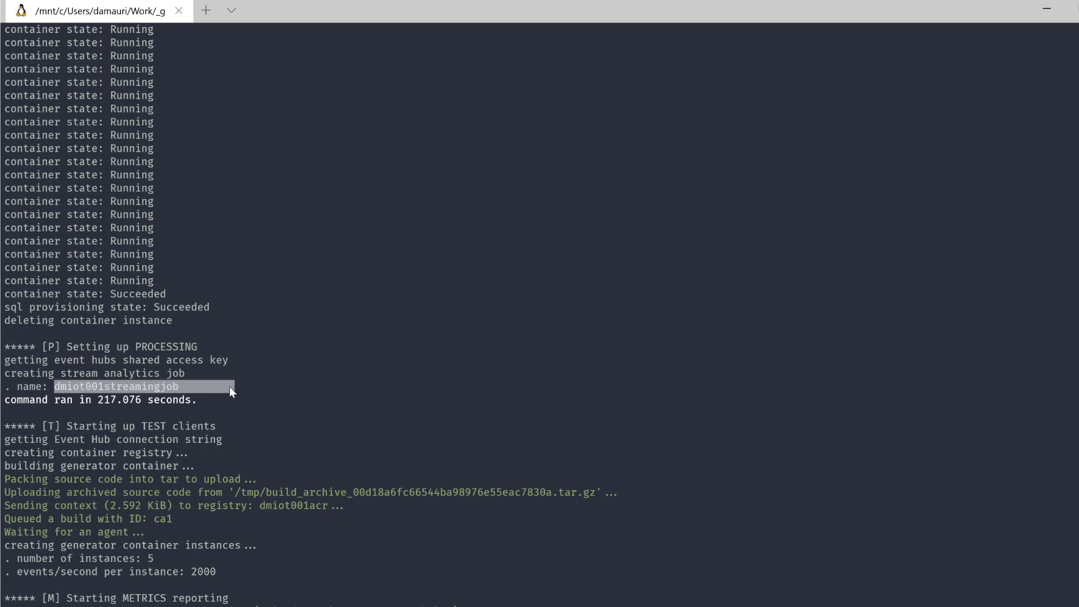
{"action": "scroll", "scroll_direction": "down", "scroll_amount": 3}
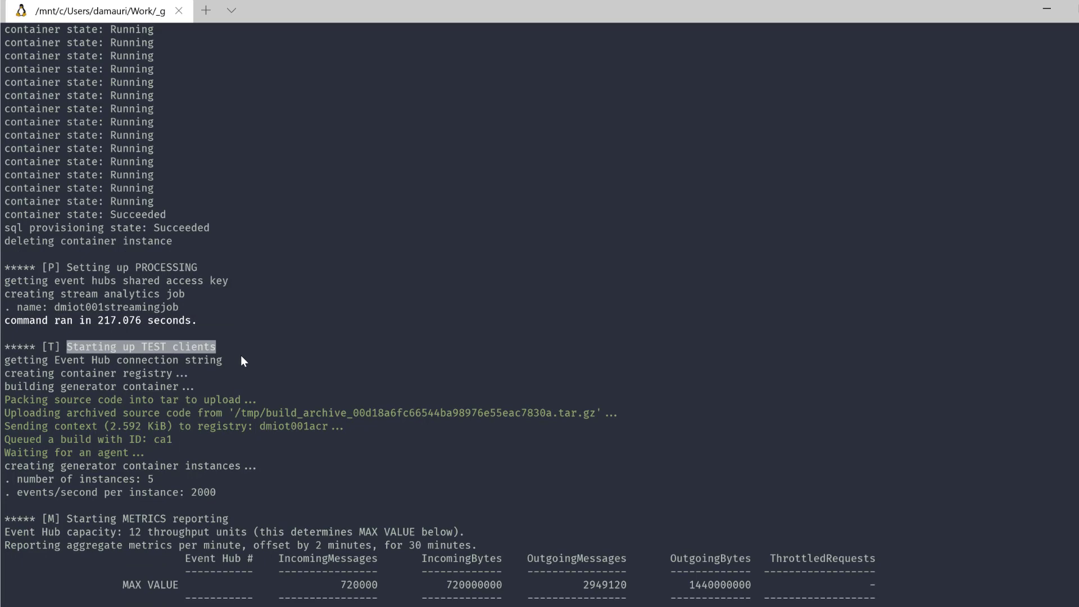
{"action": "mouse_move", "coordinate": [284, 361]}
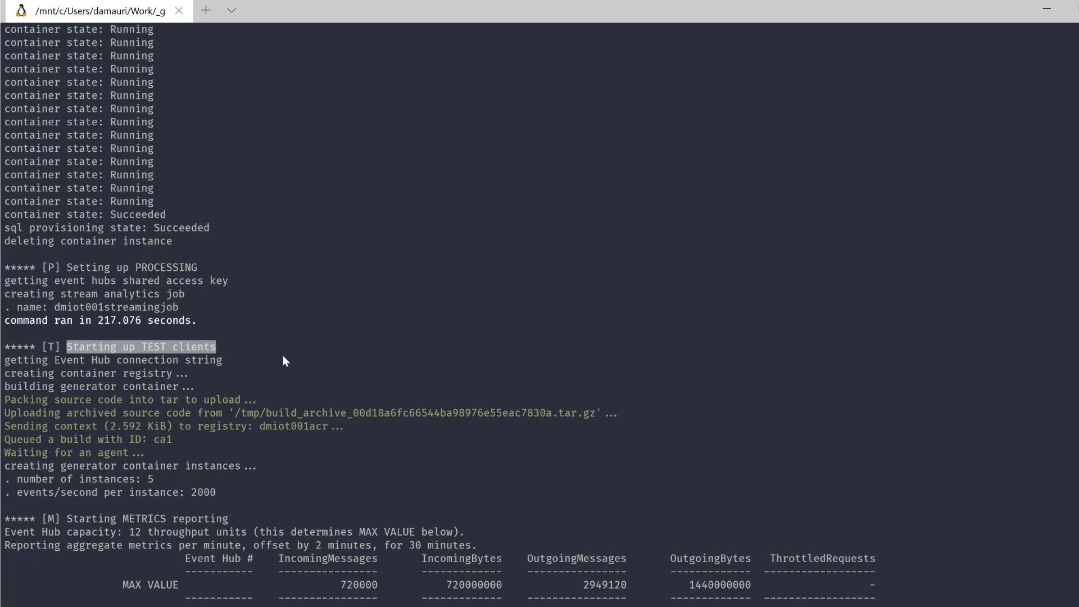
{"action": "mouse_move", "coordinate": [307, 352]}
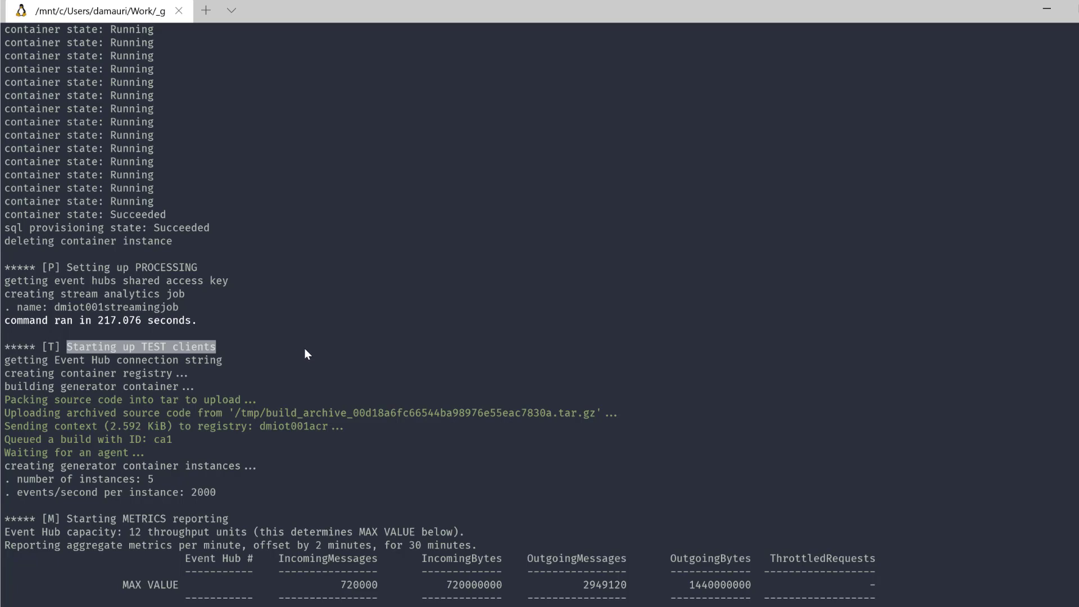
{"action": "scroll", "scroll_direction": "down", "scroll_amount": 3}
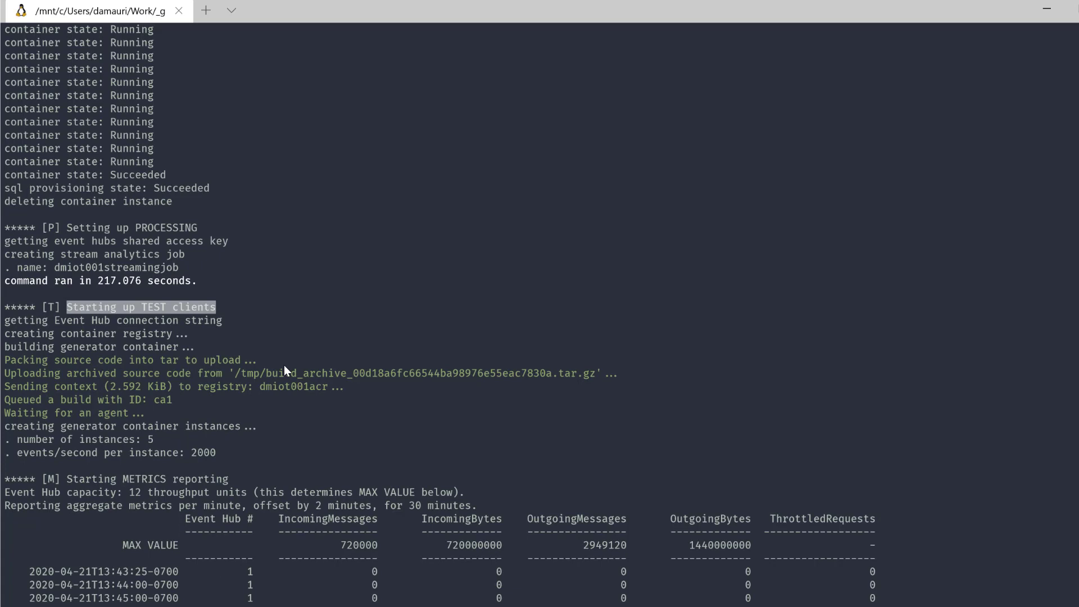
{"action": "double_click", "coordinate": [150, 440]}
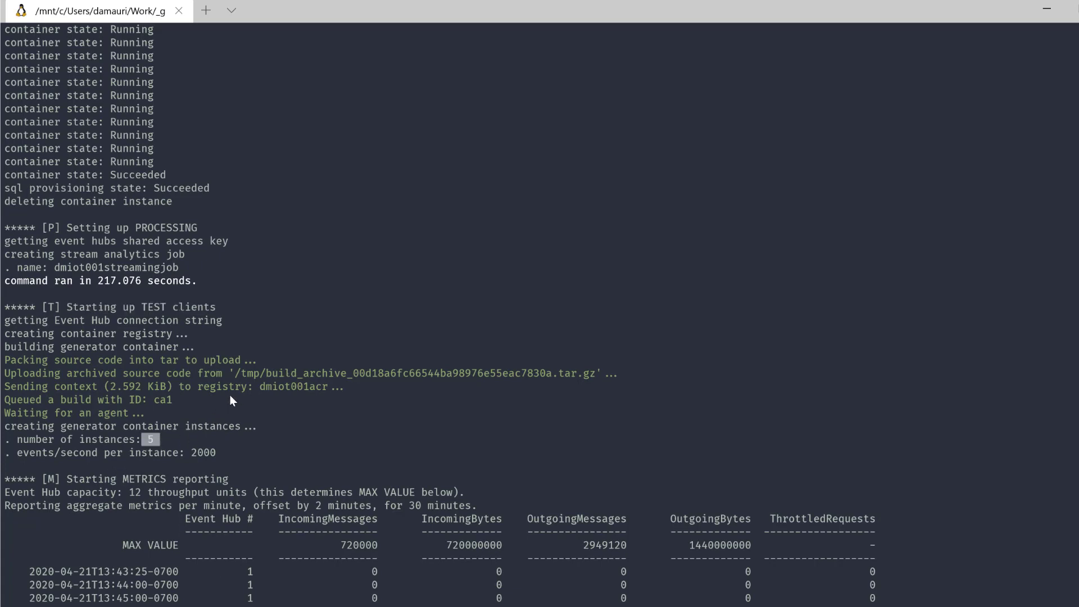
{"action": "mouse_move", "coordinate": [215, 410]}
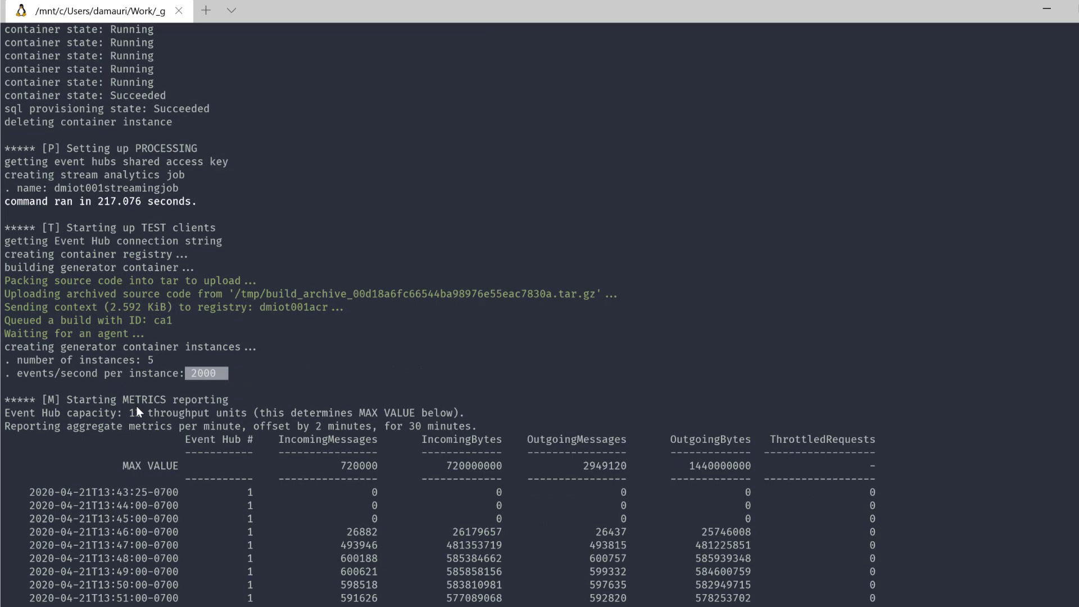
{"action": "scroll", "scroll_direction": "down", "scroll_amount": 3}
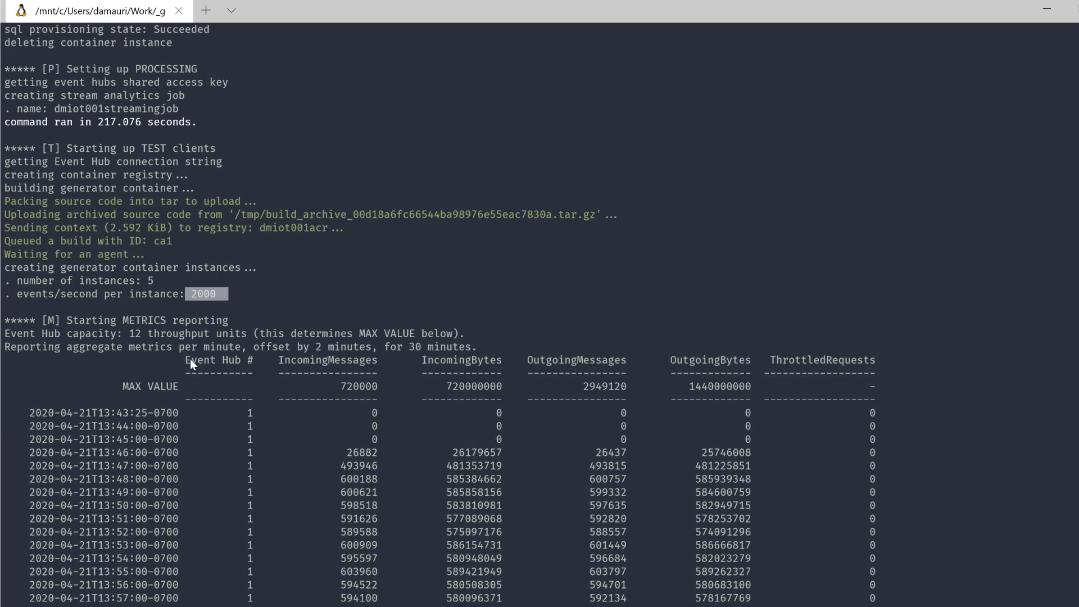
{"action": "scroll", "scroll_direction": "down", "scroll_amount": 3}
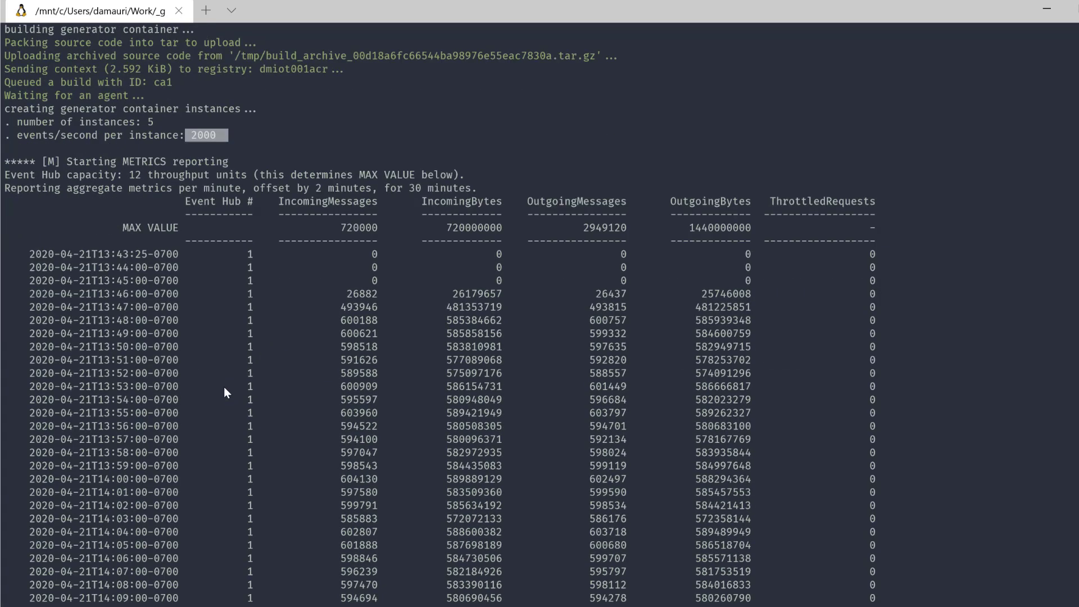
{"action": "scroll", "scroll_direction": "down", "scroll_amount": 3}
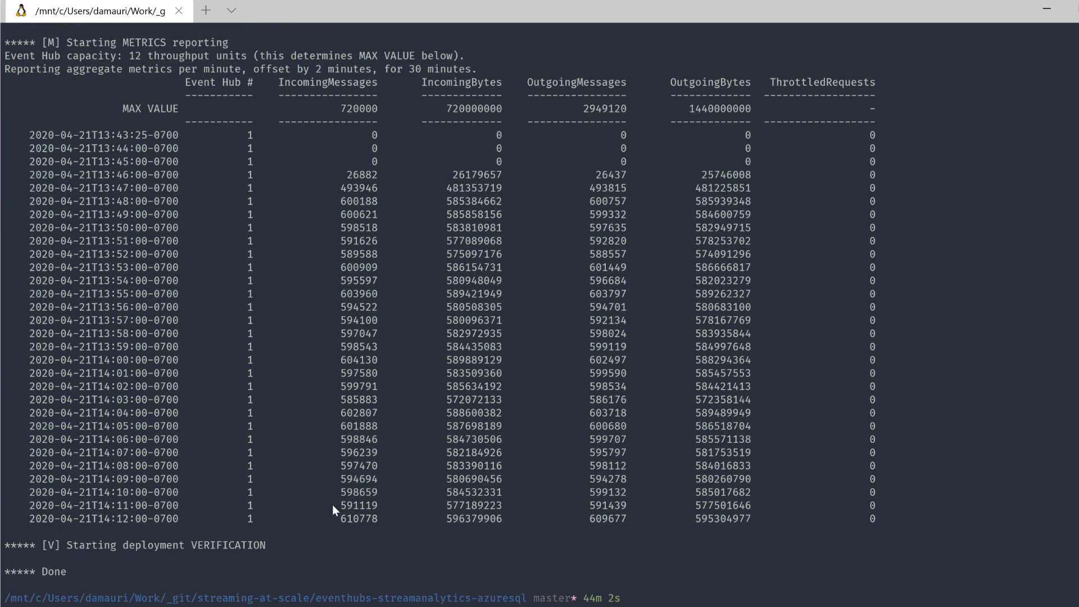
{"action": "double_click", "coordinate": [357, 518]}
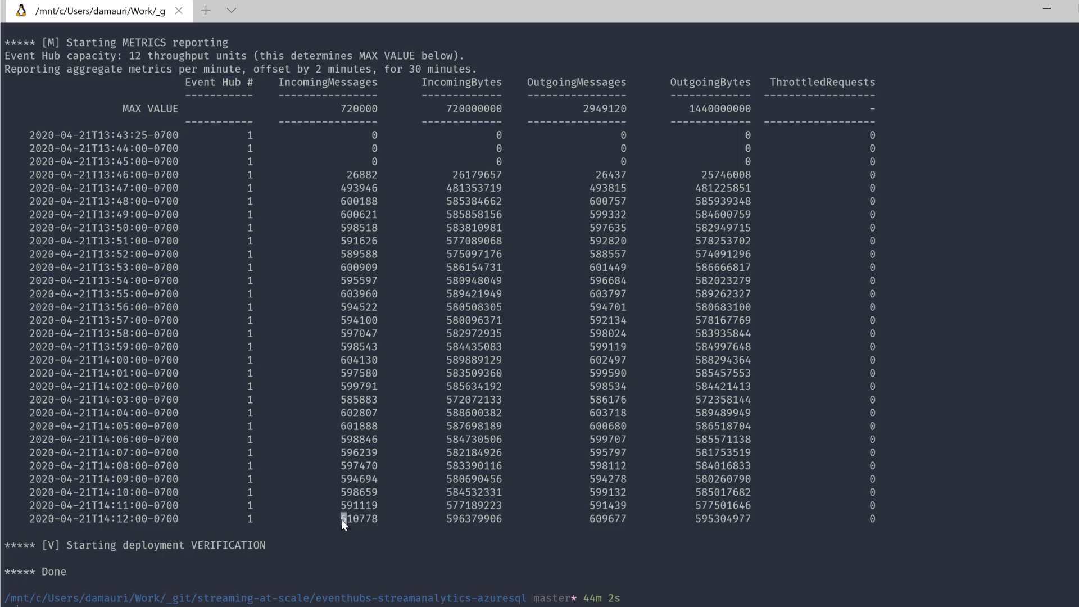
{"action": "double_click", "coordinate": [357, 518]}
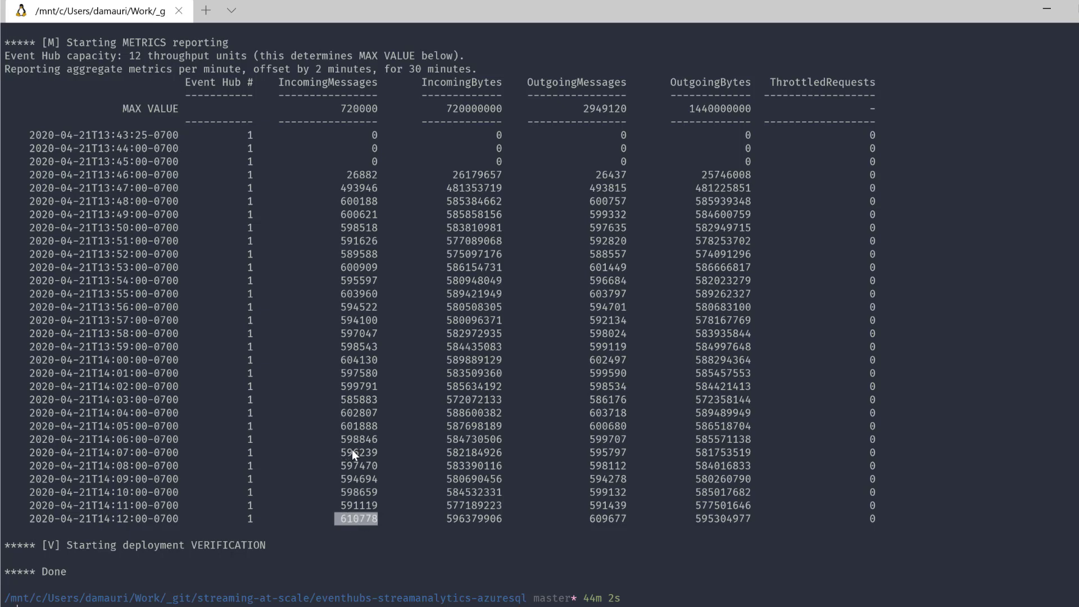
{"action": "mouse_move", "coordinate": [563, 510]}
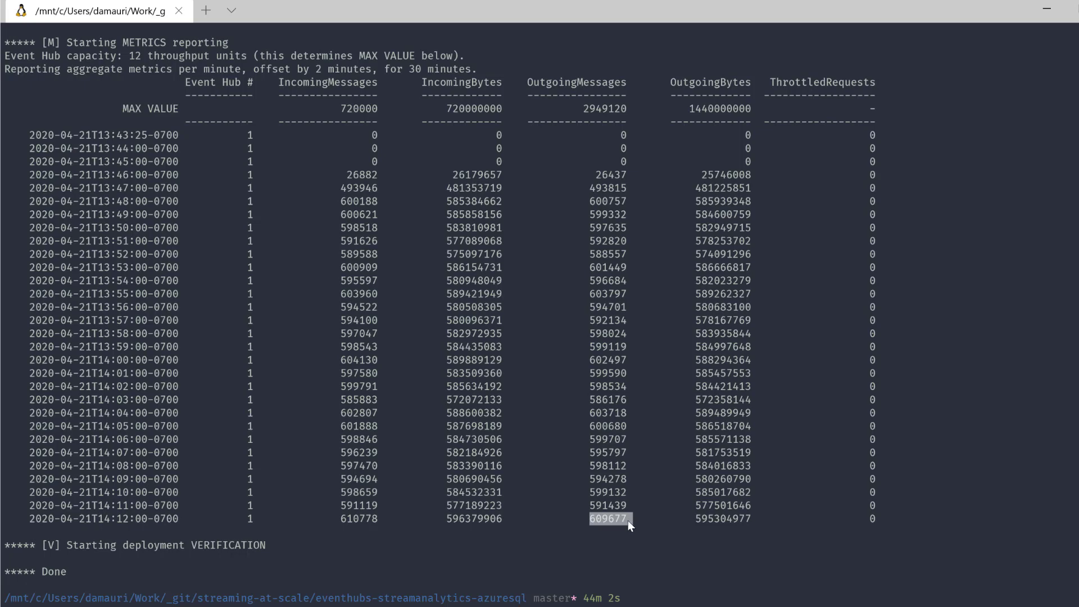
{"action": "mouse_move", "coordinate": [584, 320]}
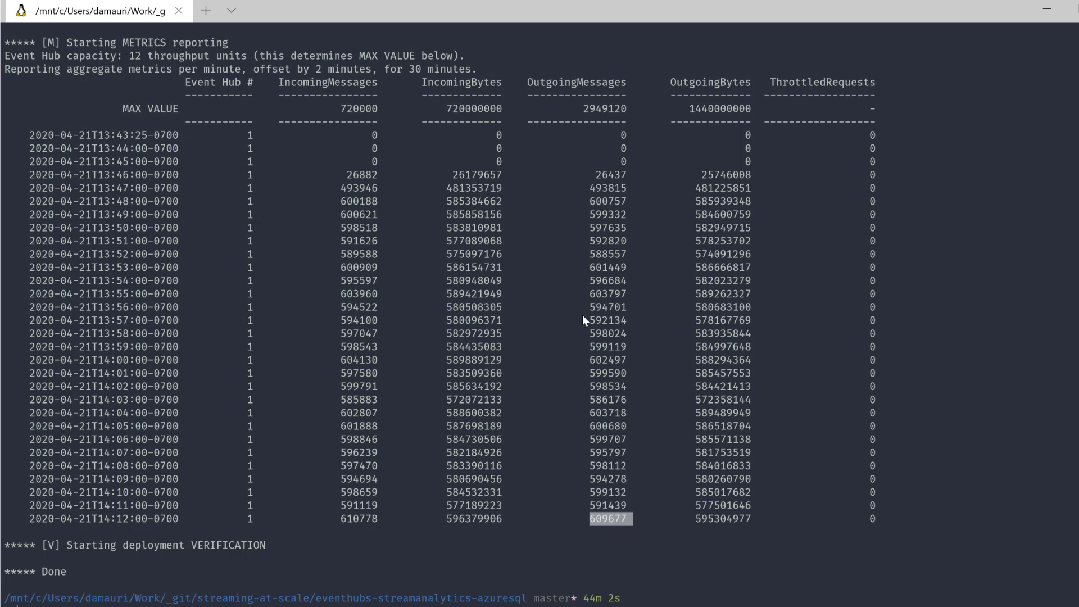
{"action": "mouse_move", "coordinate": [497, 539]}
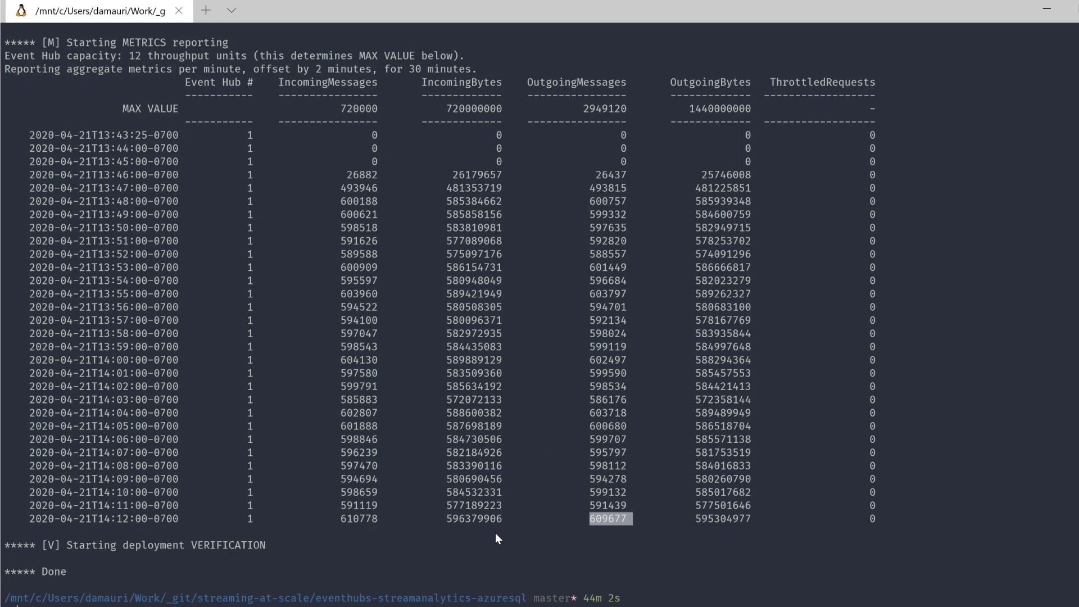
{"action": "mouse_move", "coordinate": [425, 524]}
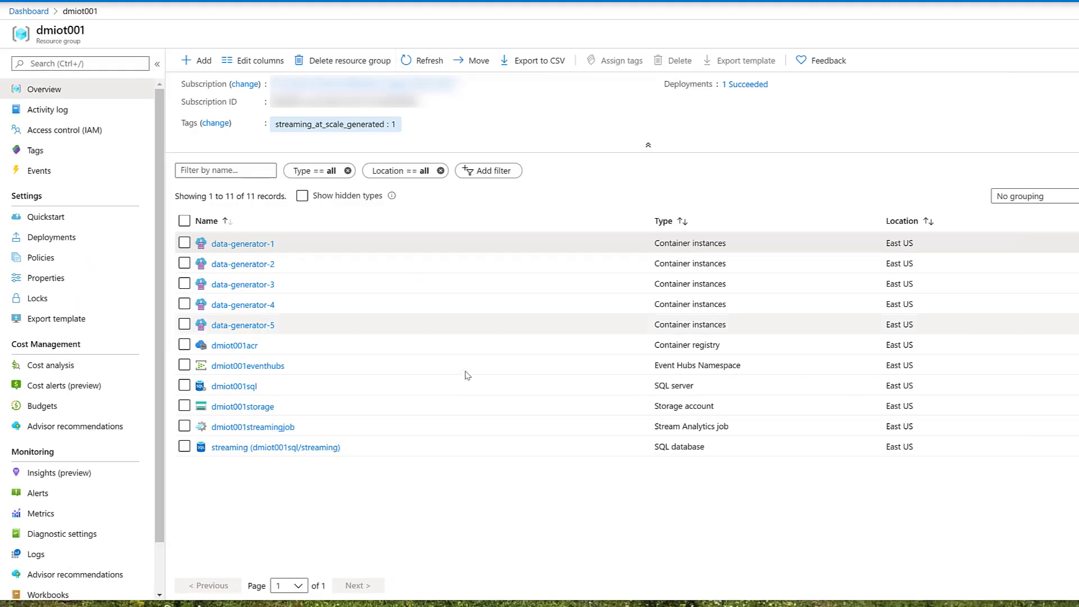
{"action": "mouse_move", "coordinate": [461, 386]}
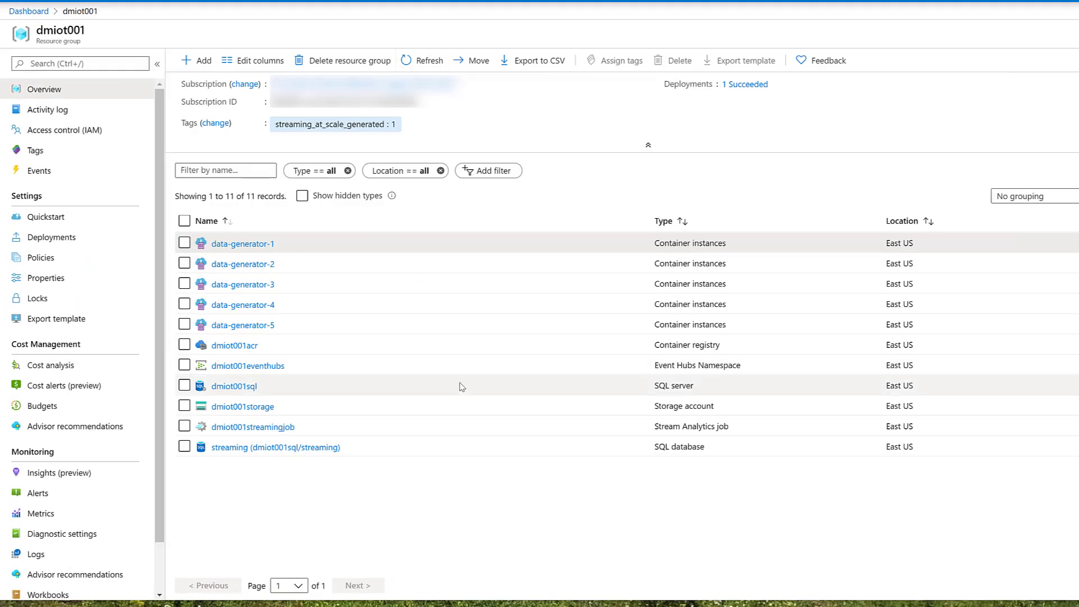
{"action": "mouse_move", "coordinate": [289, 370]}
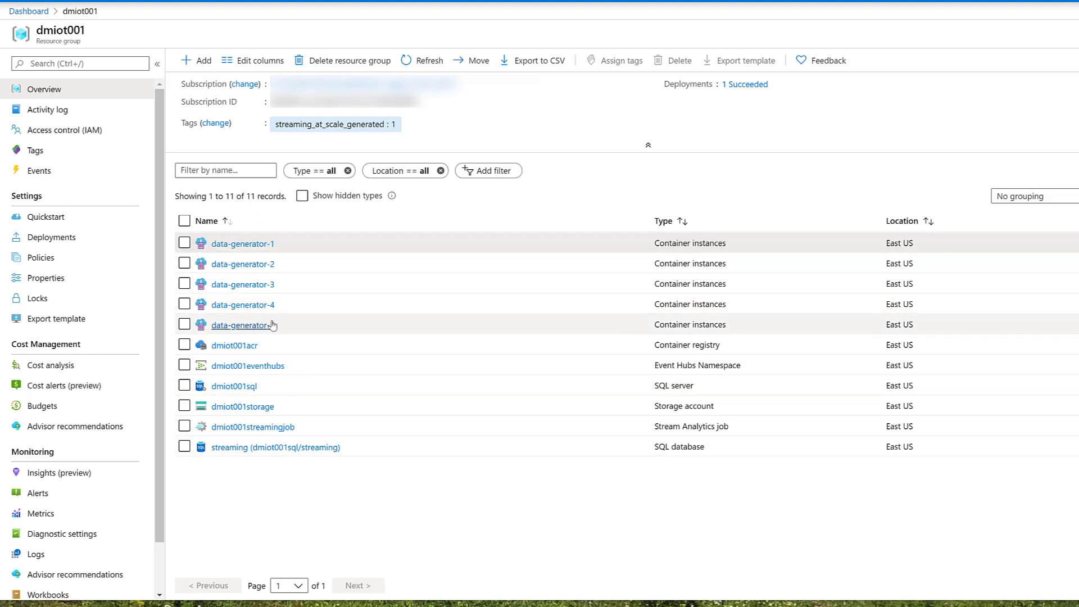
Step: View data-generator-1's CPU, memory and network charts in the dmiot001 resource group
{"action": "left_click", "coordinate": [243, 243]}
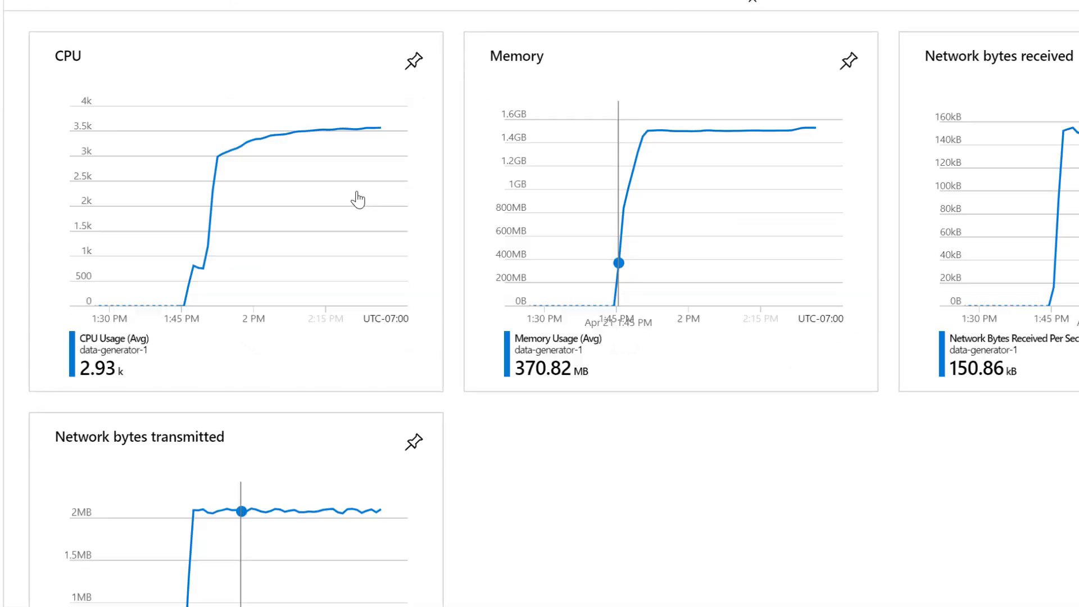
{"action": "scroll", "scroll_direction": "down", "scroll_amount": 3}
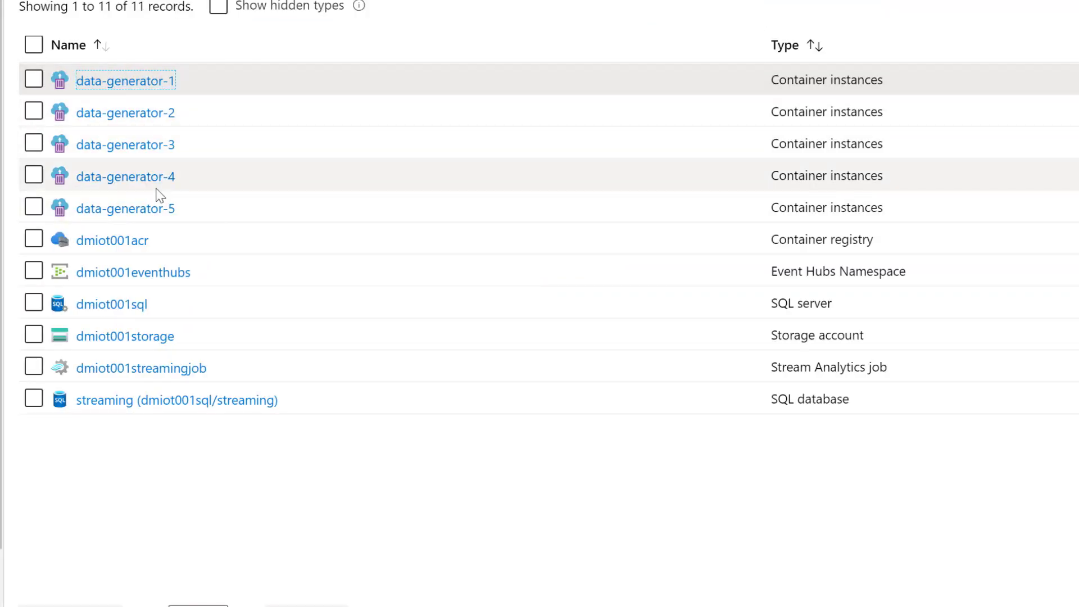
{"action": "mouse_move", "coordinate": [125, 176]}
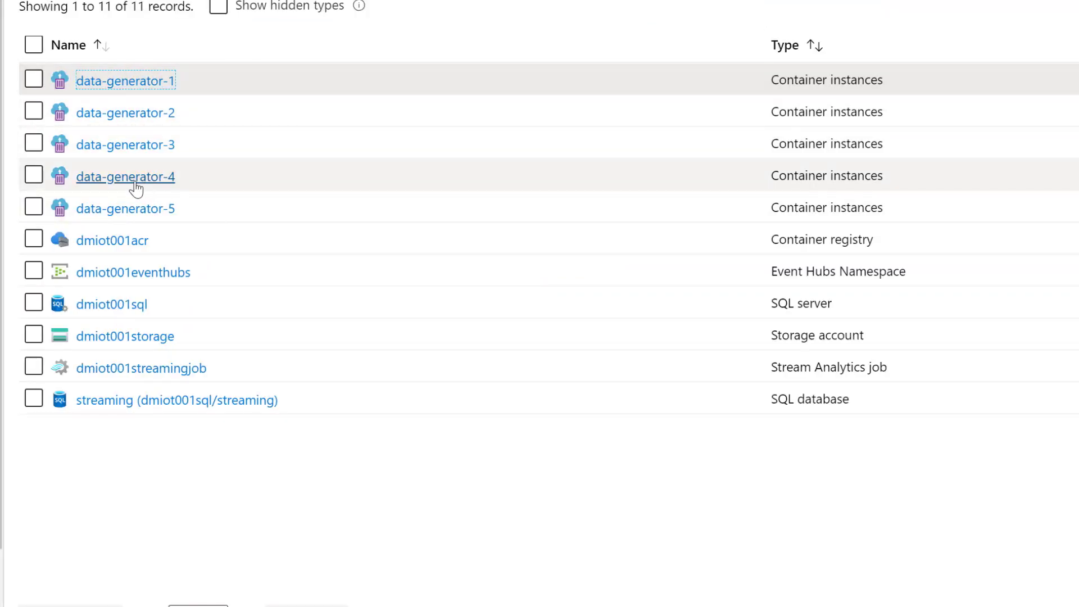
{"action": "mouse_move", "coordinate": [236, 289]}
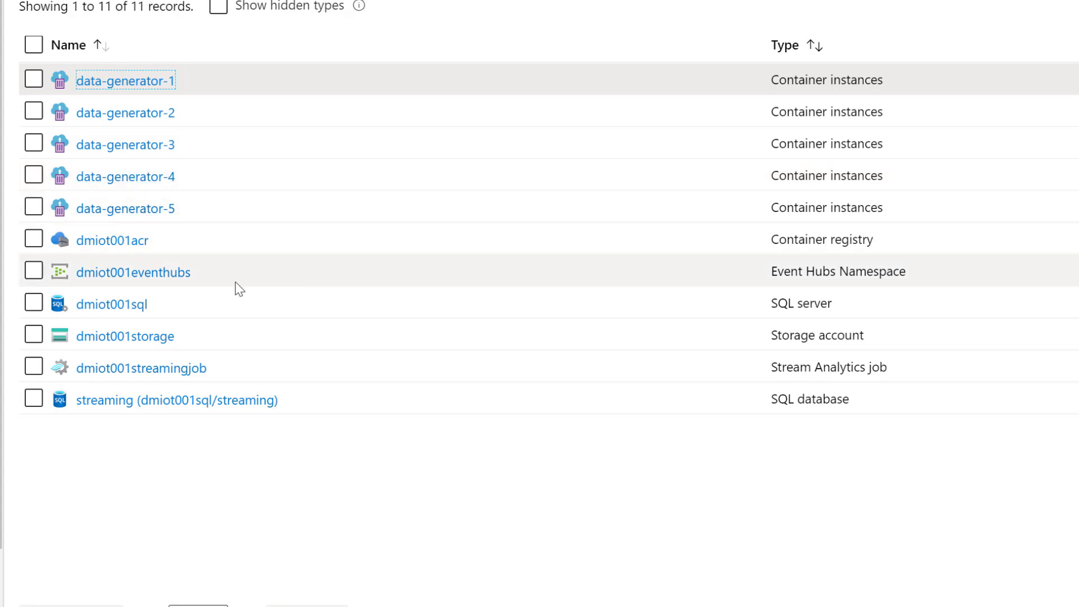
{"action": "left_click", "coordinate": [132, 271]}
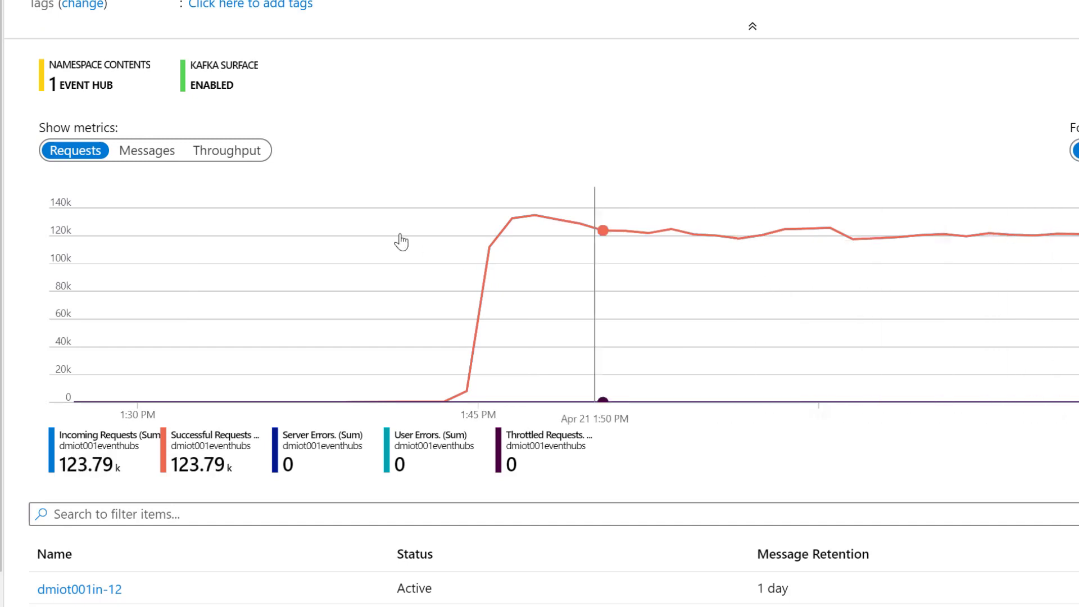
{"action": "left_click", "coordinate": [146, 149]}
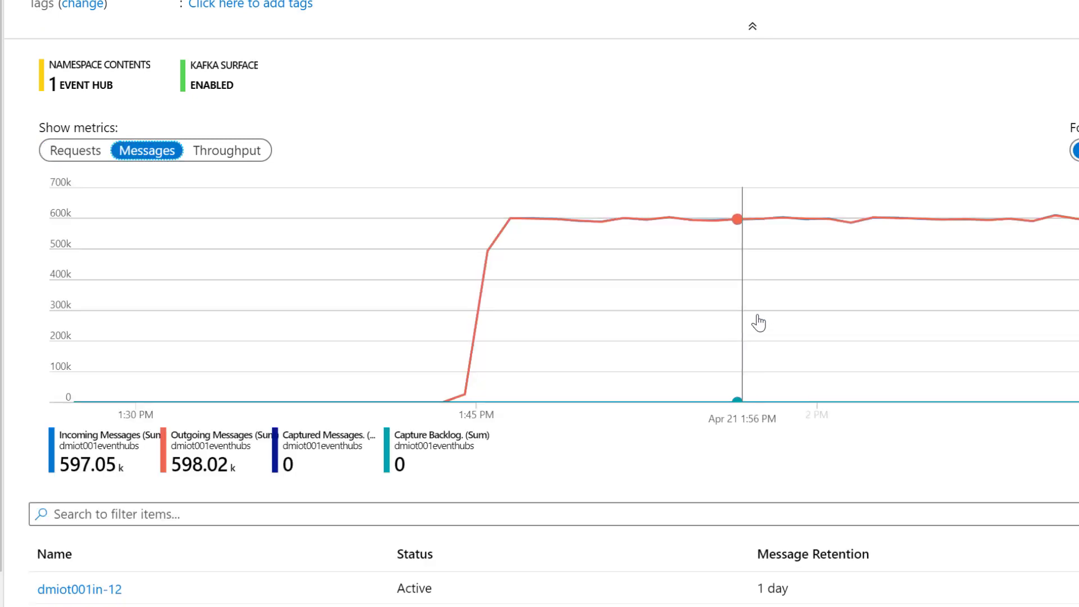
{"action": "mouse_move", "coordinate": [896, 271]}
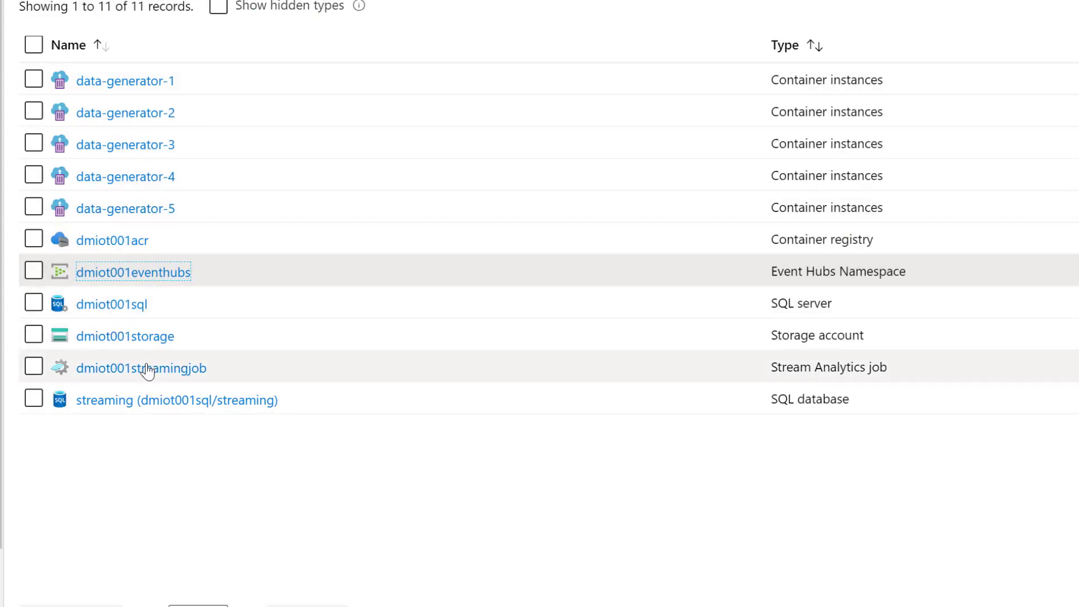
Step: Review dmiot001streamingjob's Event Hub input, SQL output and query, selecting the storedAt timestamp line
{"action": "left_click", "coordinate": [142, 366]}
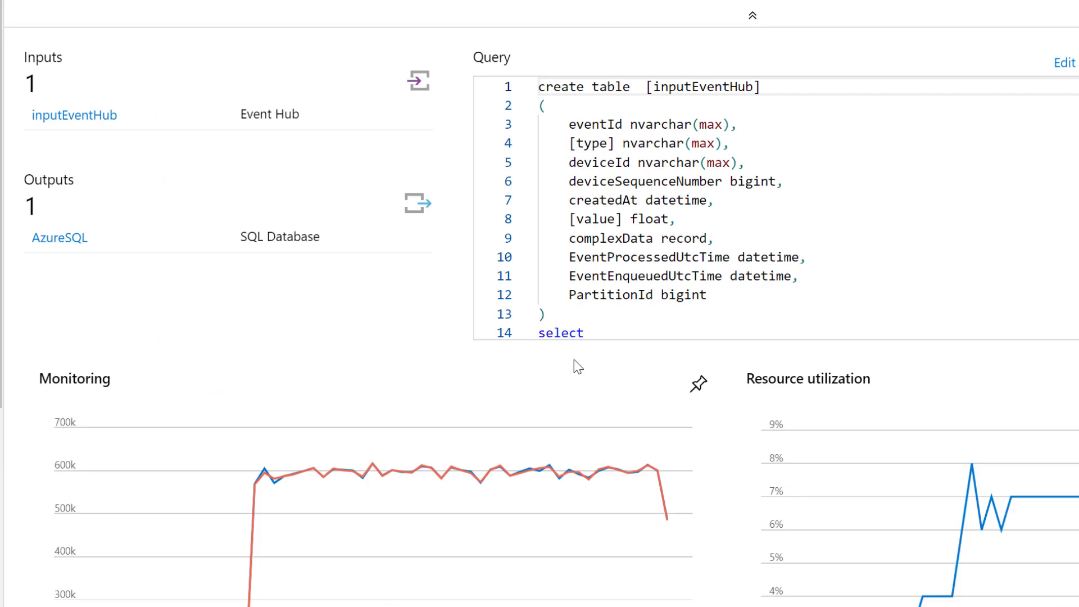
{"action": "scroll", "scroll_direction": "down", "scroll_amount": 3}
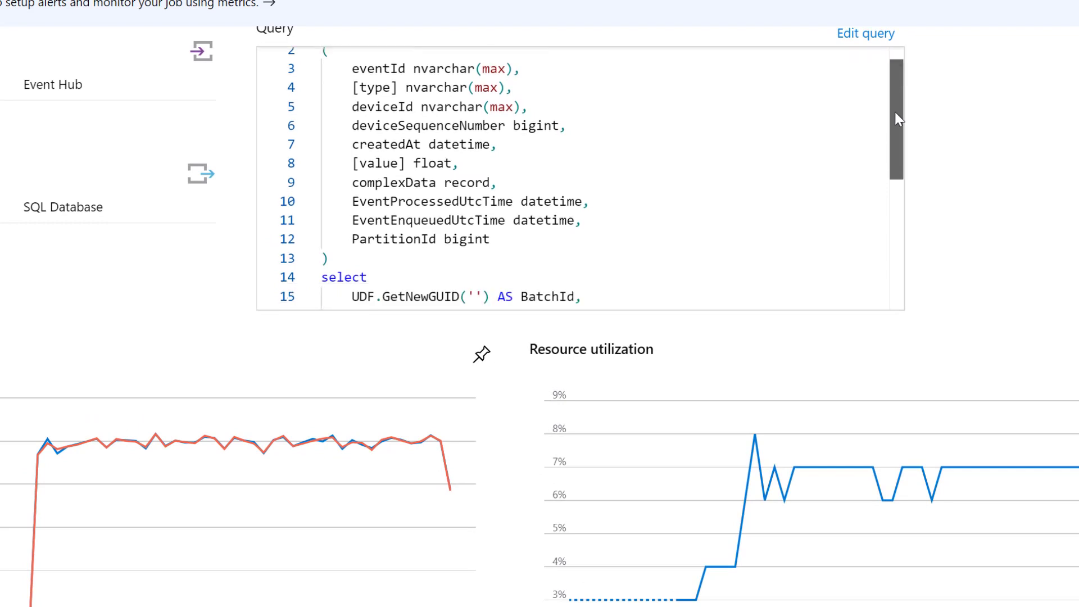
{"action": "scroll", "scroll_direction": "down", "scroll_amount": 3}
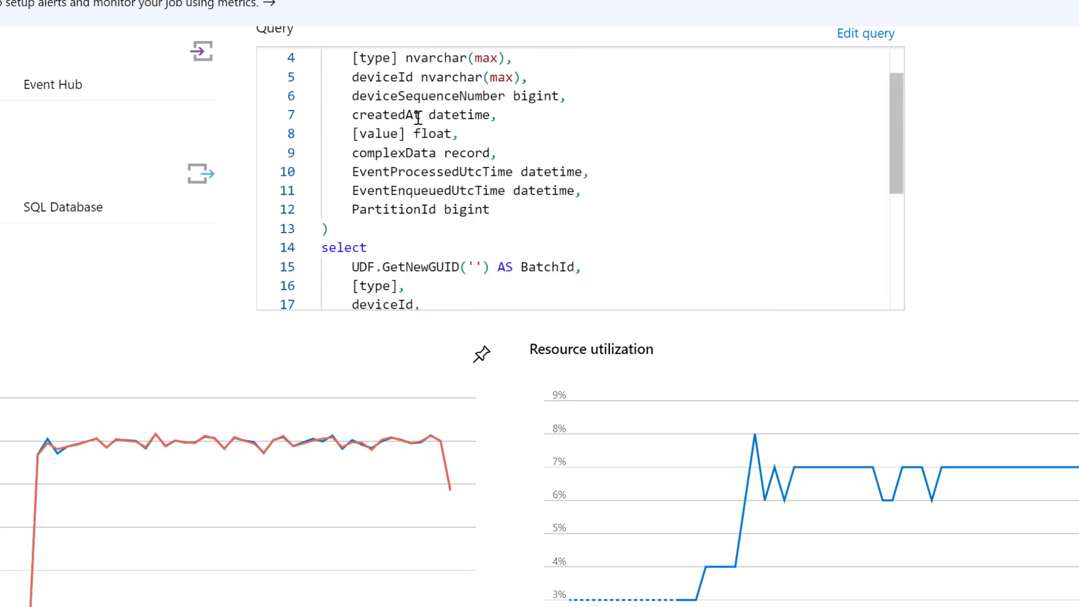
{"action": "scroll", "scroll_direction": "down", "scroll_amount": 3}
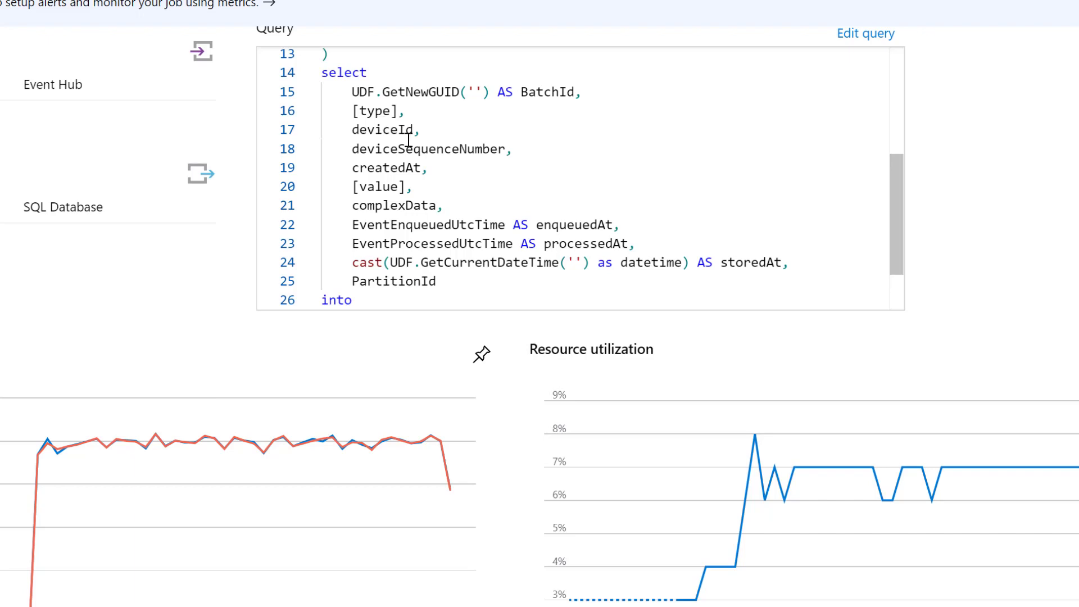
{"action": "triple_click", "coordinate": [551, 262]}
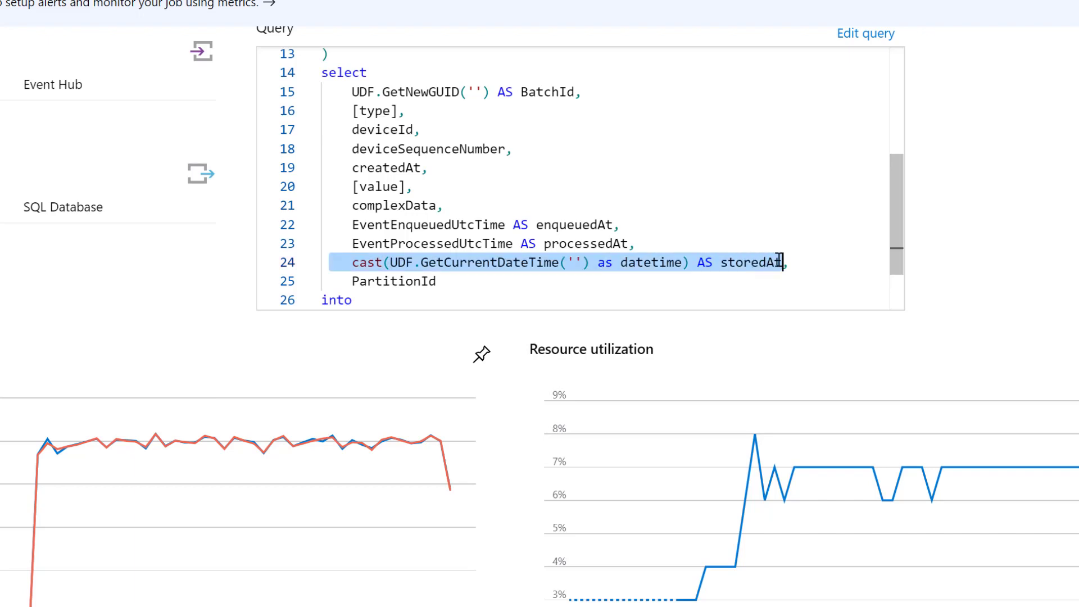
{"action": "left_click", "coordinate": [385, 225]}
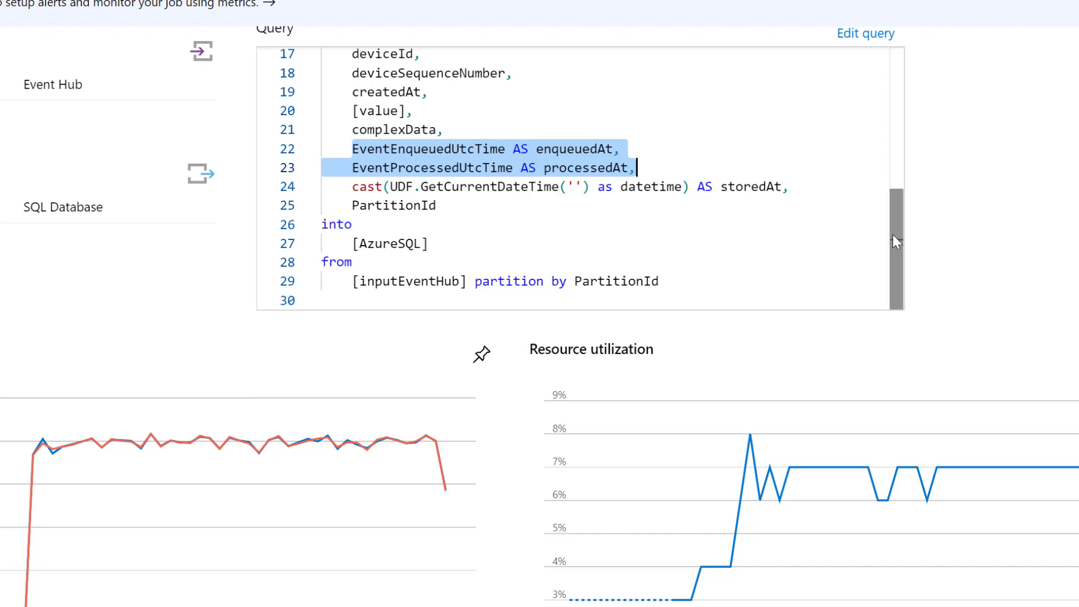
{"action": "scroll", "scroll_direction": "down", "scroll_amount": 3}
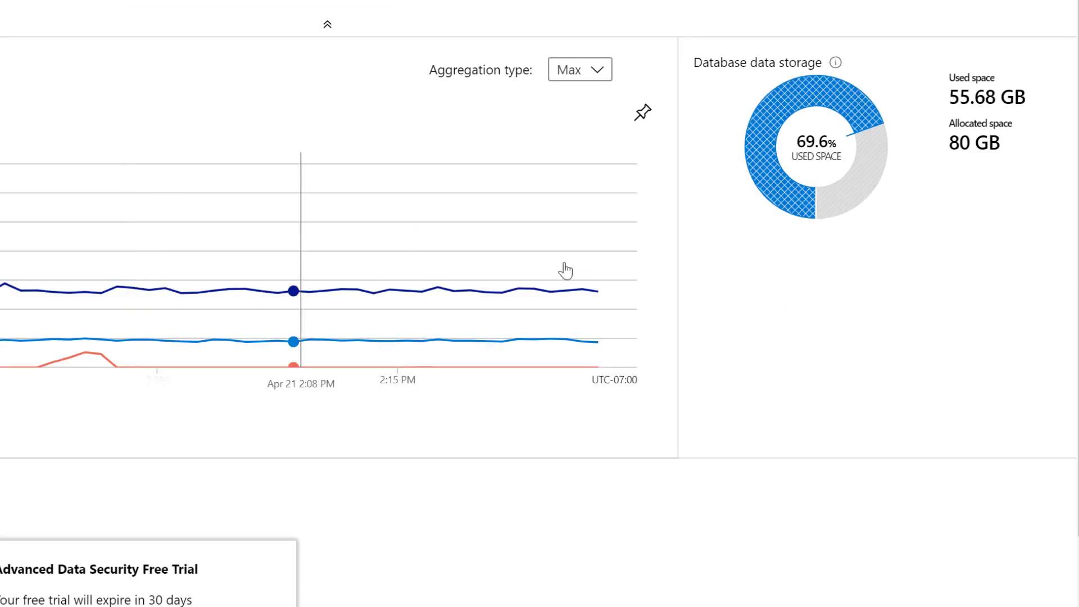
{"action": "mouse_move", "coordinate": [952, 172]}
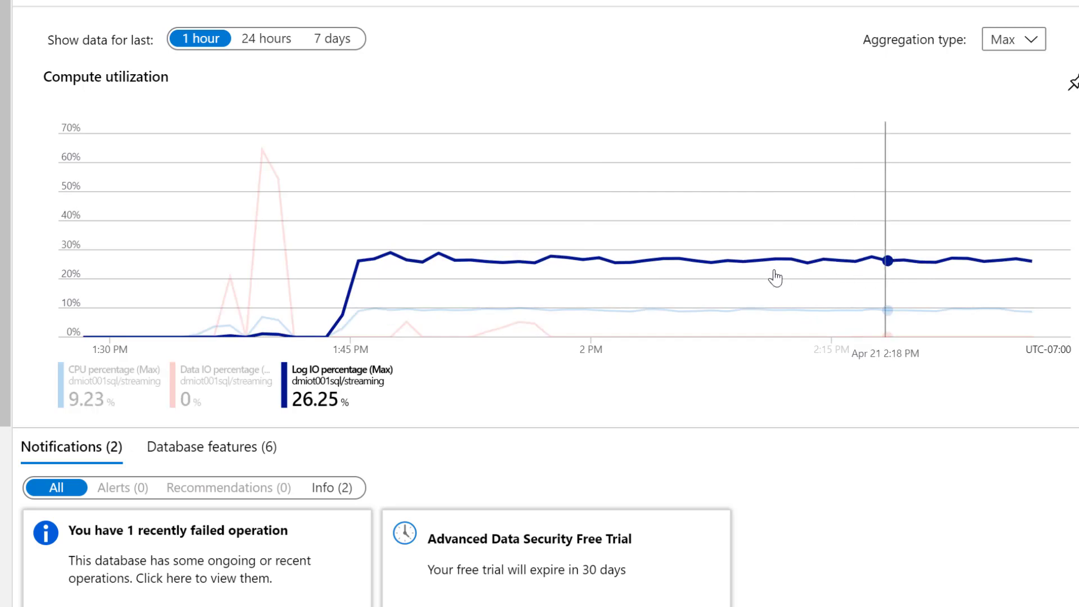
{"action": "mouse_move", "coordinate": [742, 263]}
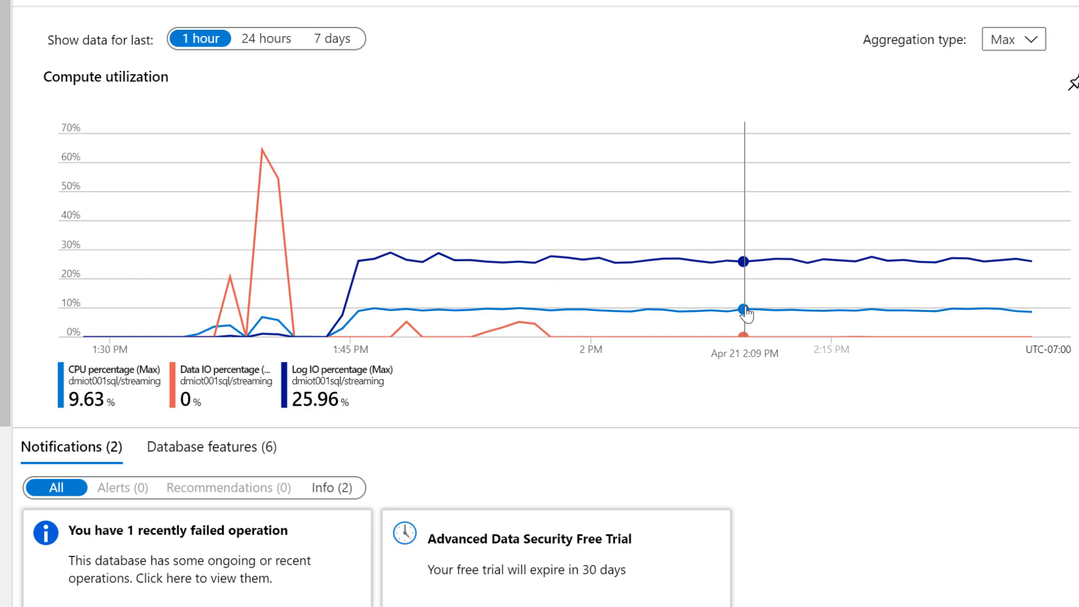
Step: Inspect the Data IO percentage line in the streaming database's compute utilization chart
{"action": "left_click", "coordinate": [226, 376]}
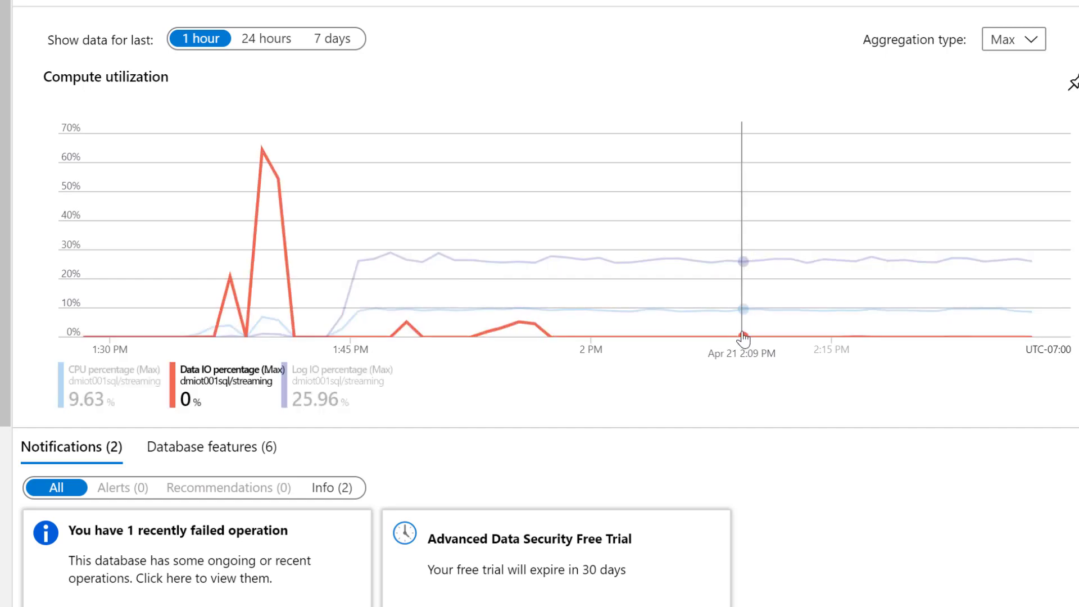
{"action": "mouse_move", "coordinate": [777, 329]}
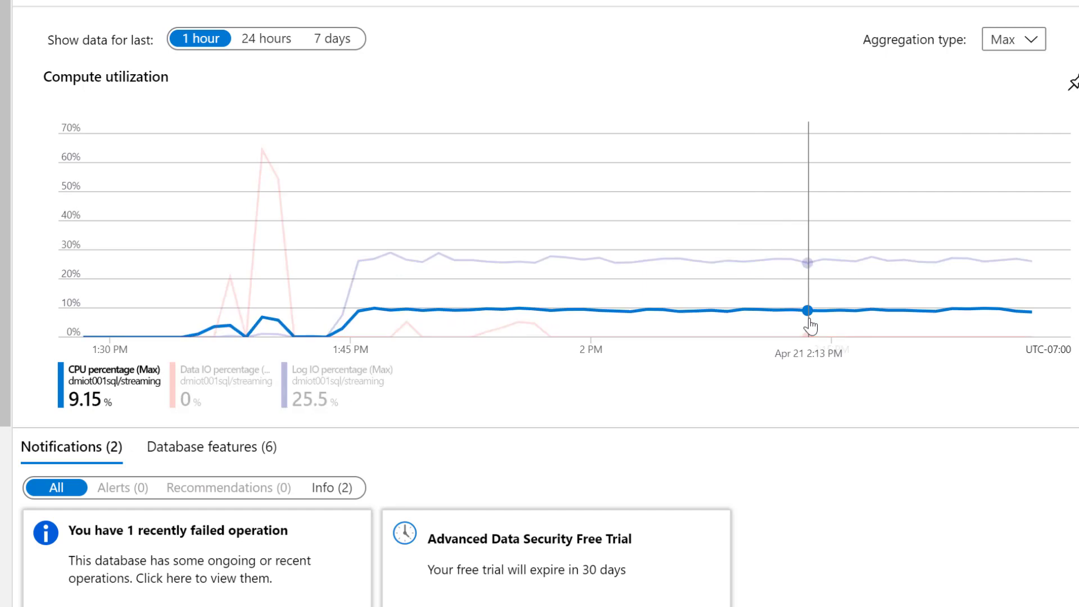
{"action": "mouse_move", "coordinate": [664, 273]}
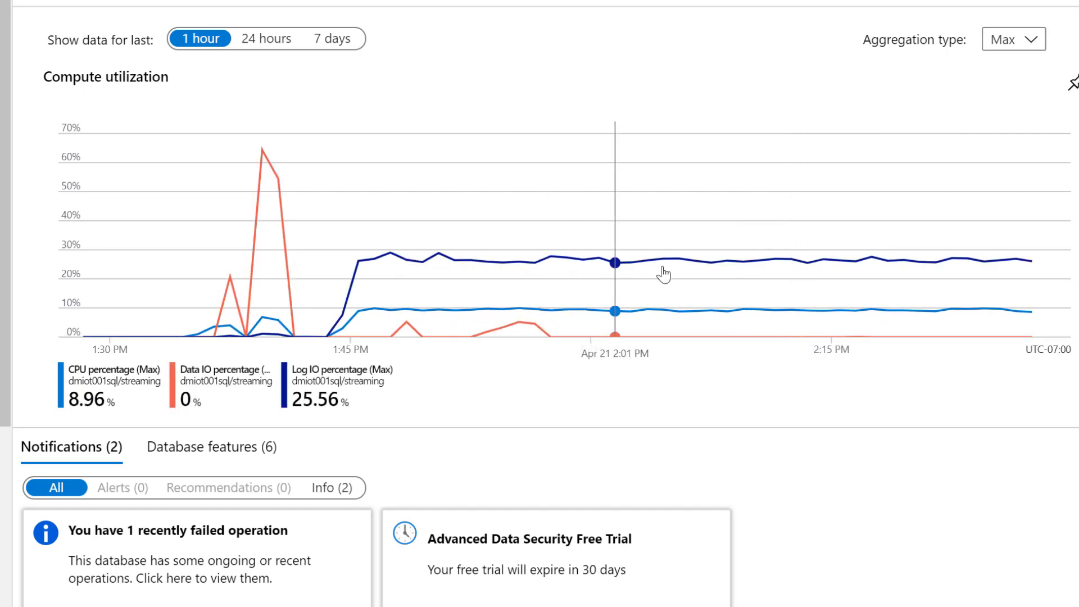
{"action": "mouse_move", "coordinate": [774, 285]}
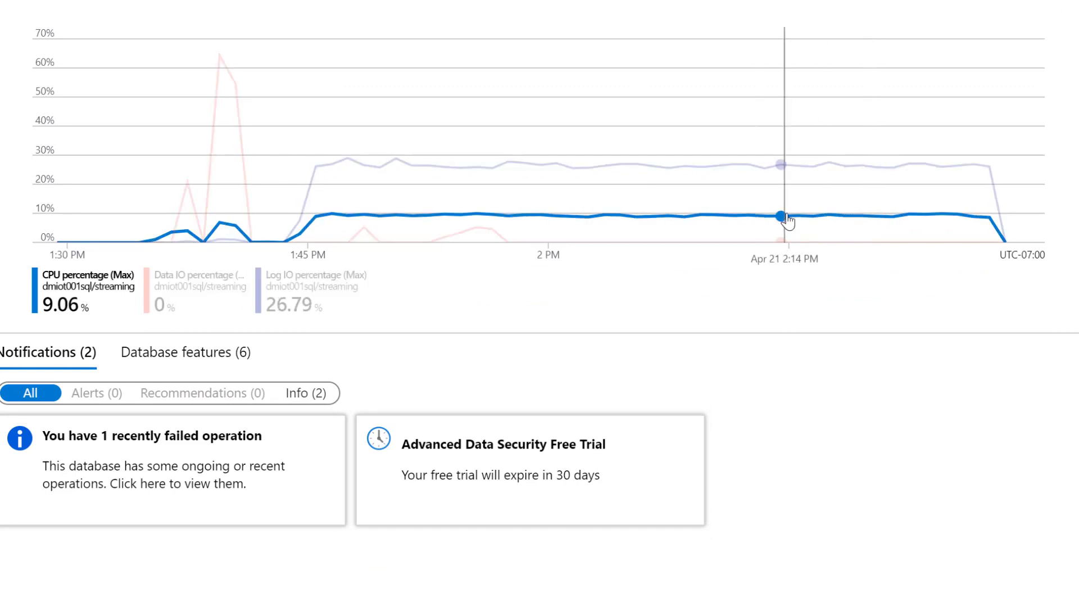
{"action": "mouse_move", "coordinate": [798, 217]}
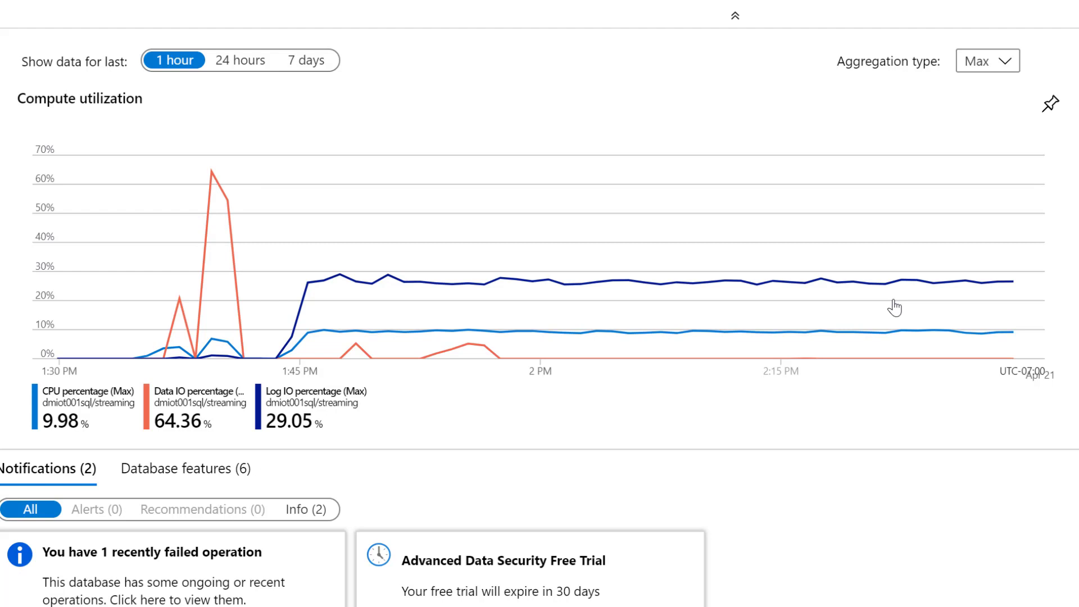
{"action": "mouse_move", "coordinate": [645, 349]}
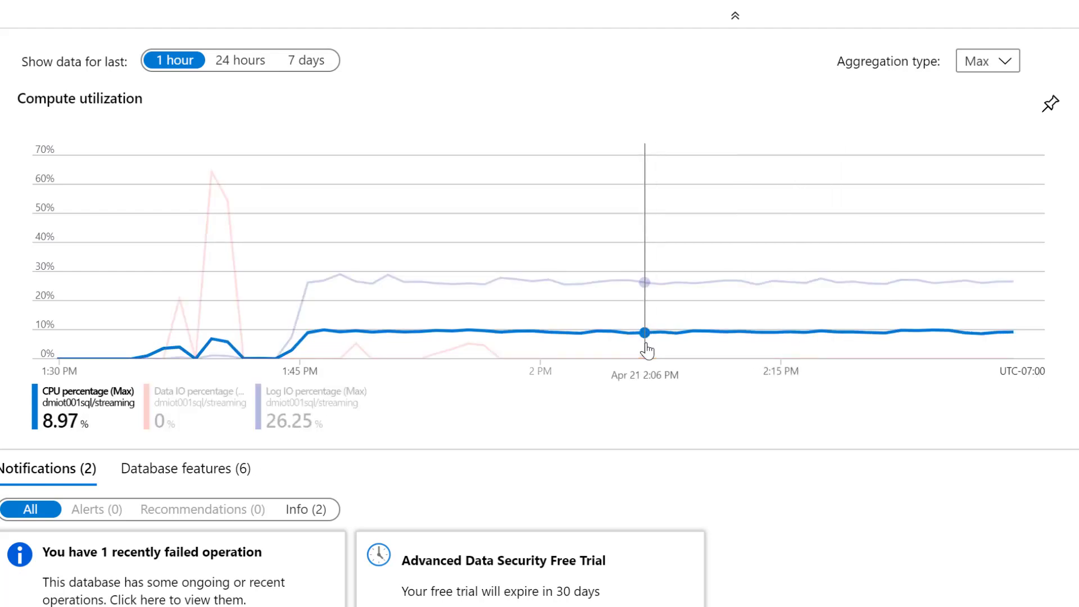